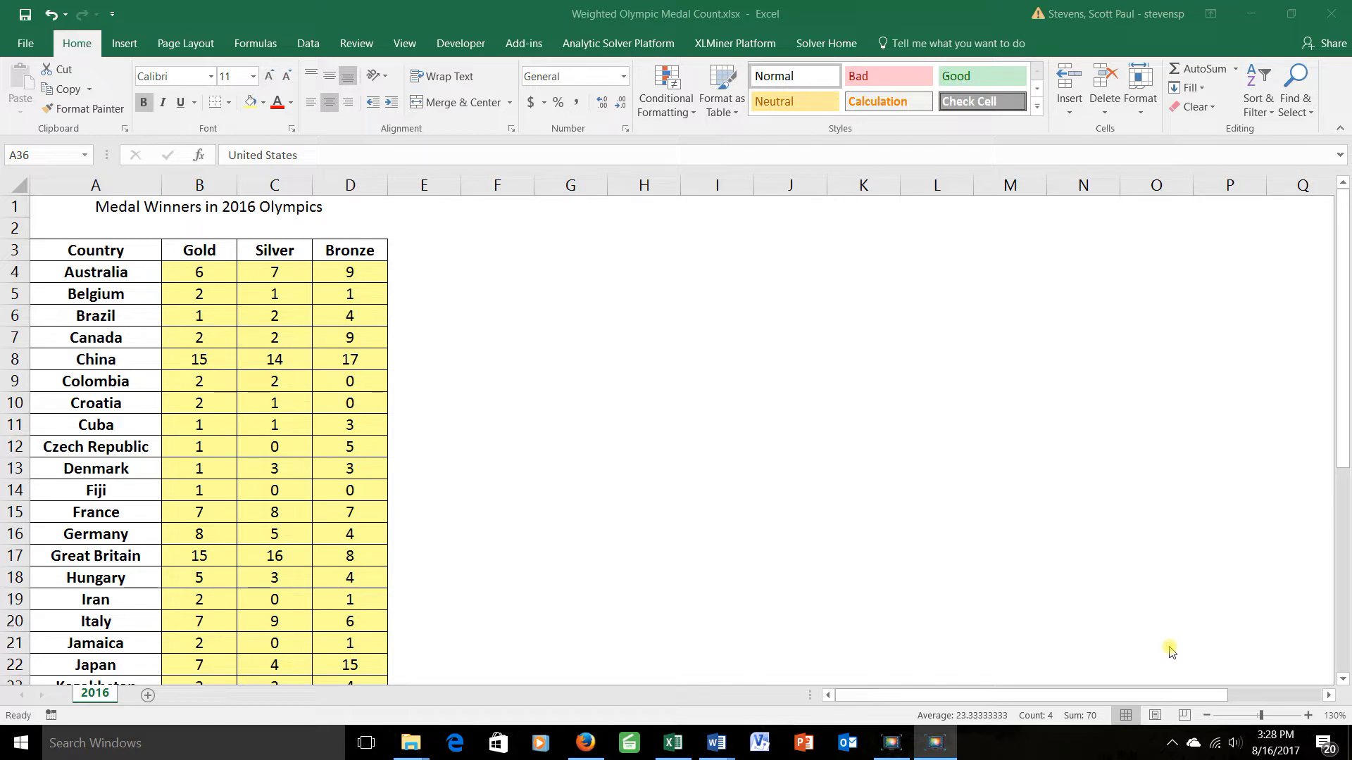
mouse_move(738, 251)
type("Total")
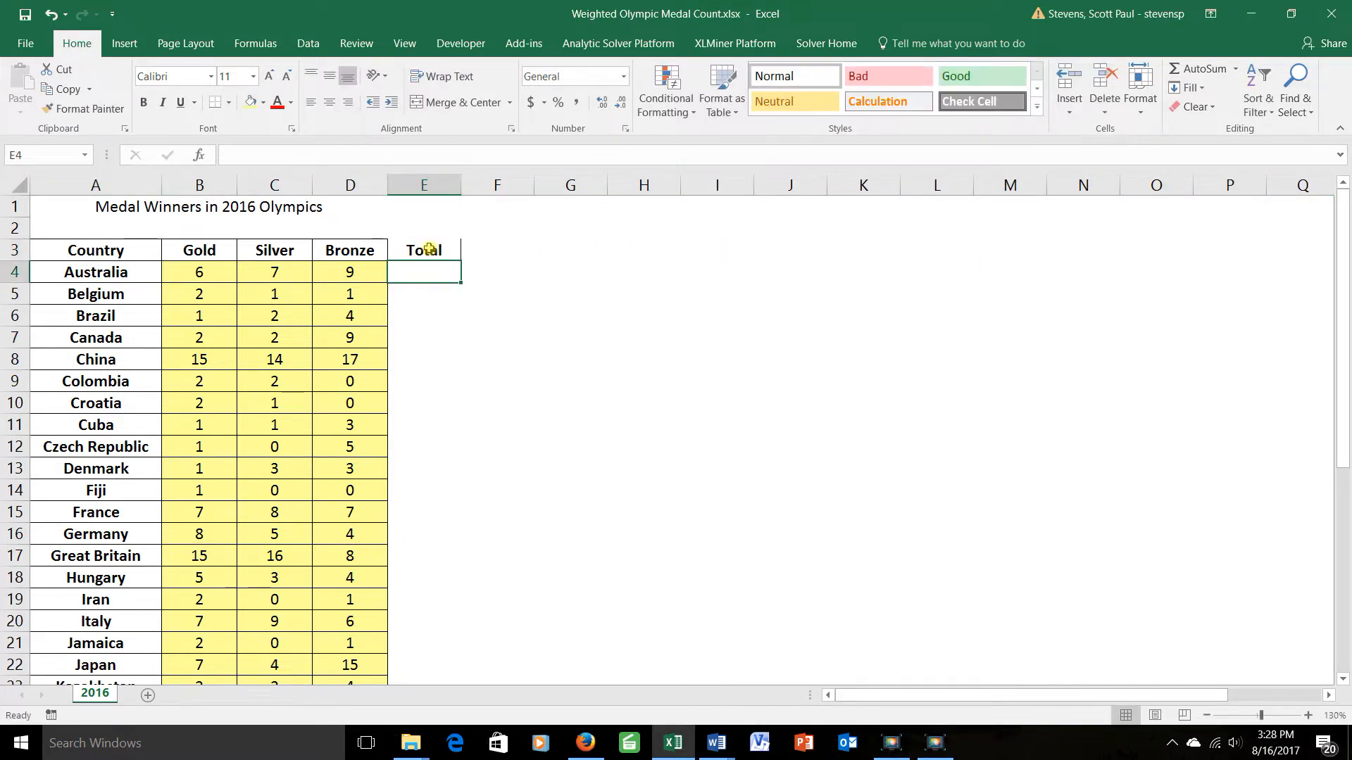
Enter =SUM(B4:D4) as Australia's total and fill it down through United States
type("=sum")
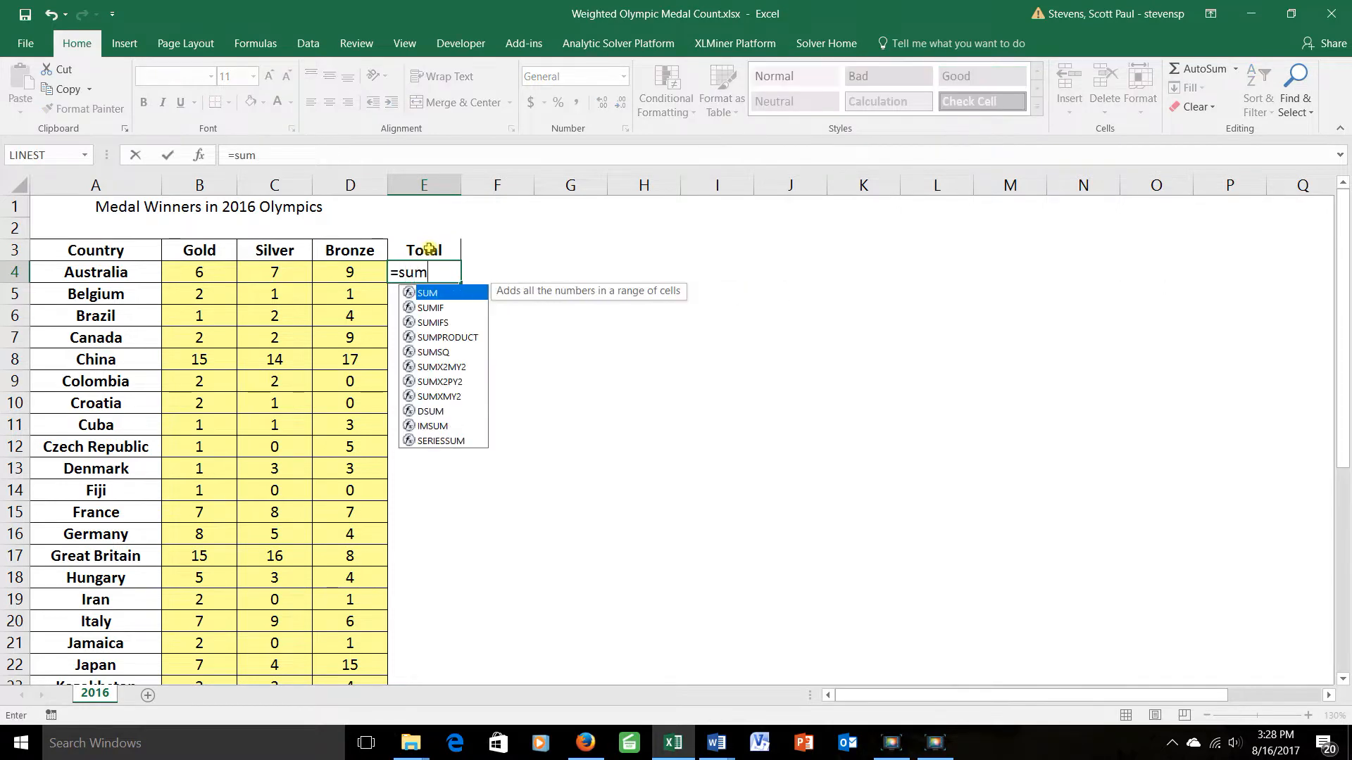
left_click_drag(199, 271, 349, 272)
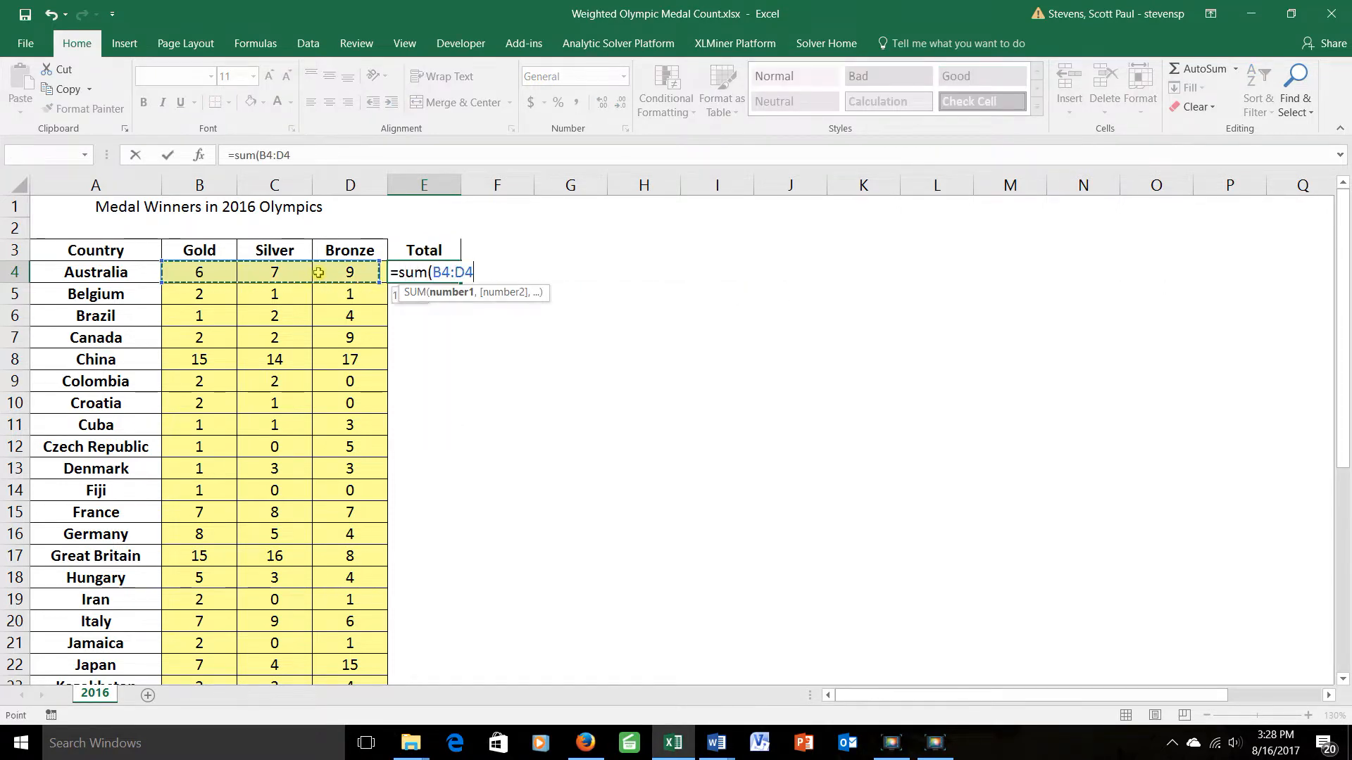
key("Enter")
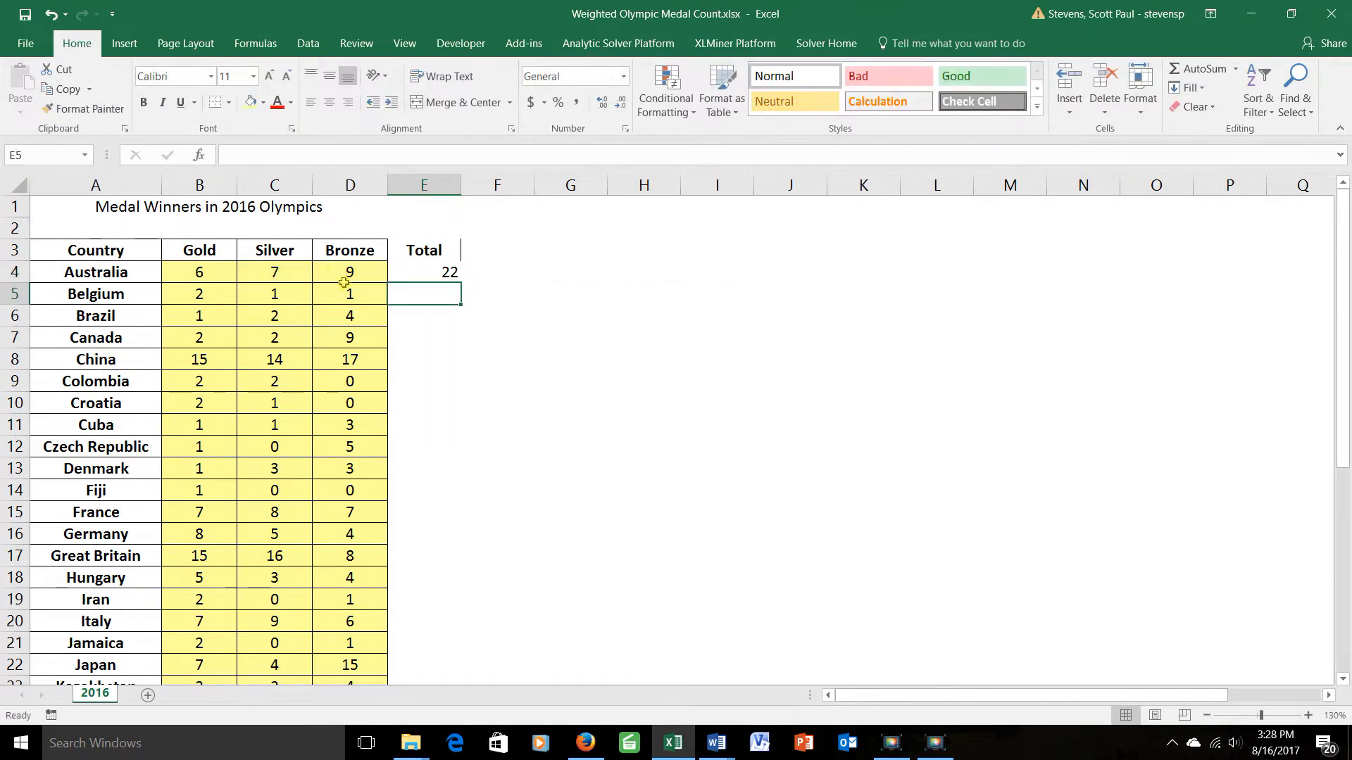
left_click(423, 273)
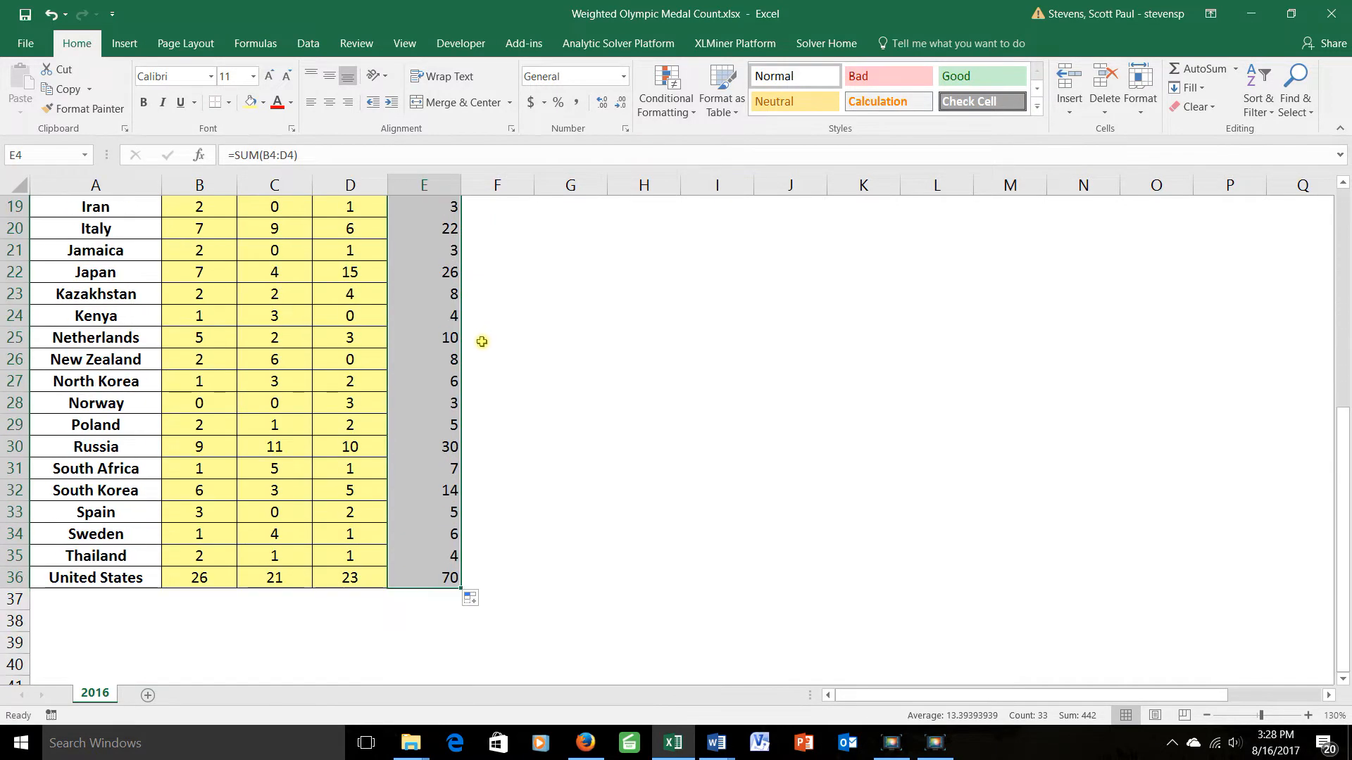
scroll("up", 3)
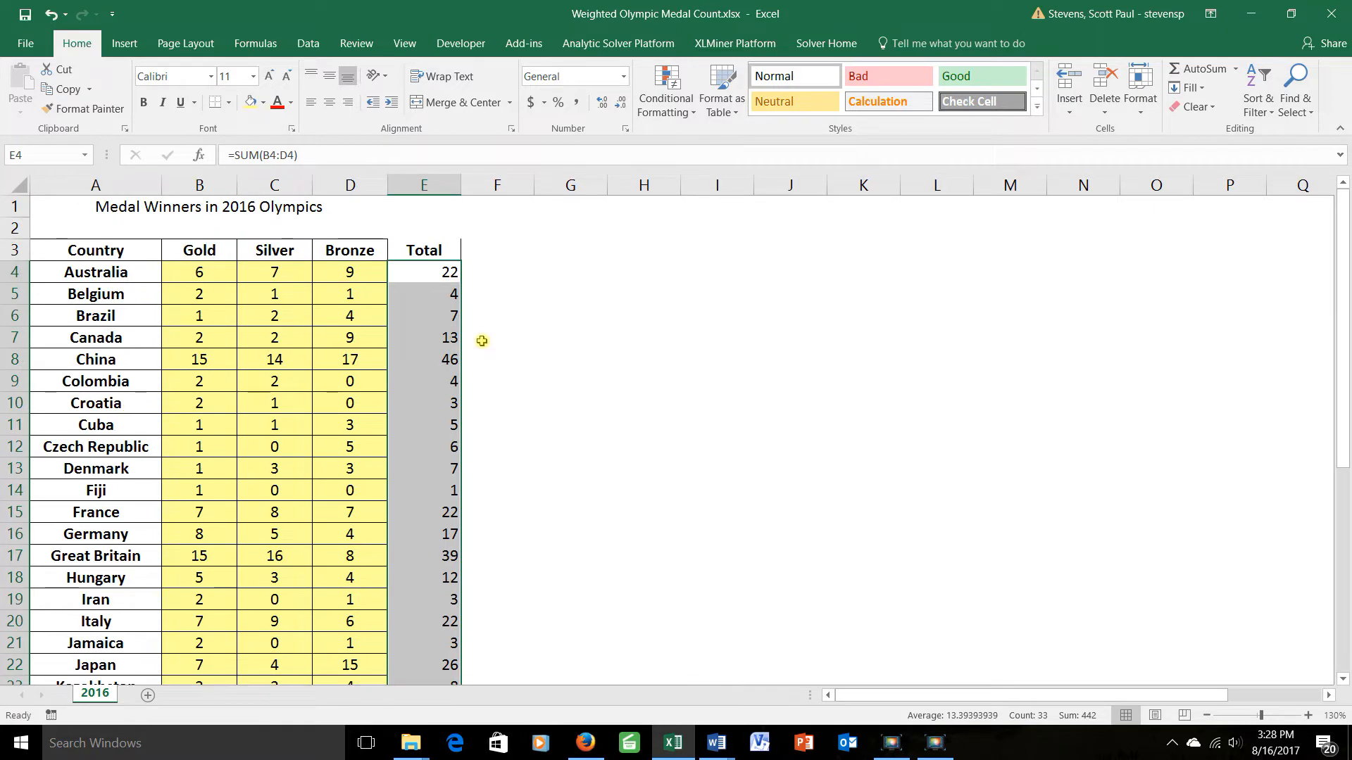
mouse_move(417, 272)
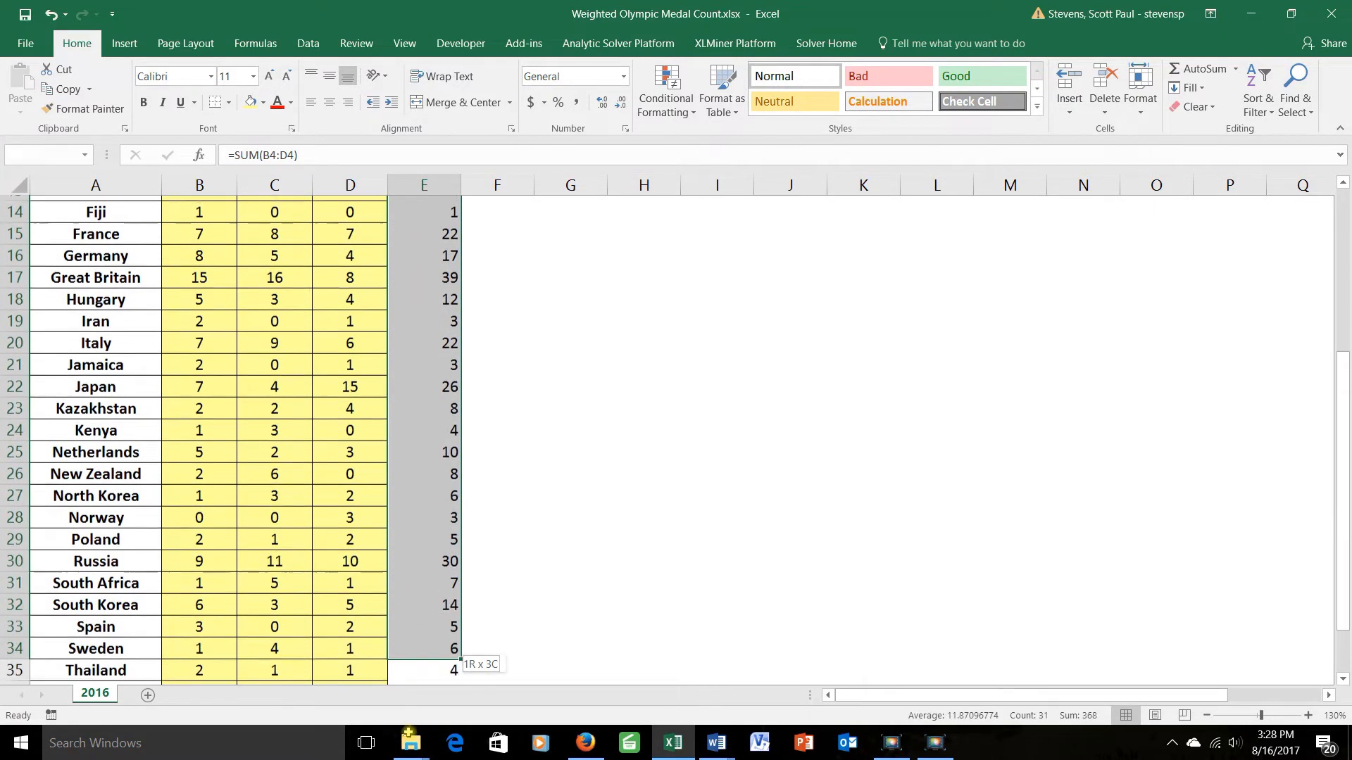
scroll("down", 3)
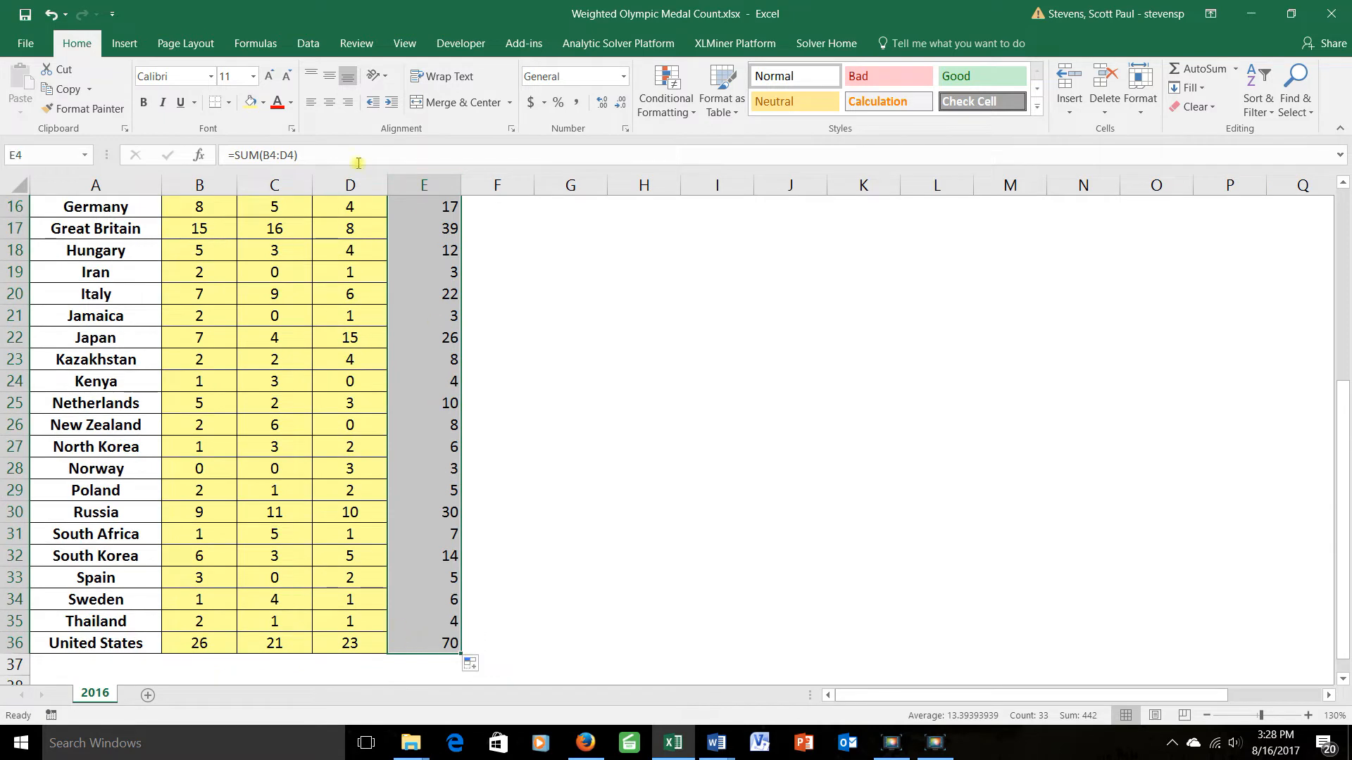
Preview a 2-D pie chart of the totals from Insert, then view column chart options
left_click(124, 43)
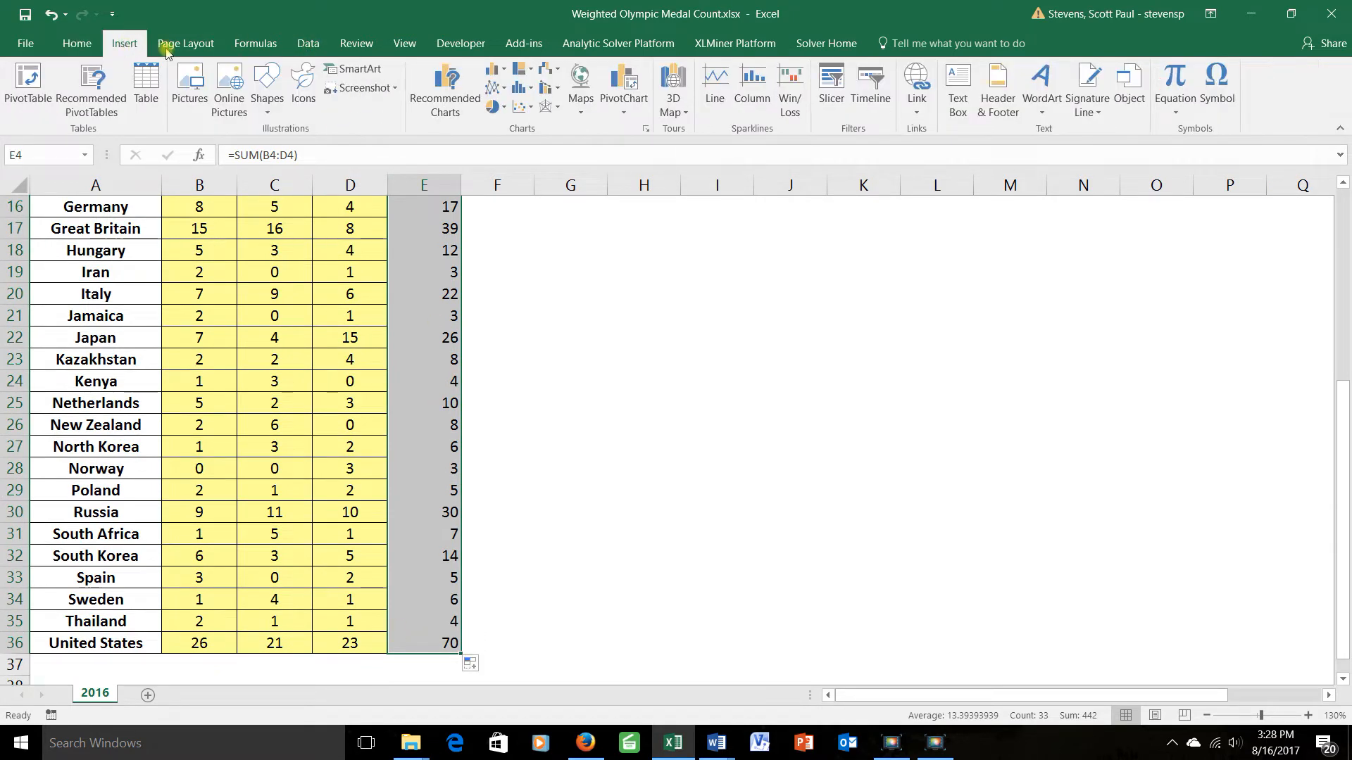
left_click(491, 106)
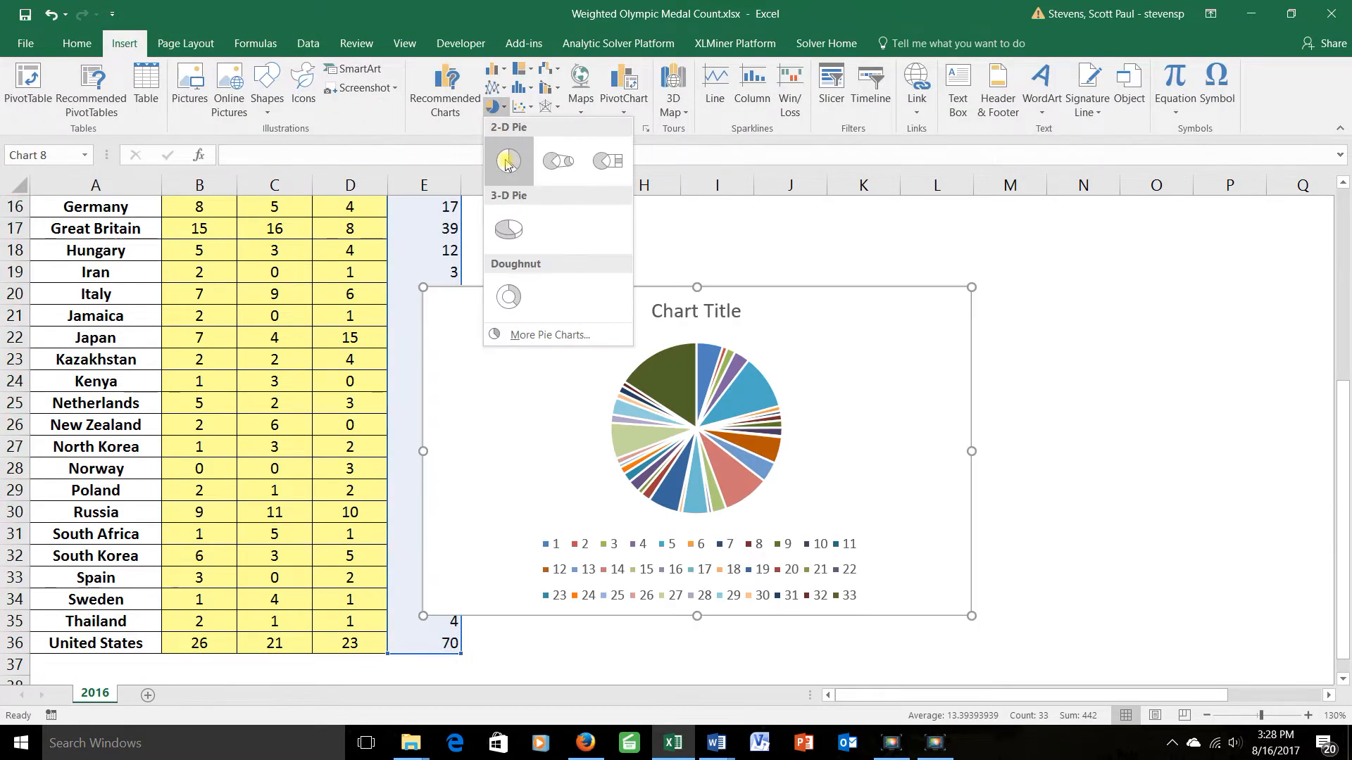
mouse_move(508, 160)
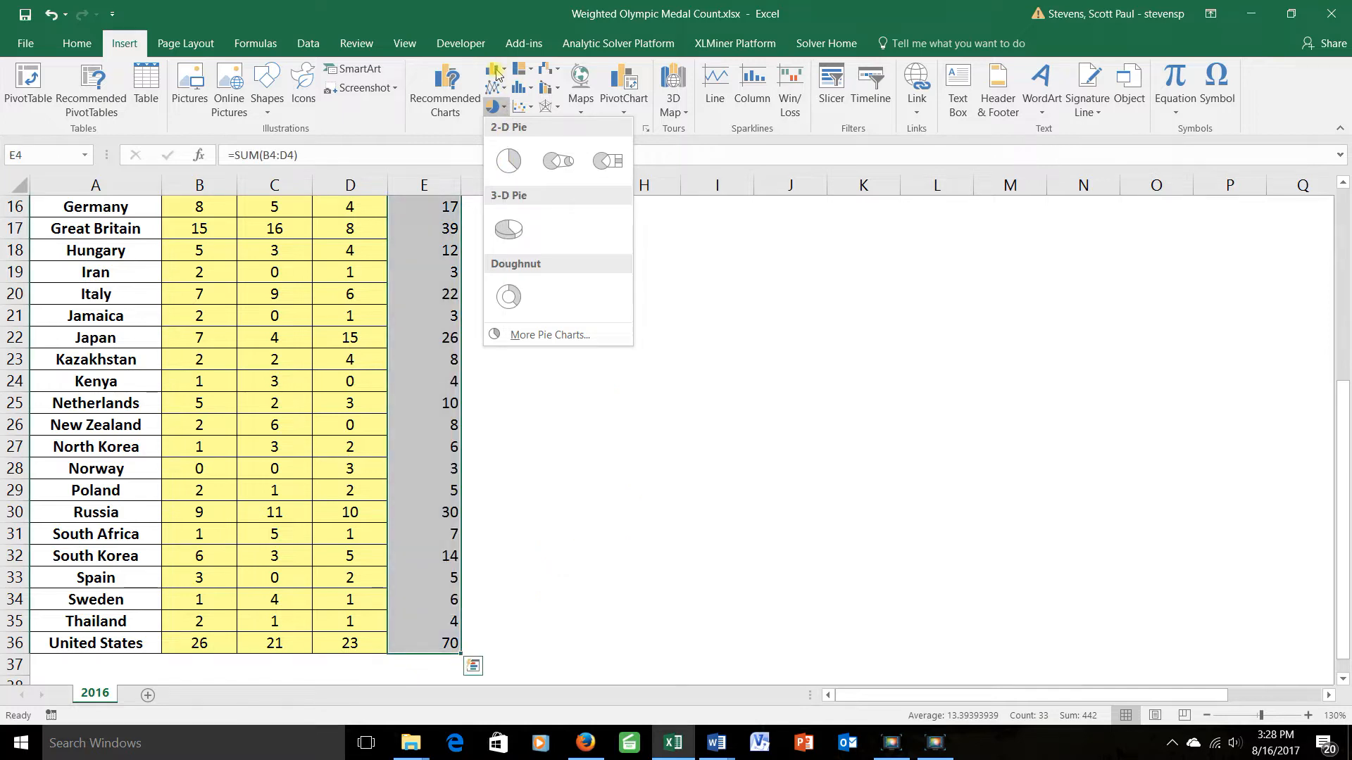
left_click(496, 69)
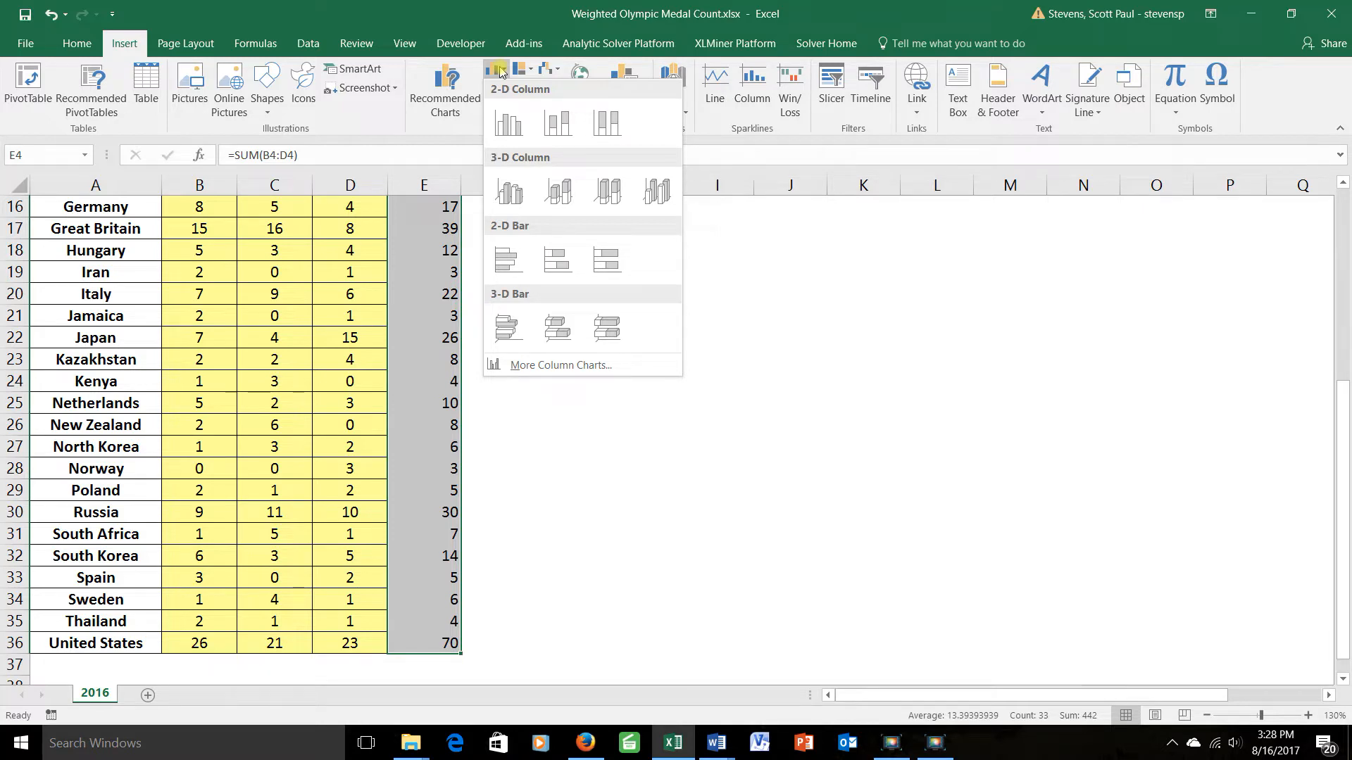
Insert a 2-D clustered column chart of the medal totals
left_click(508, 123)
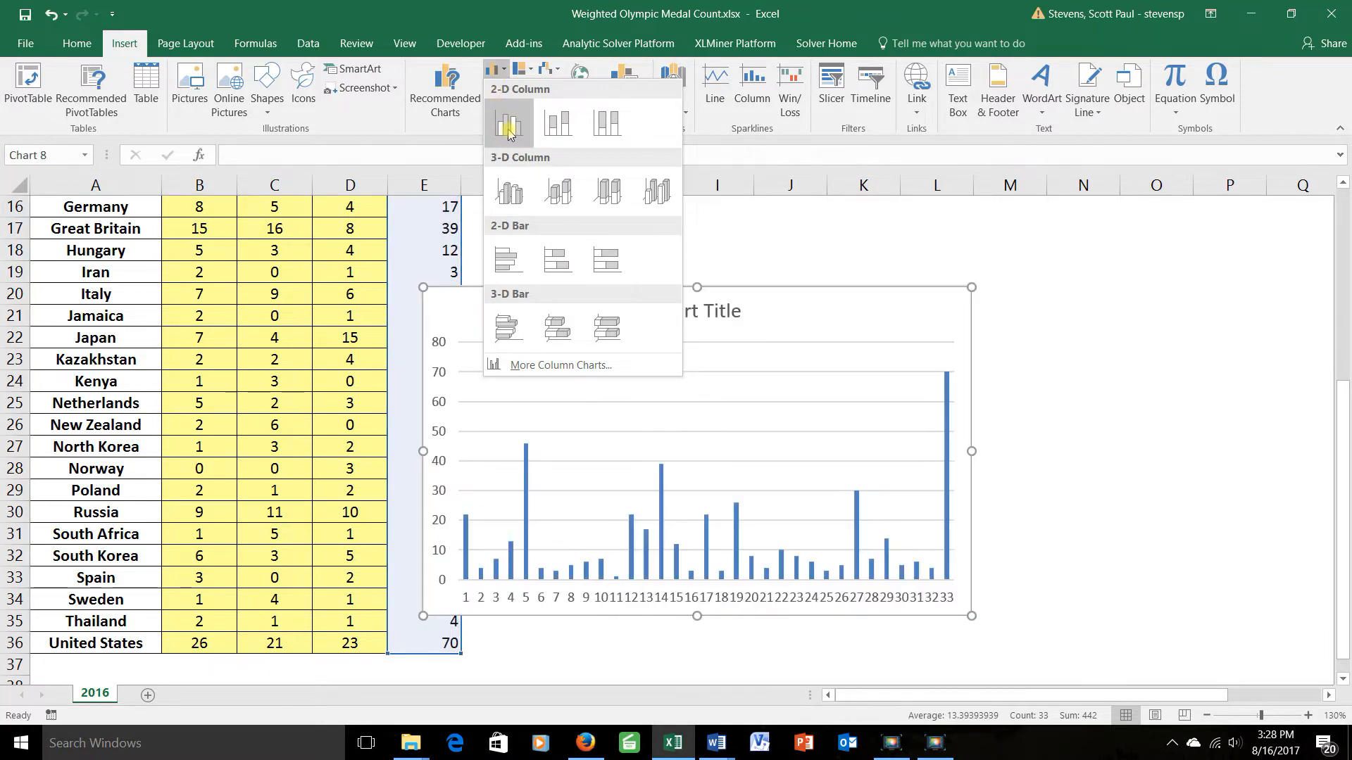
mouse_move(509, 124)
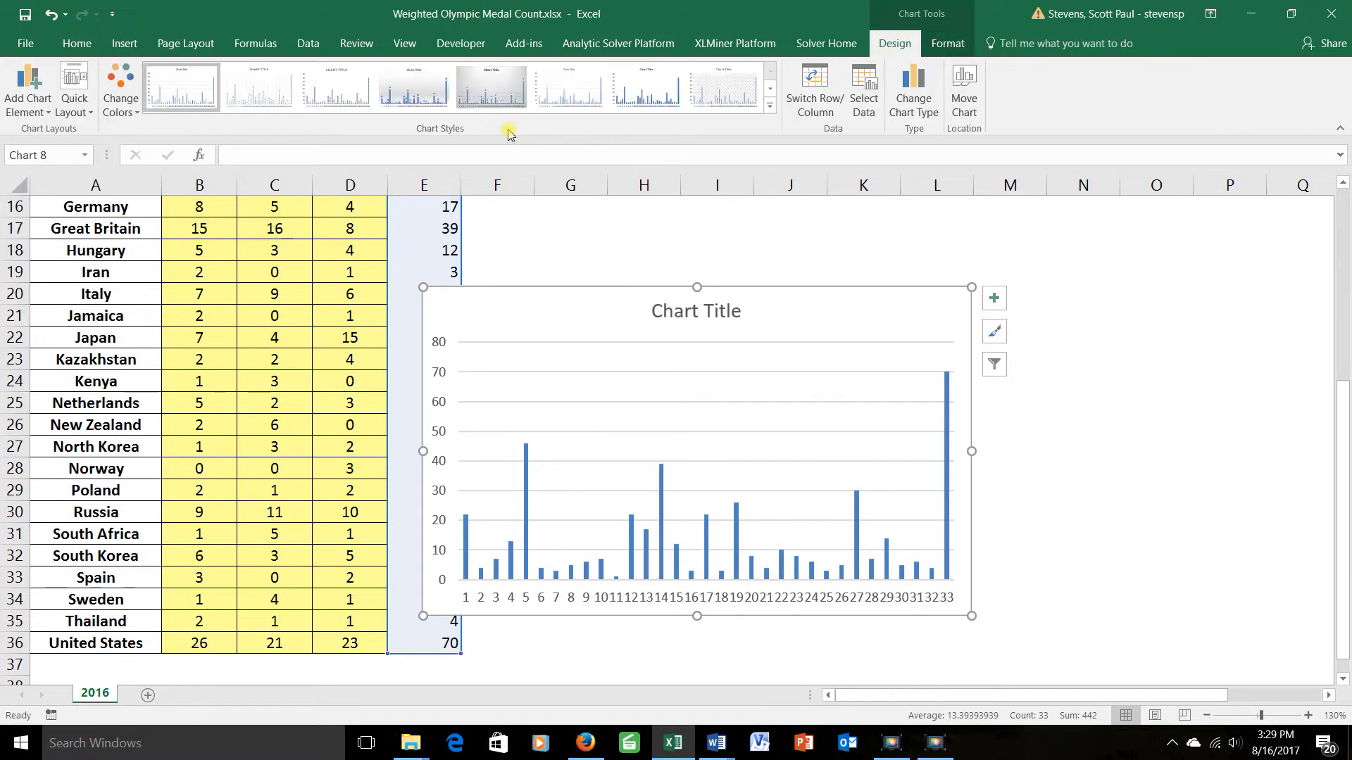
mouse_move(603, 603)
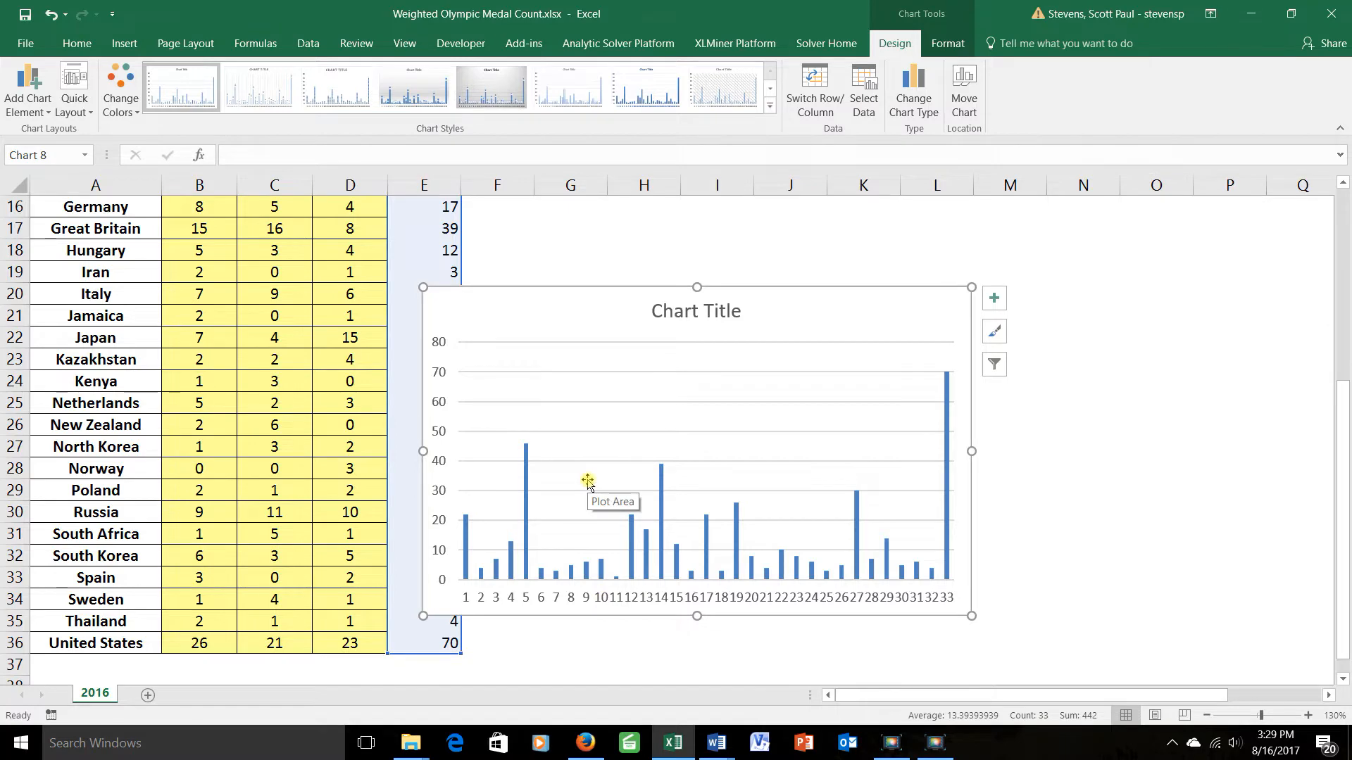
Set the chart's horizontal axis labels to the country names in A4:A36 via Select Data
right_click(584, 480)
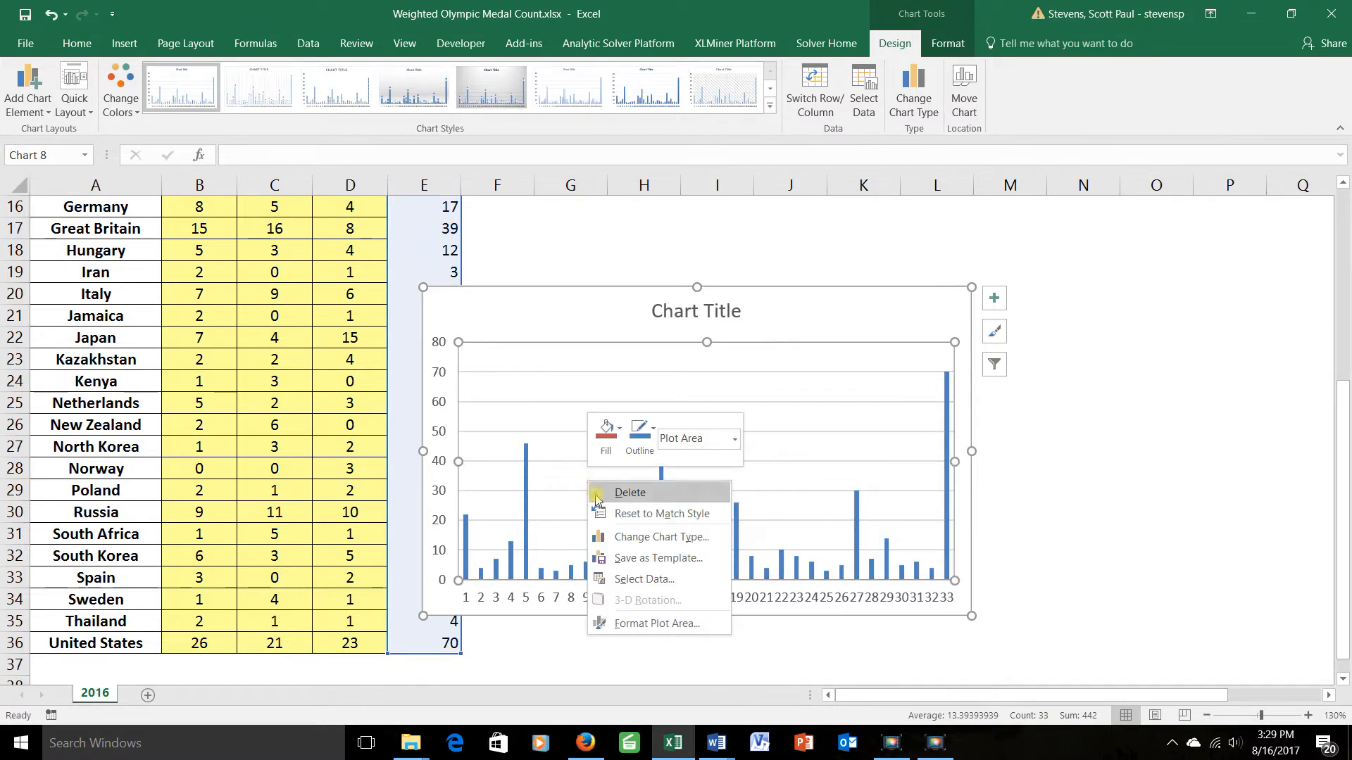
left_click(644, 579)
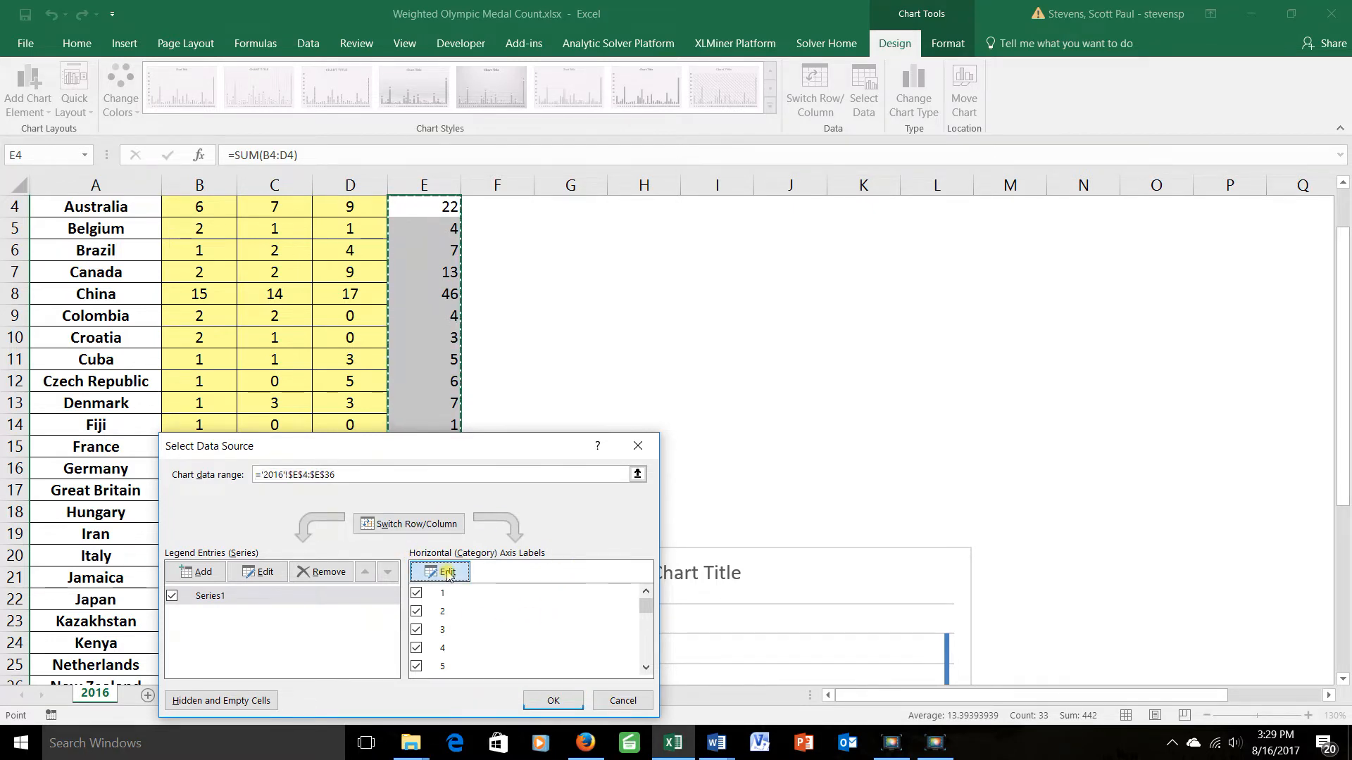
left_click(448, 571)
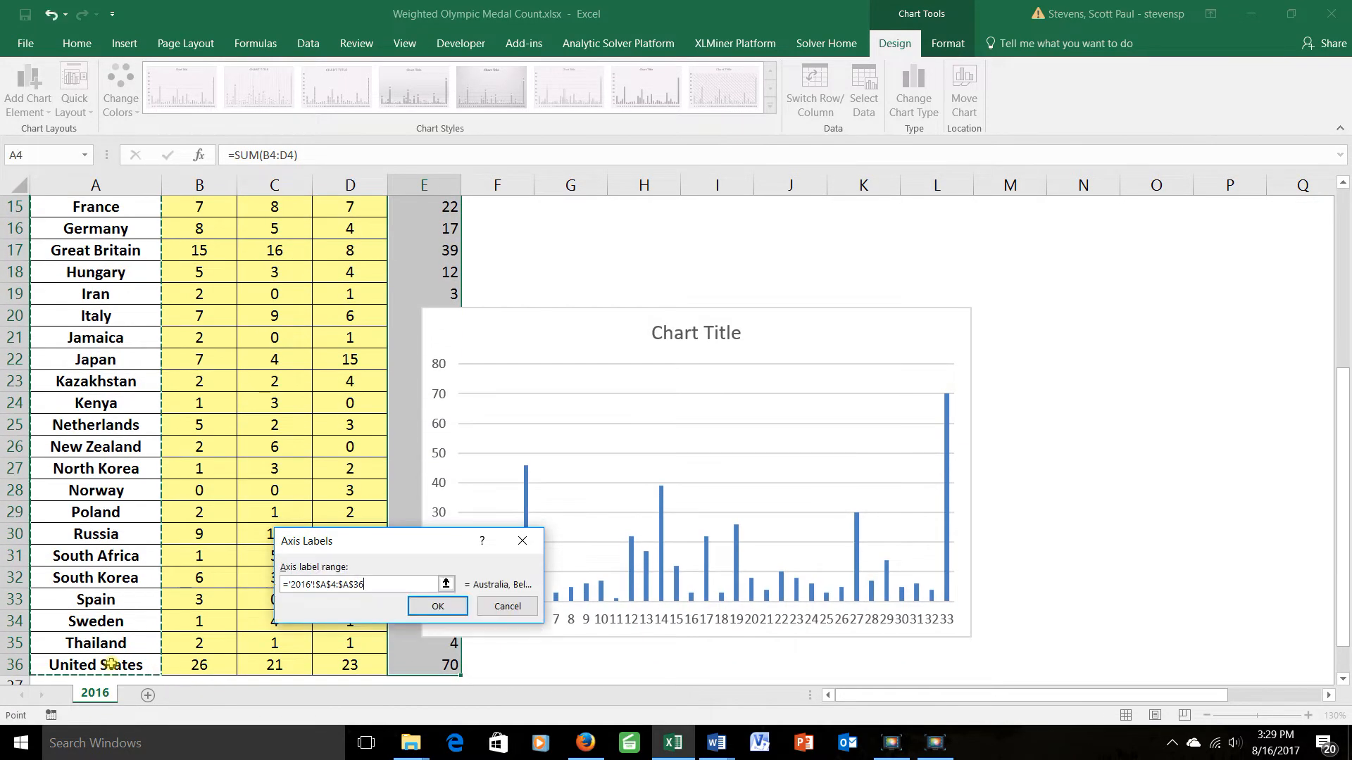
left_click(437, 606)
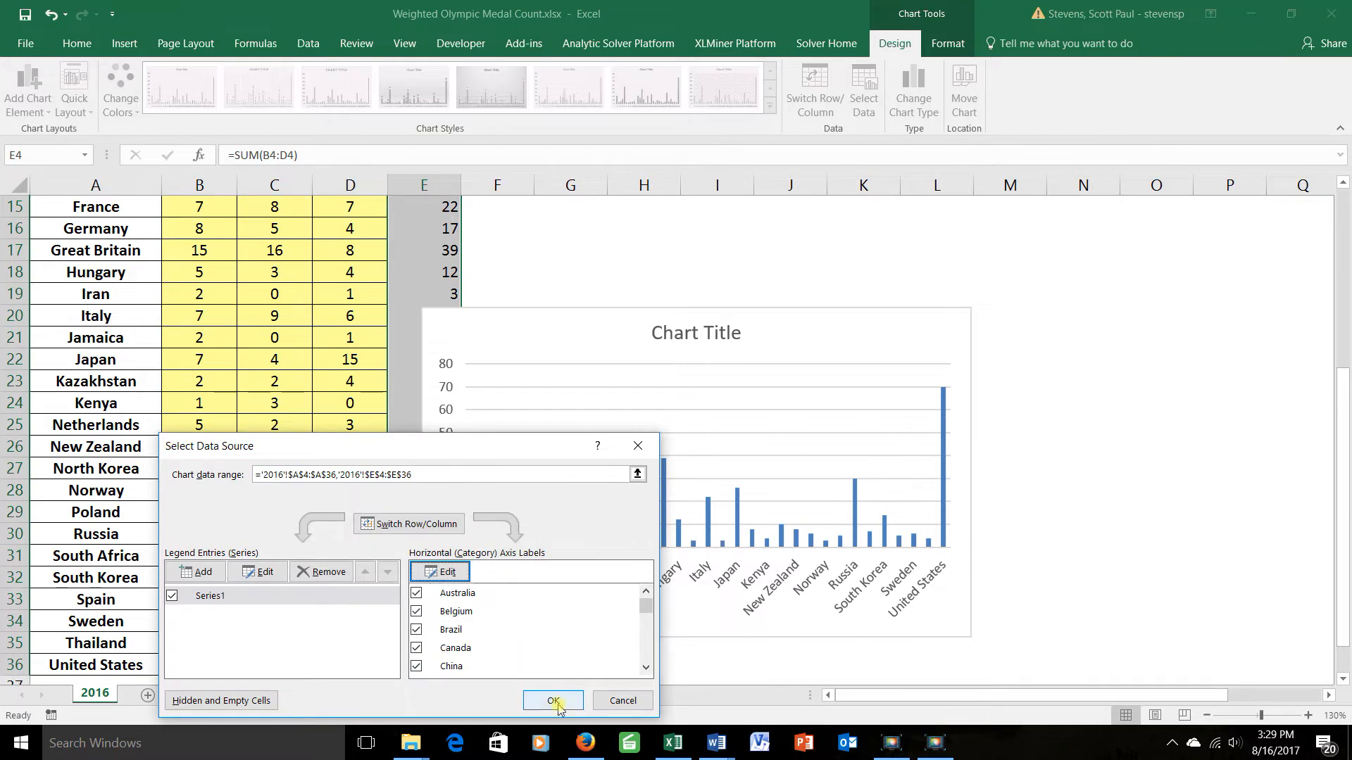
left_click(552, 701)
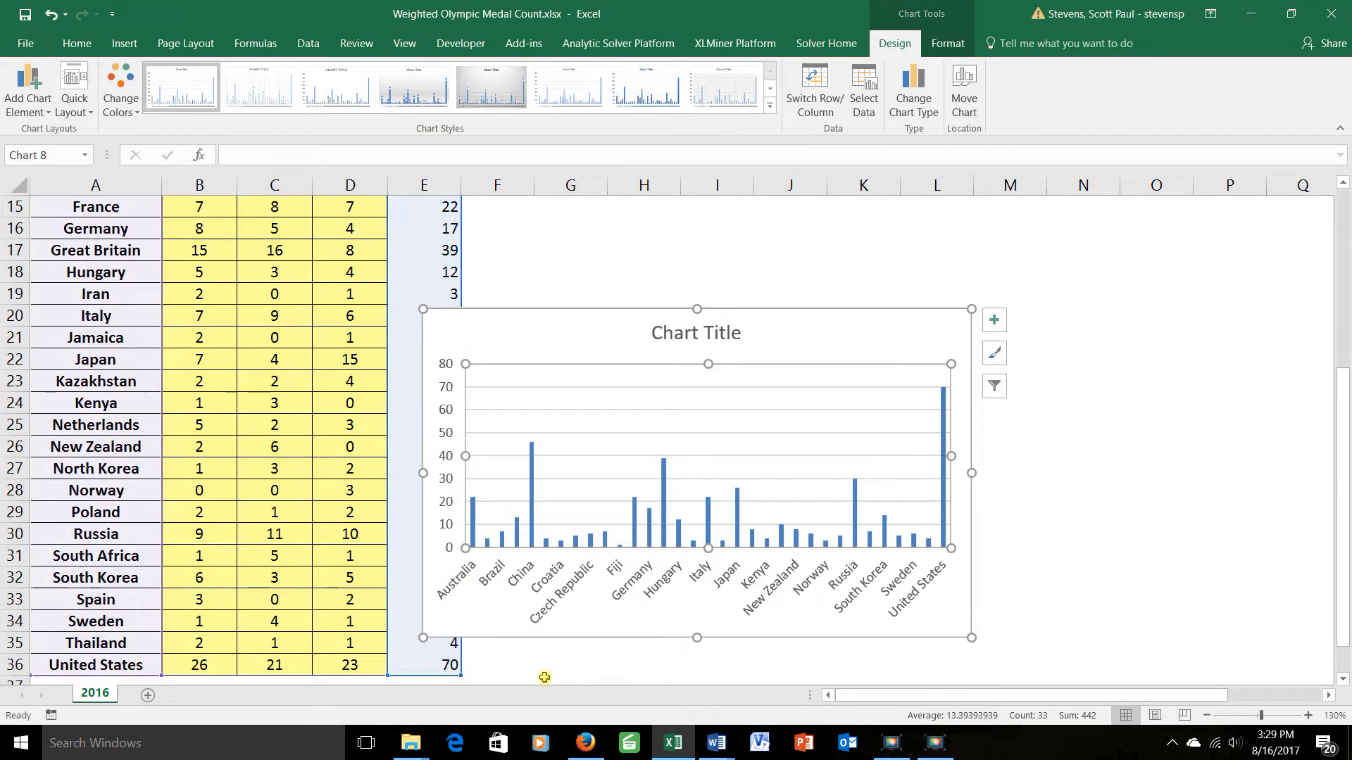
mouse_move(554, 663)
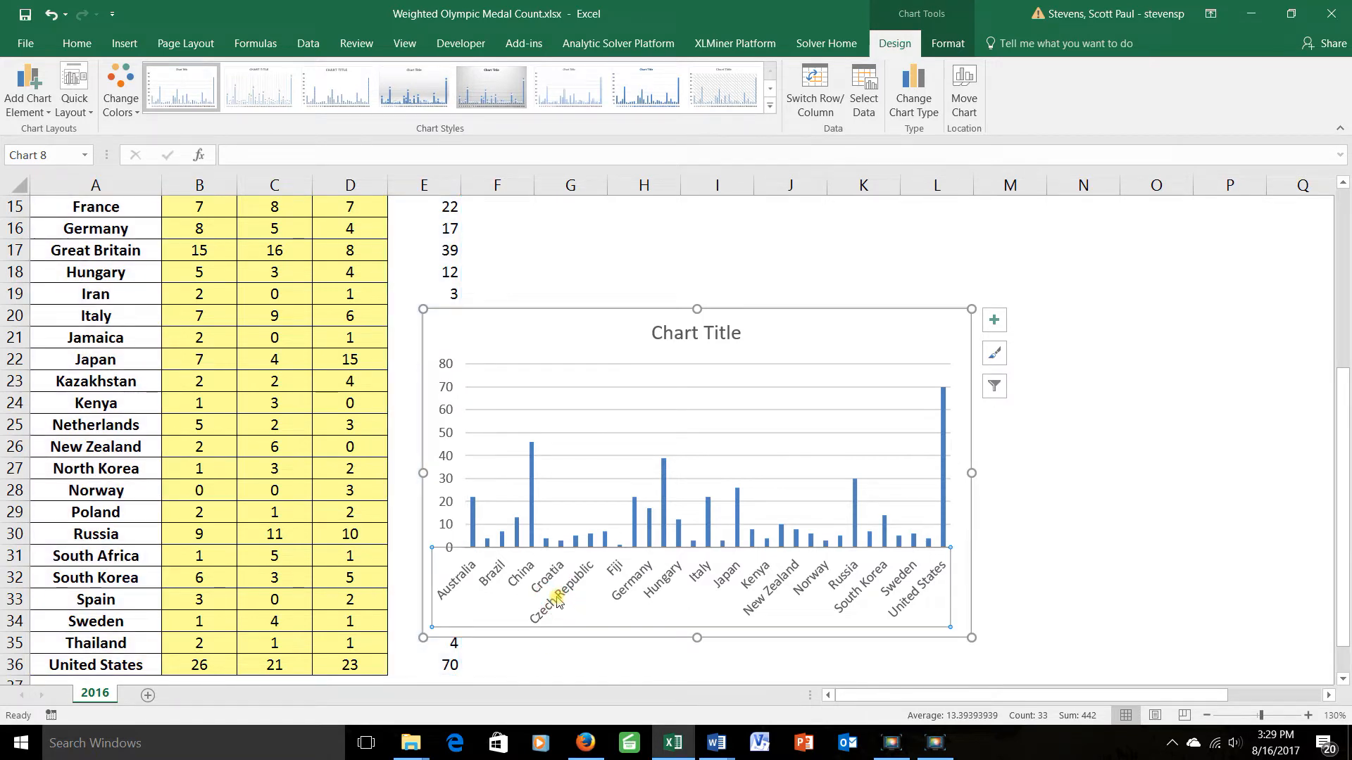
mouse_move(591, 594)
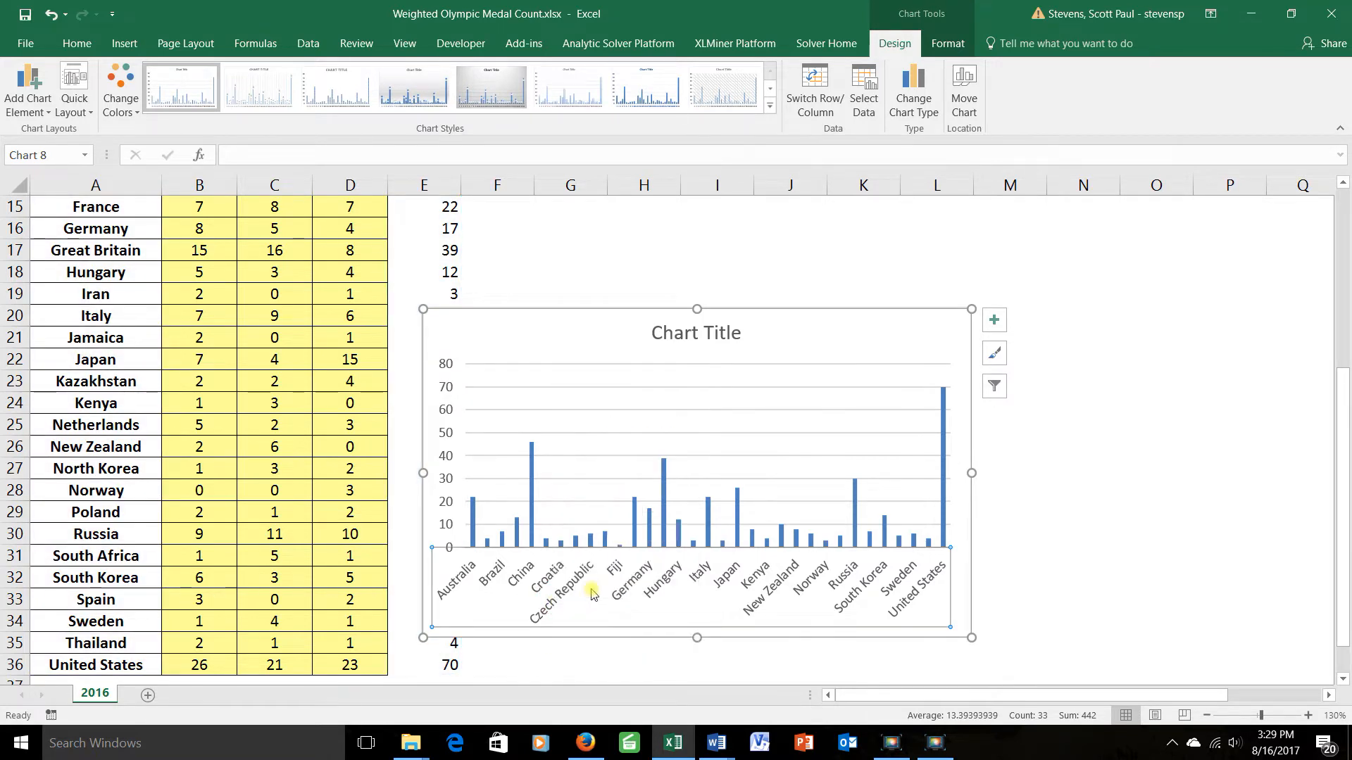
Set the horizontal axis label interval unit to 1 in Format Axis
double_click(866, 588)
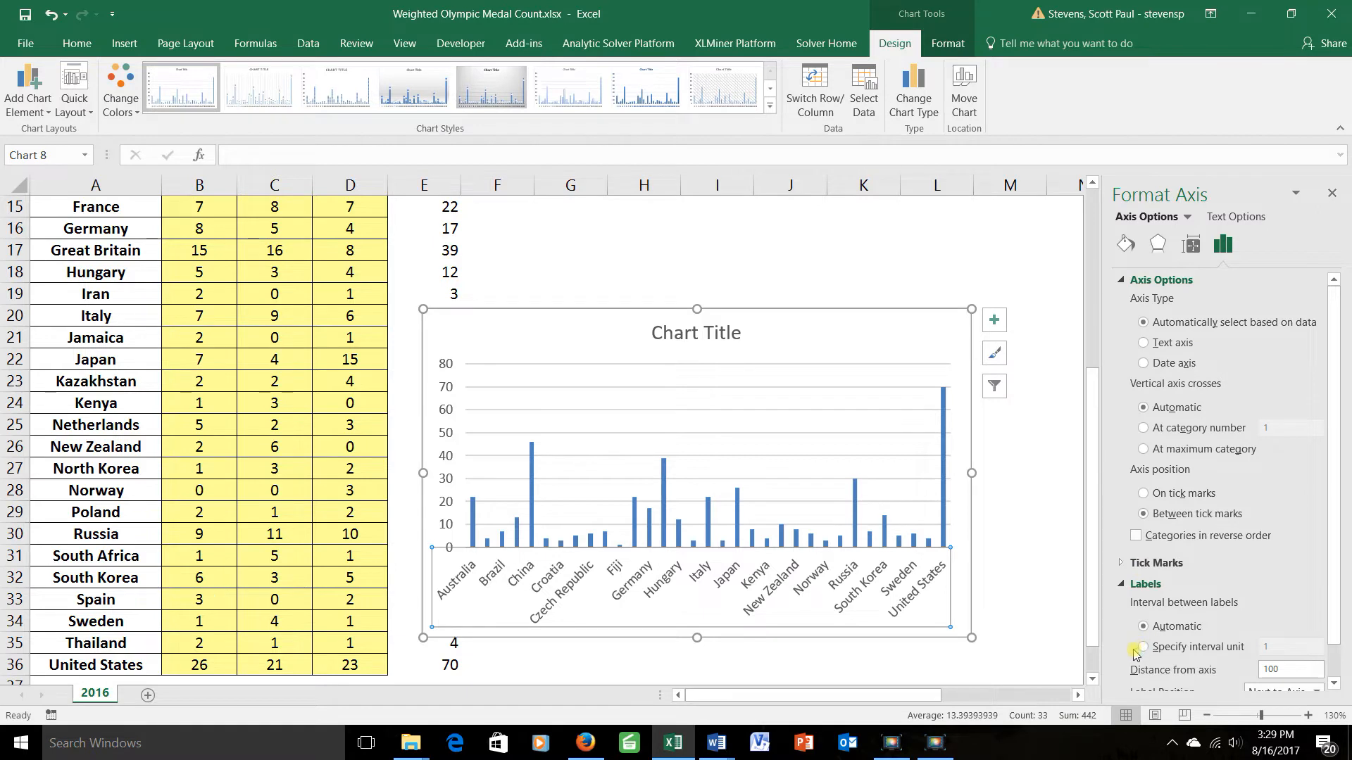
left_click(1142, 647)
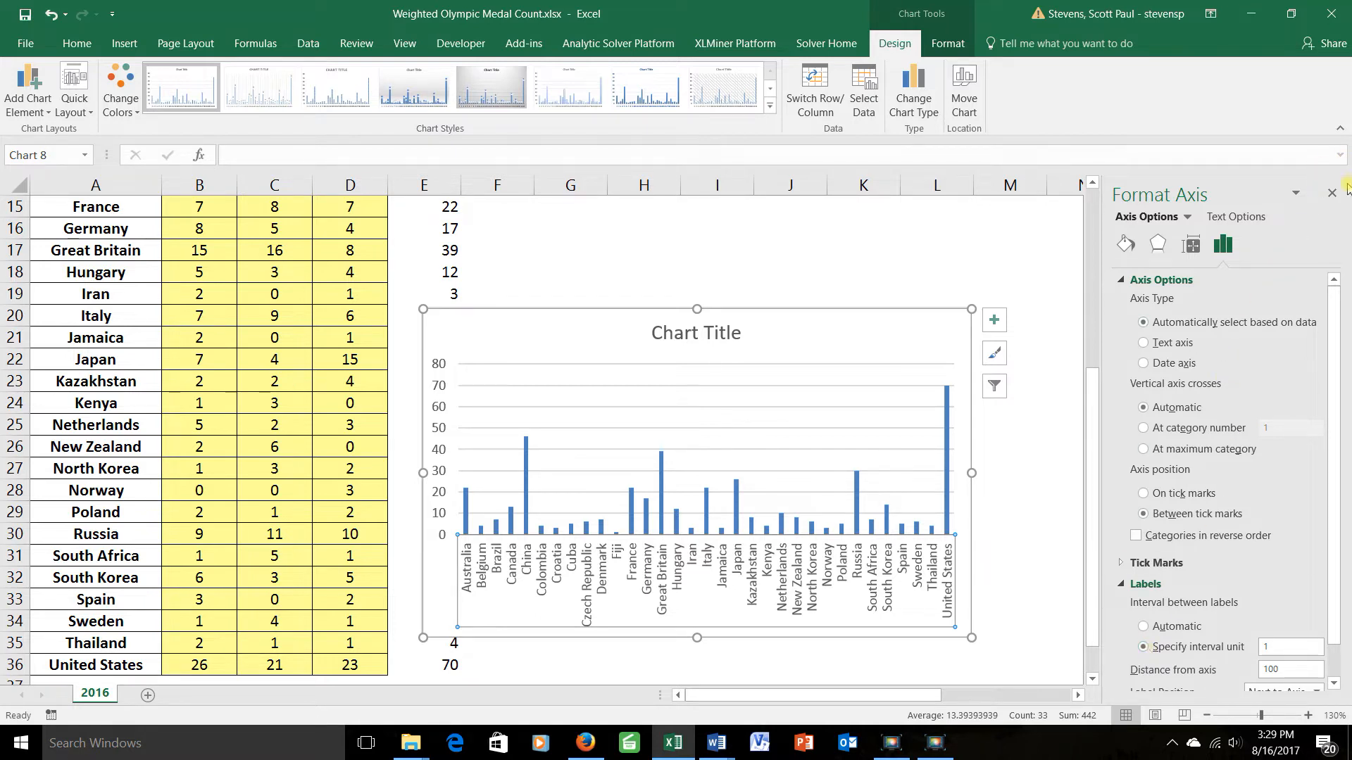
Close the Format Axis pane and retitle the chart 'Total Medals Won, 2016 Olympics'
left_click(1332, 192)
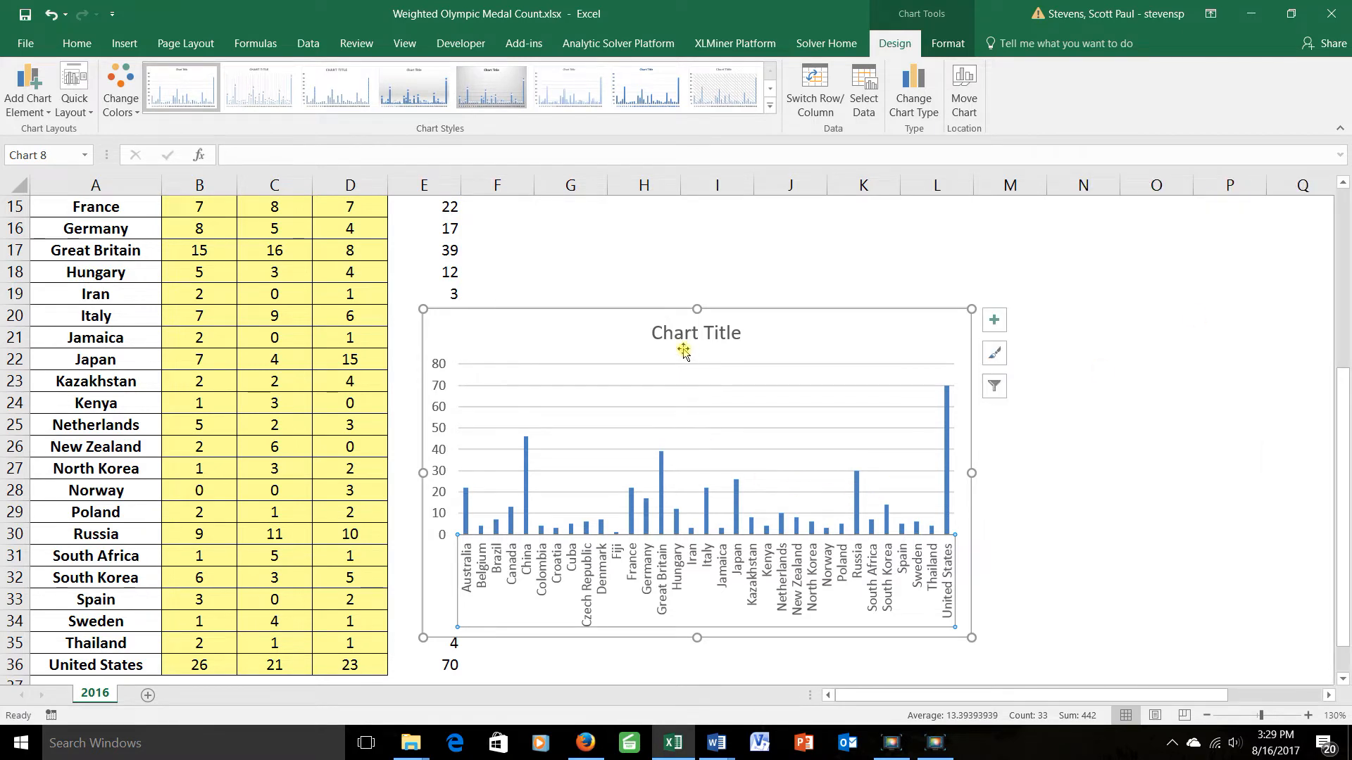
left_click(696, 333)
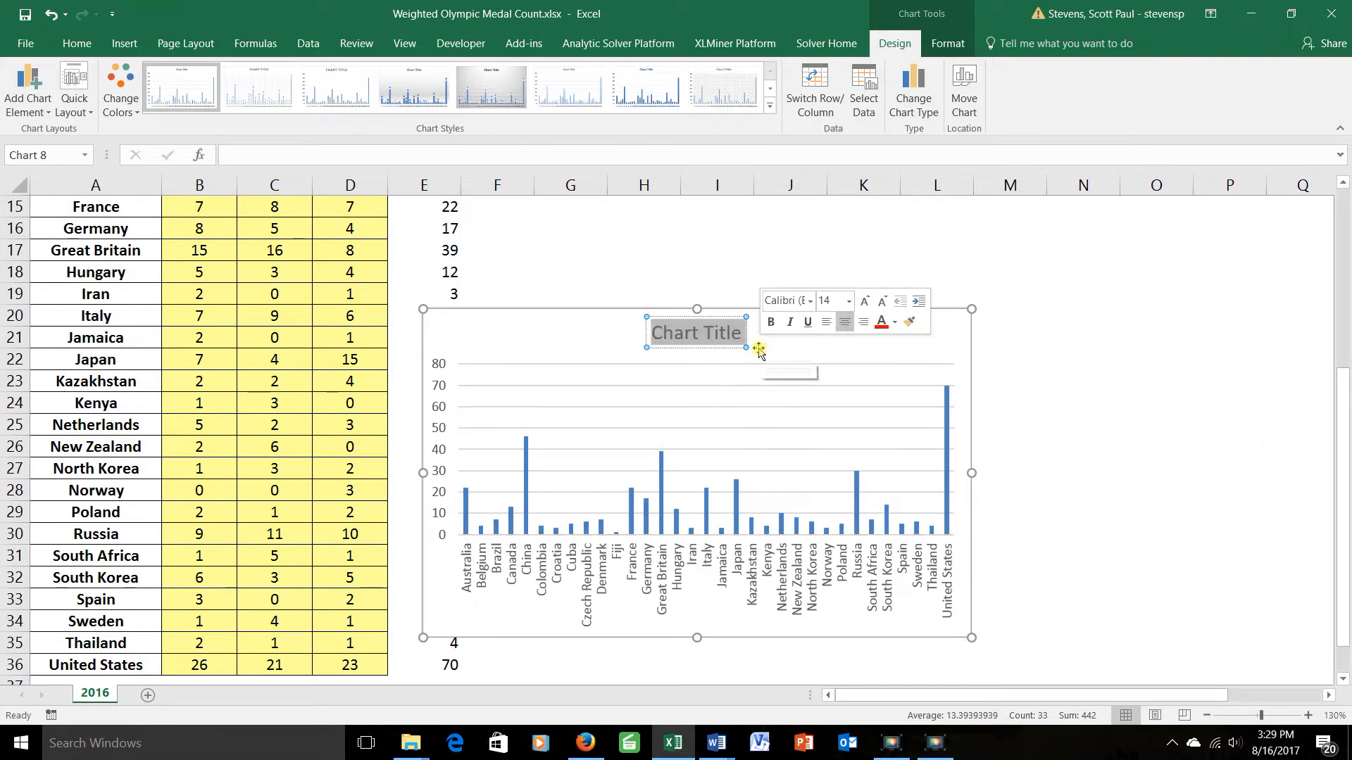
type("Total Medals Won")
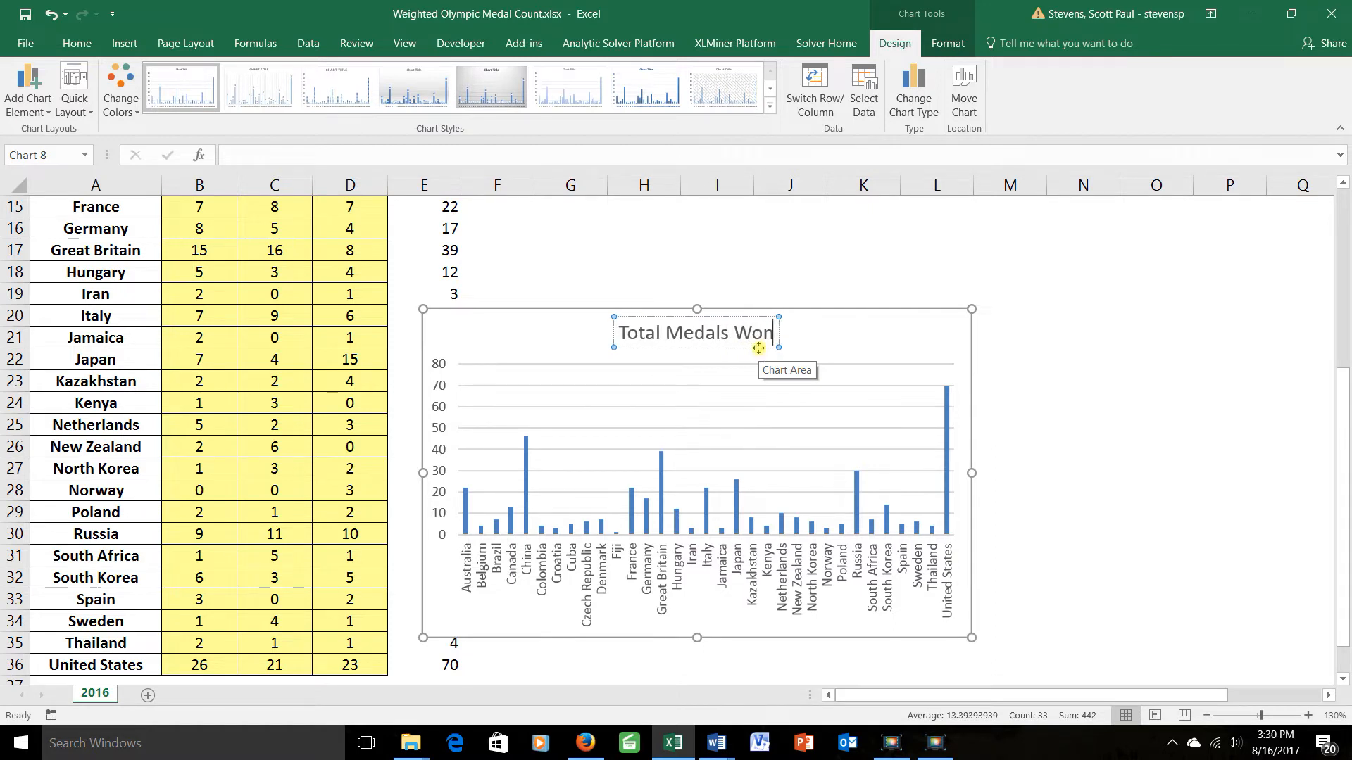
type(", 2016 Olympics")
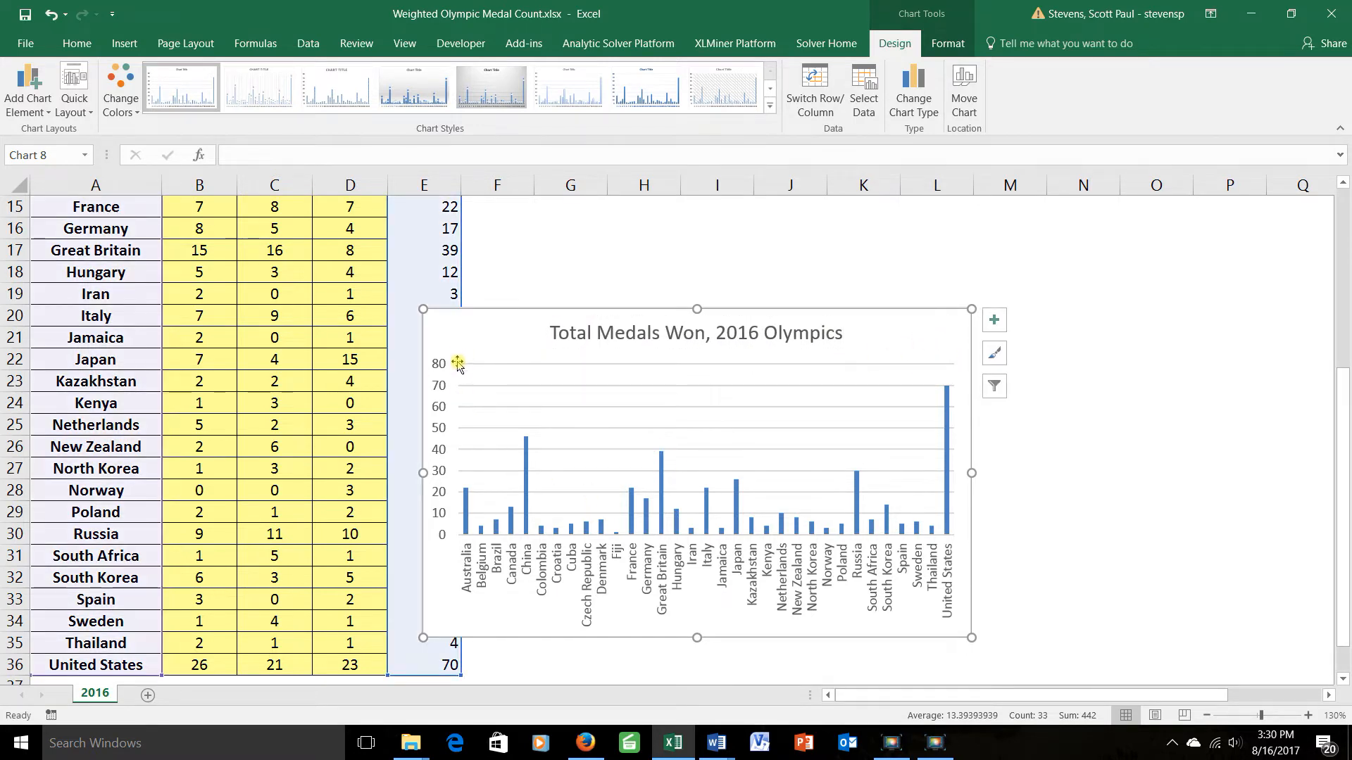
mouse_move(465, 366)
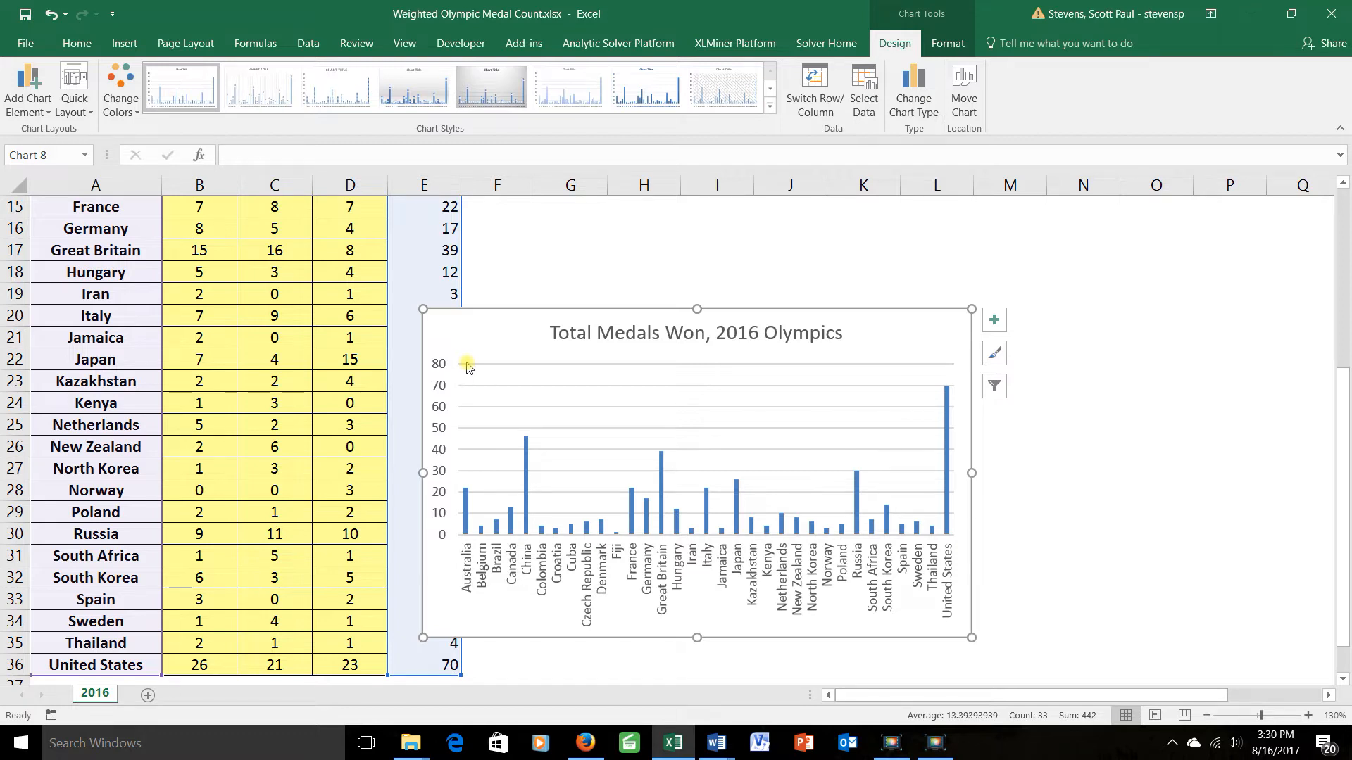
mouse_move(528, 309)
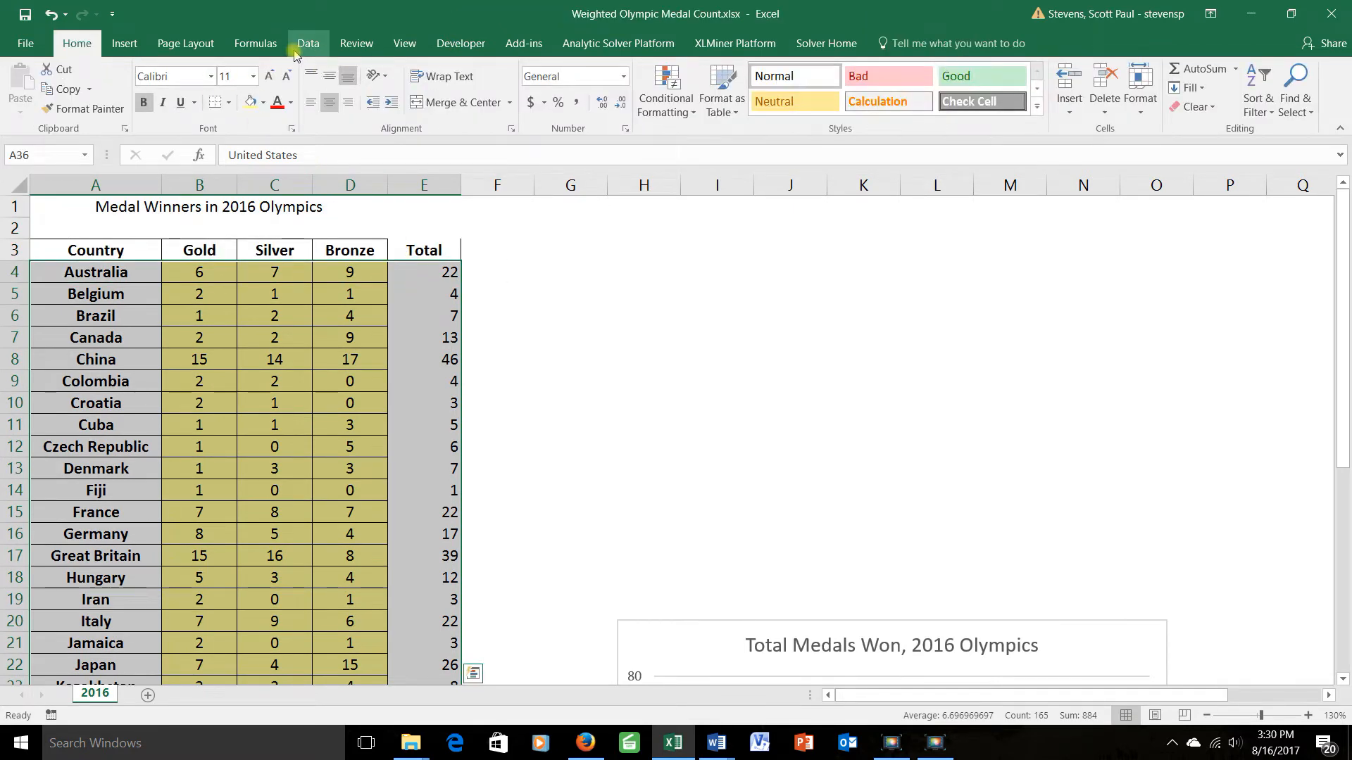
Sort the table by column E, smallest to largest, with My data has headers unchecked
left_click(307, 43)
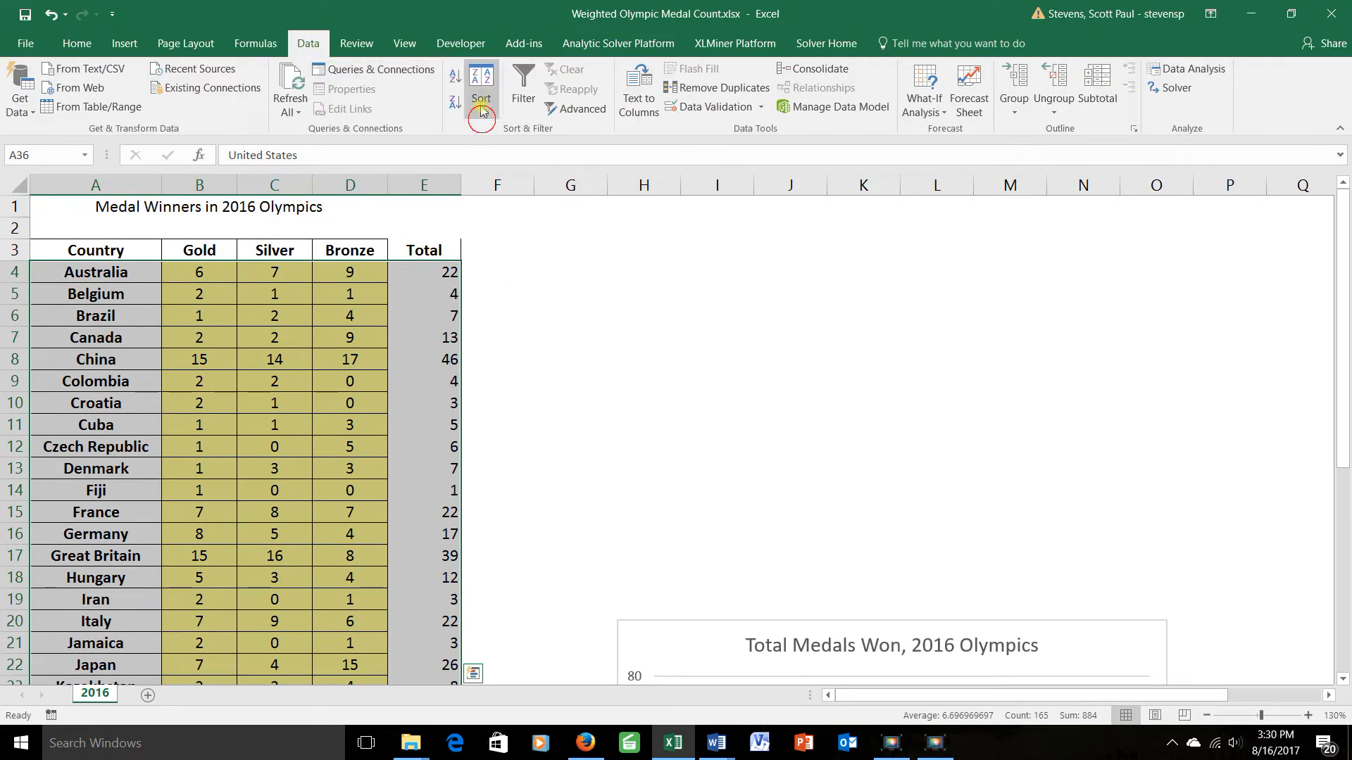
left_click(481, 81)
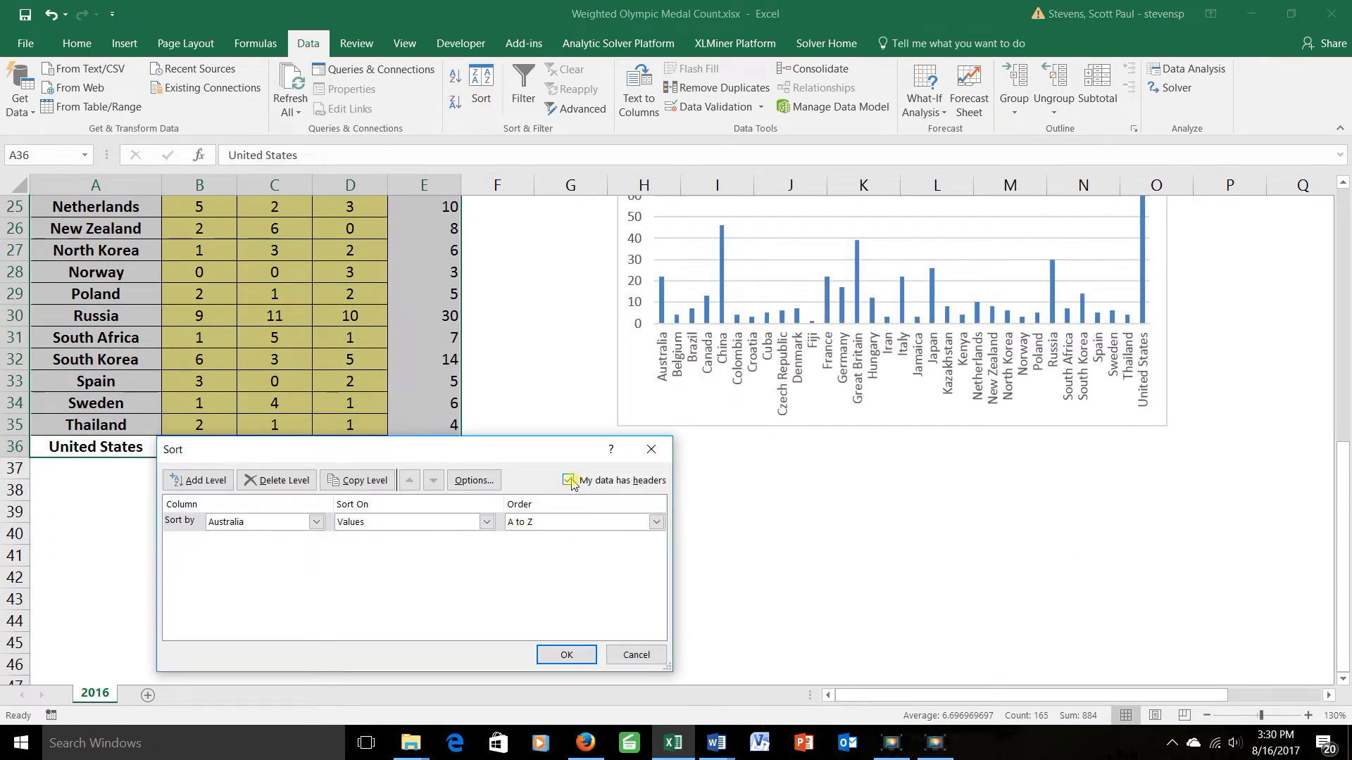
left_click(568, 480)
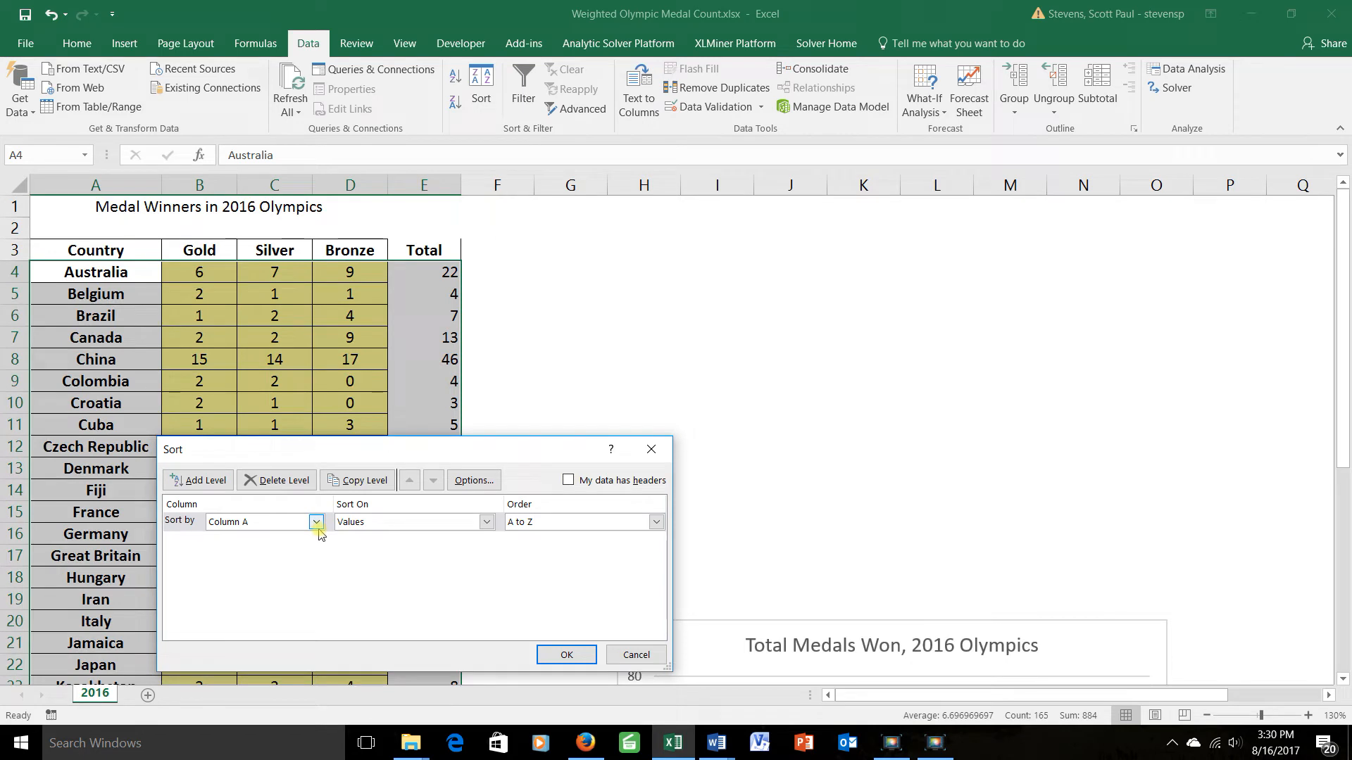
left_click(315, 521)
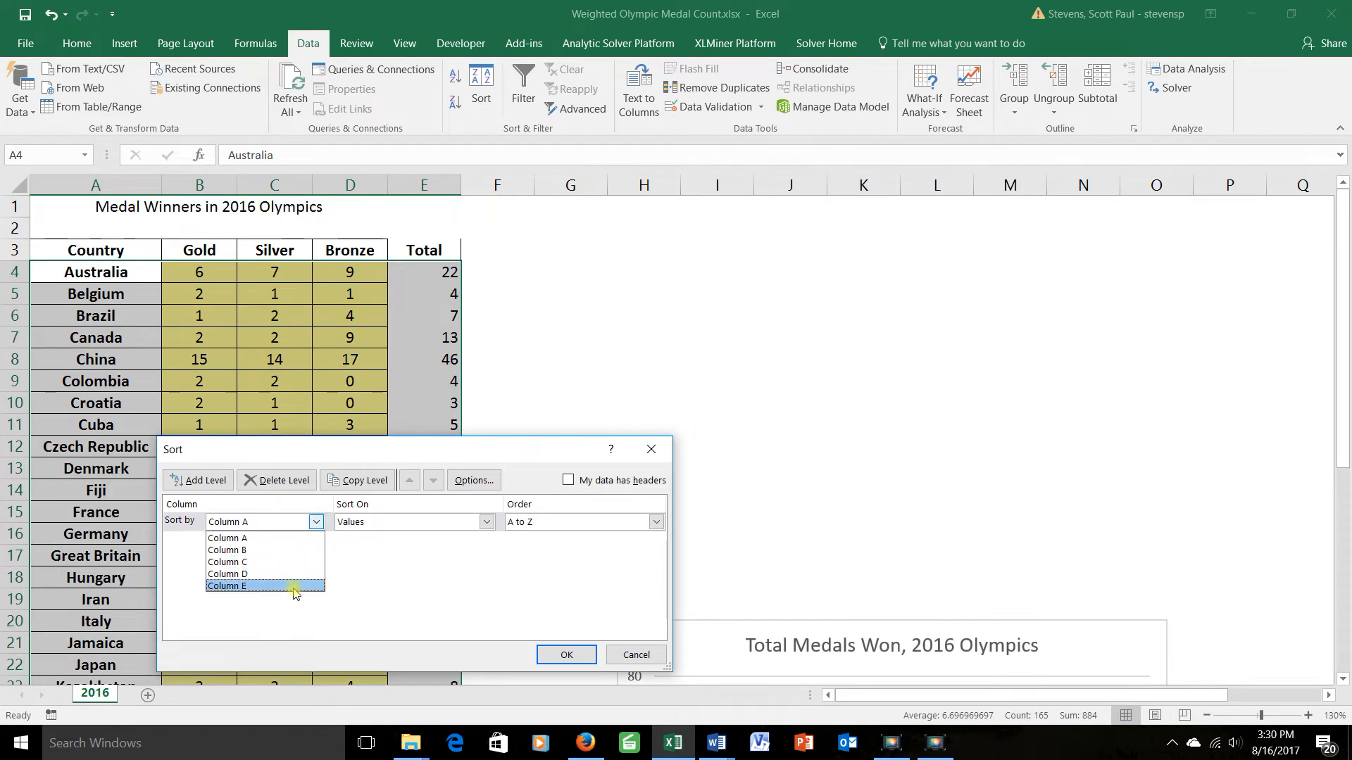
left_click(227, 586)
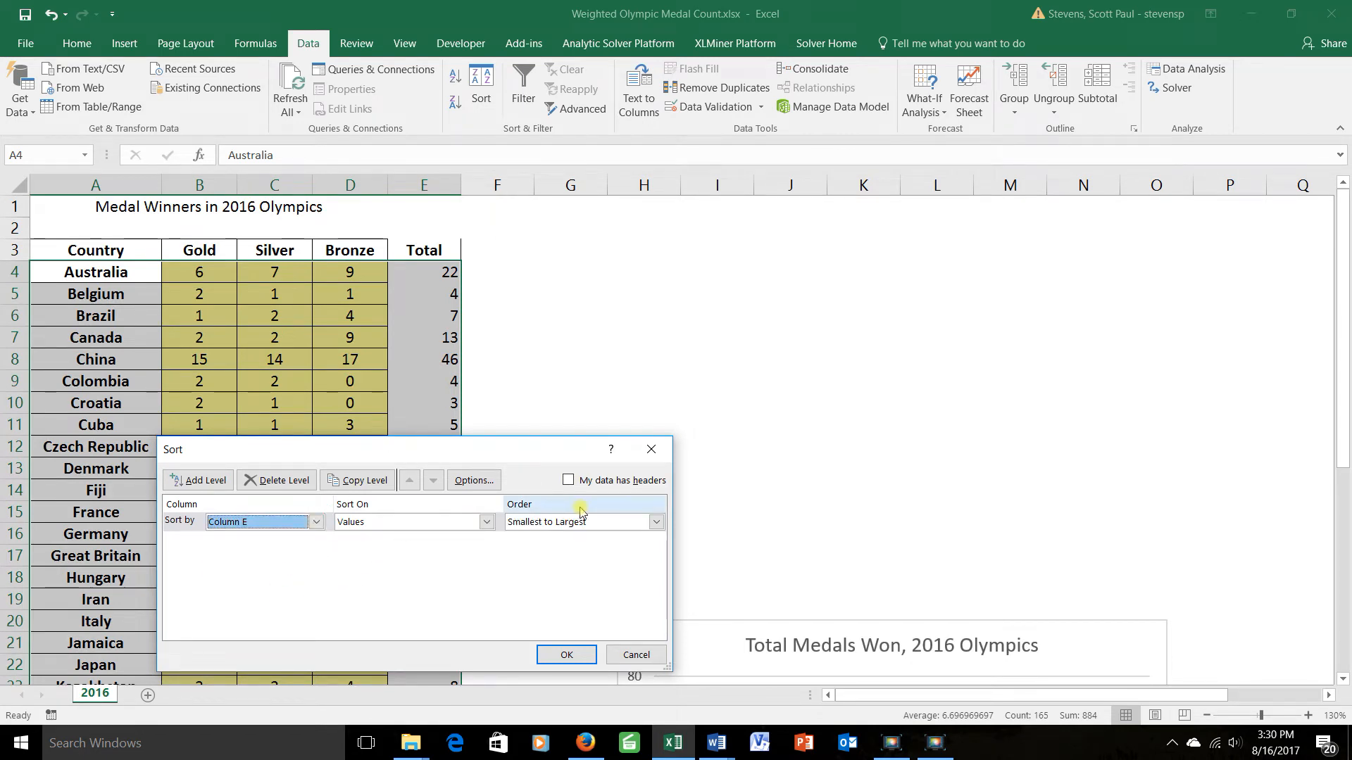
left_click(566, 655)
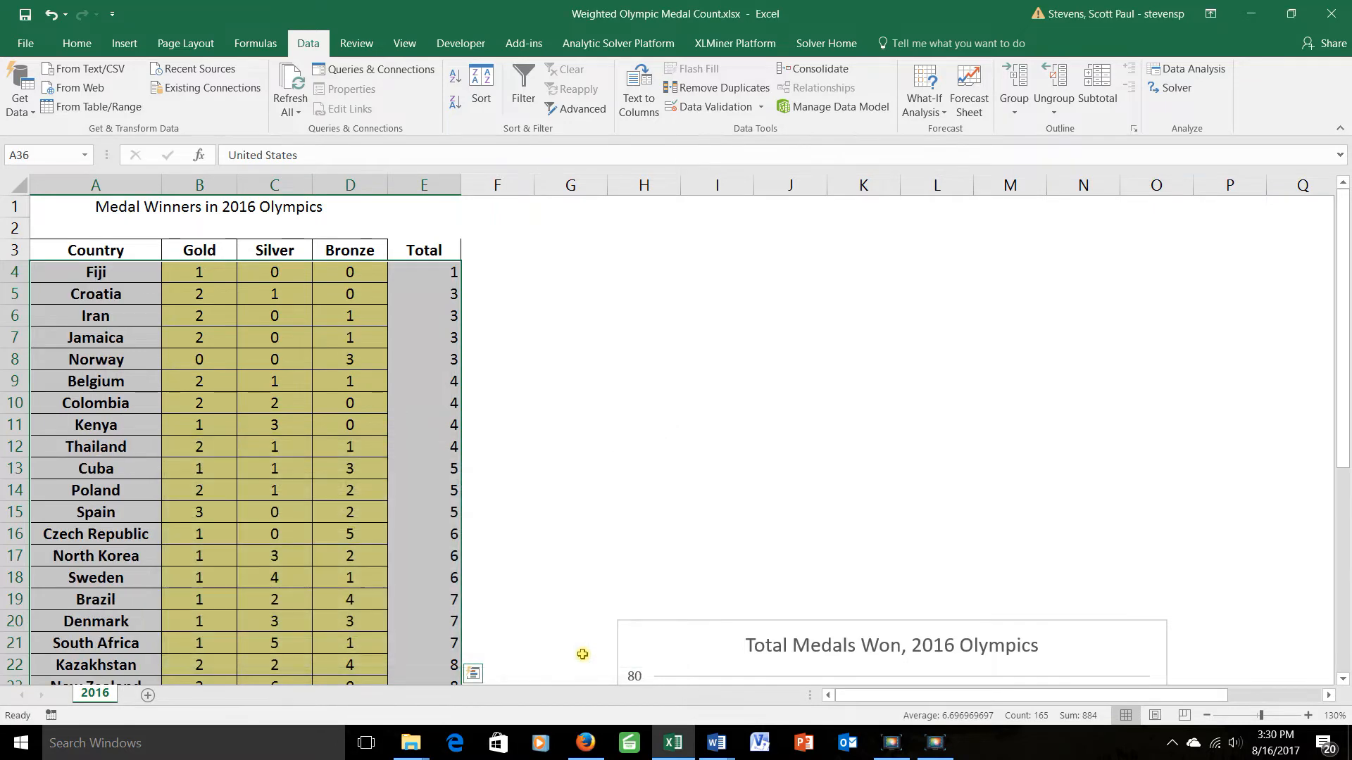
scroll("down", 3)
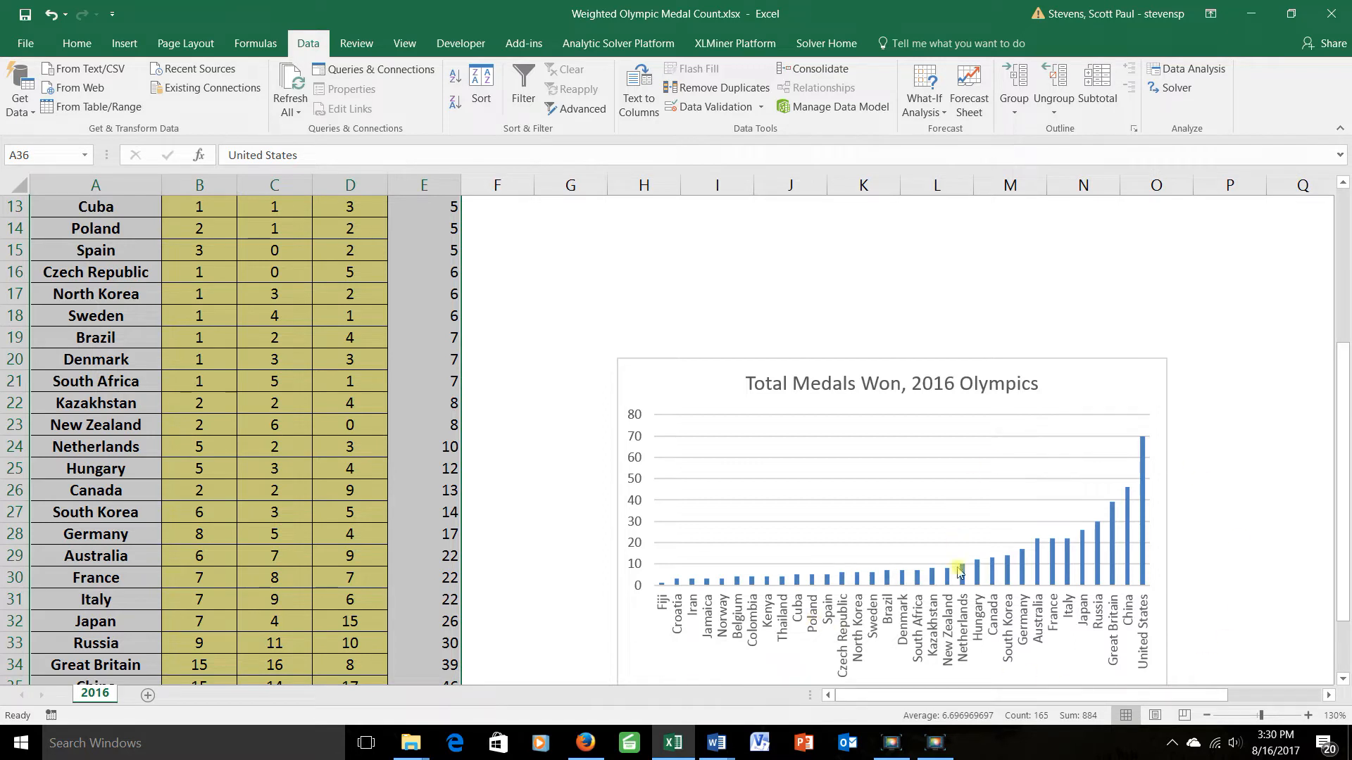
mouse_move(1120, 618)
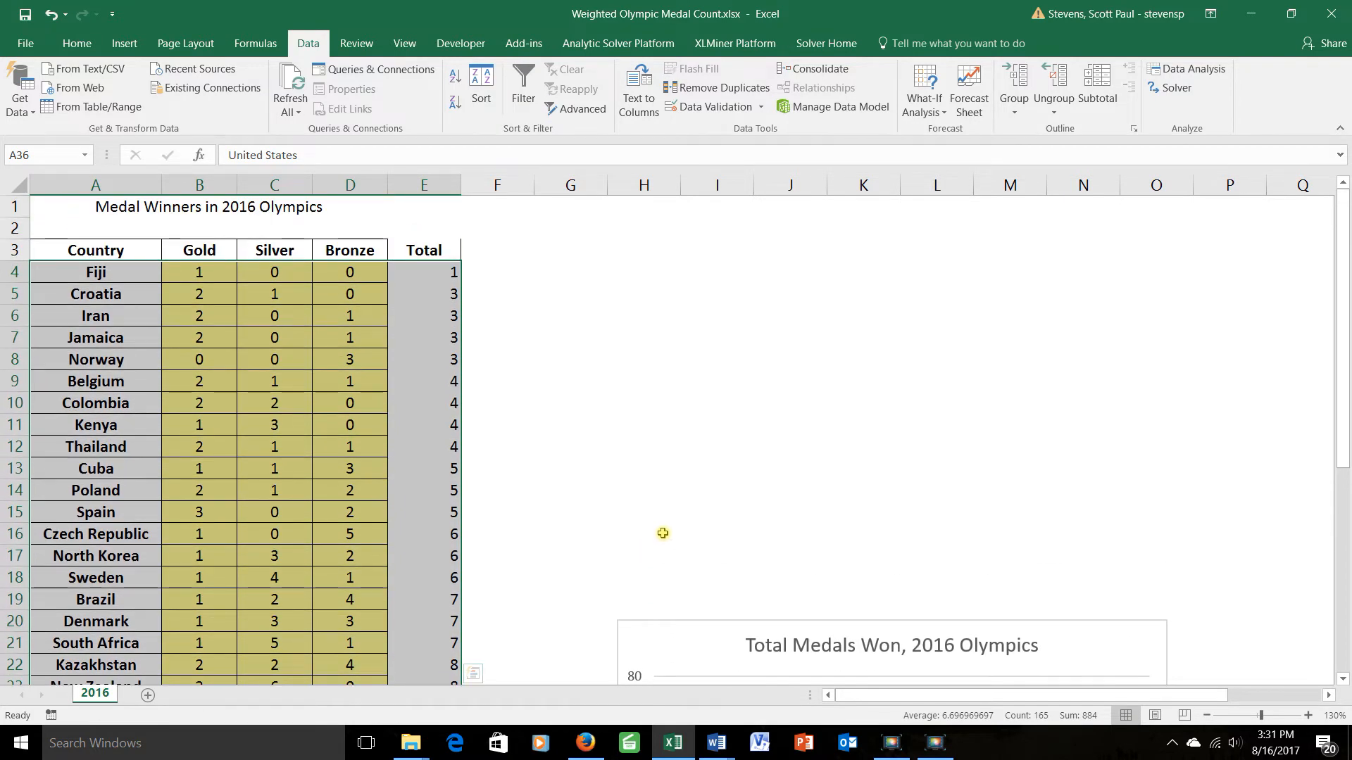
mouse_move(684, 473)
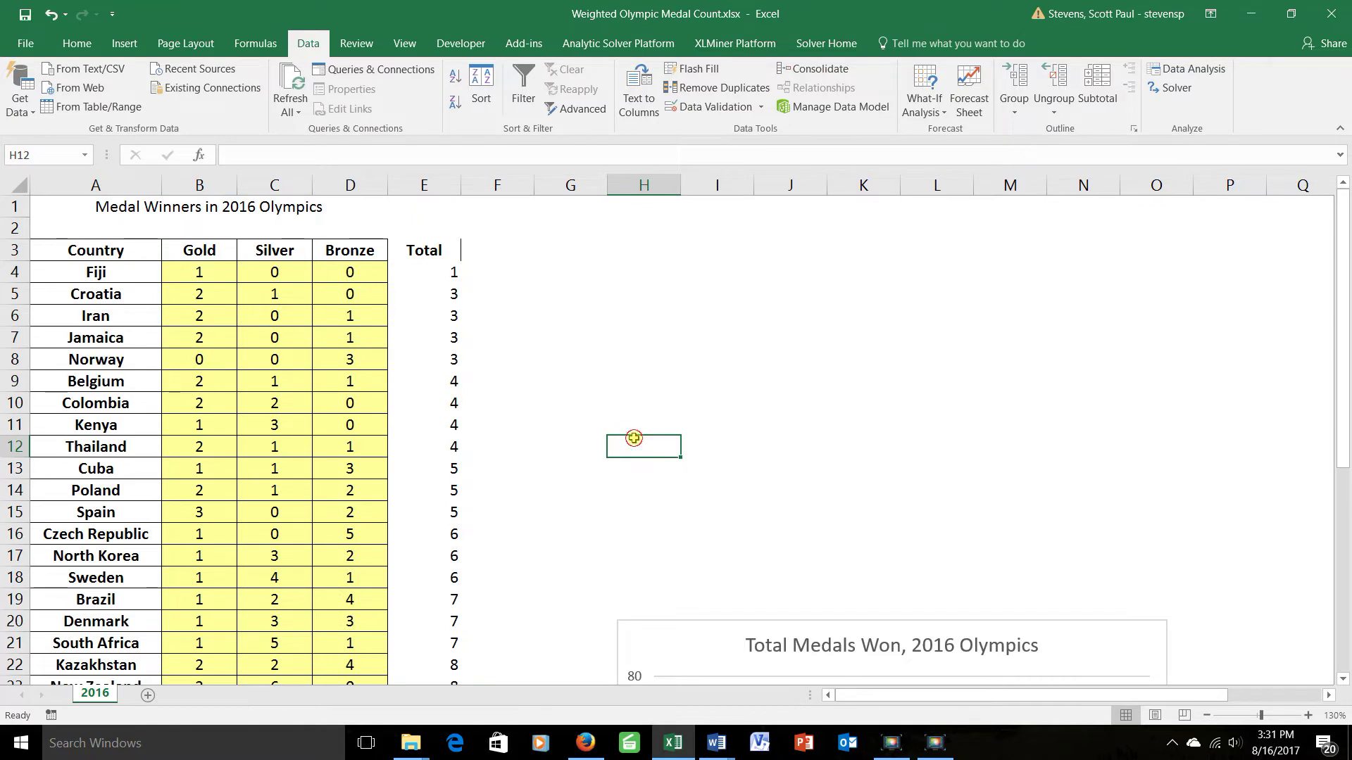
mouse_move(421, 377)
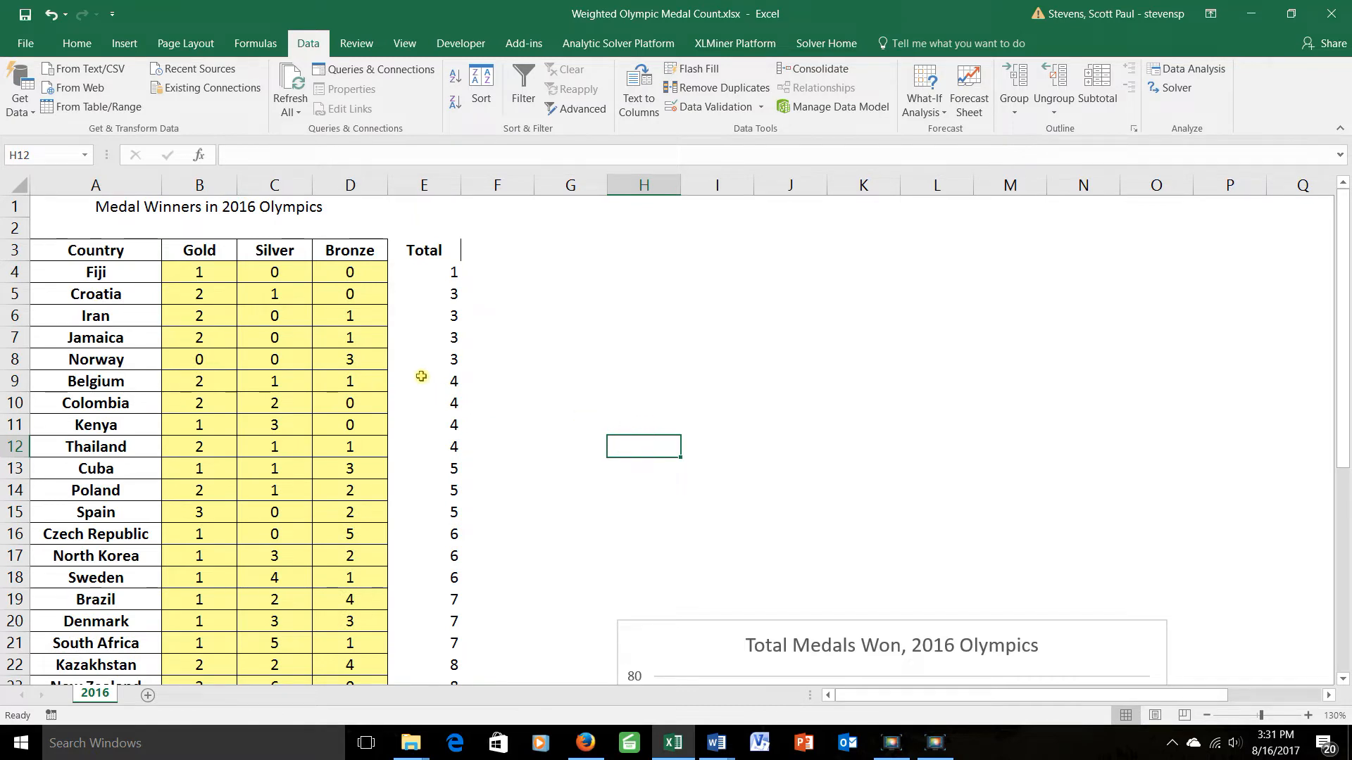
mouse_move(120, 252)
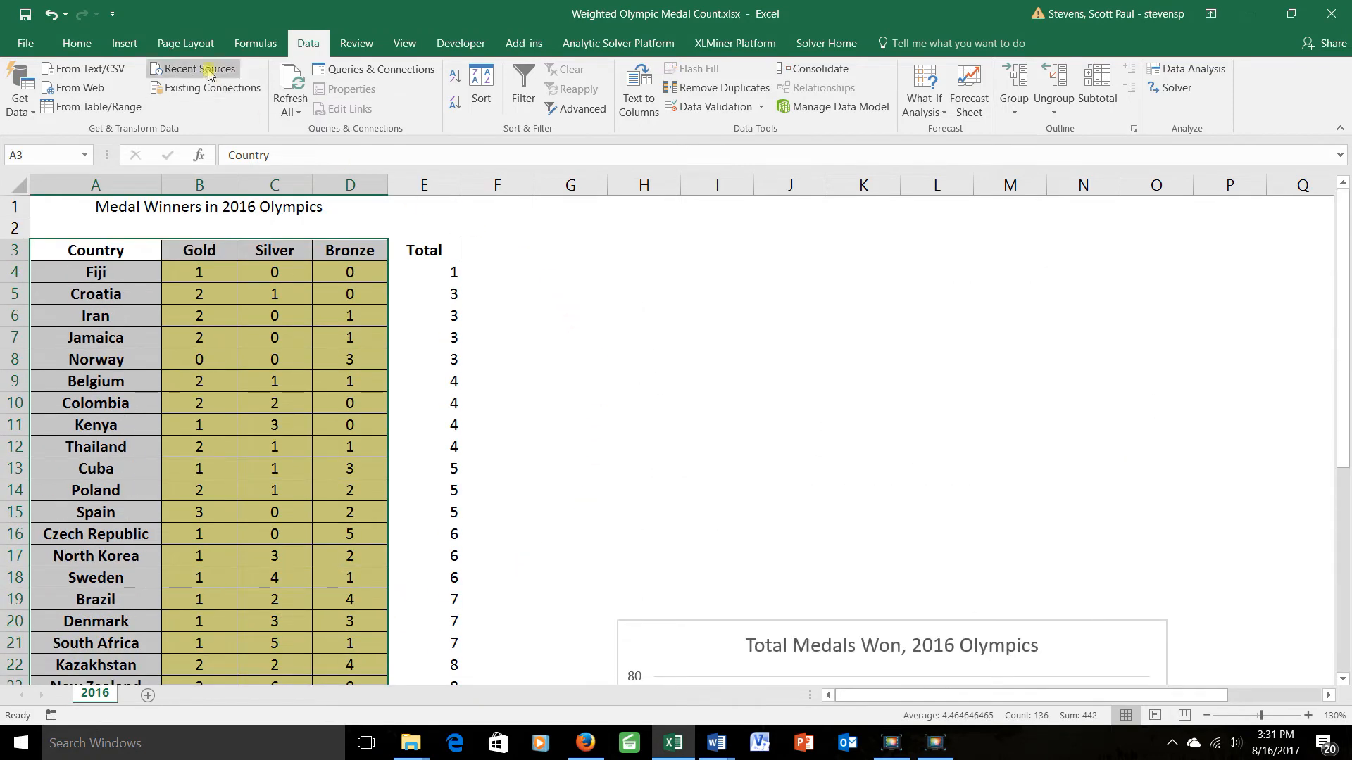
Open the Insert tab's column and bar chart types to add the 3-D stacked bar chart
left_click(124, 43)
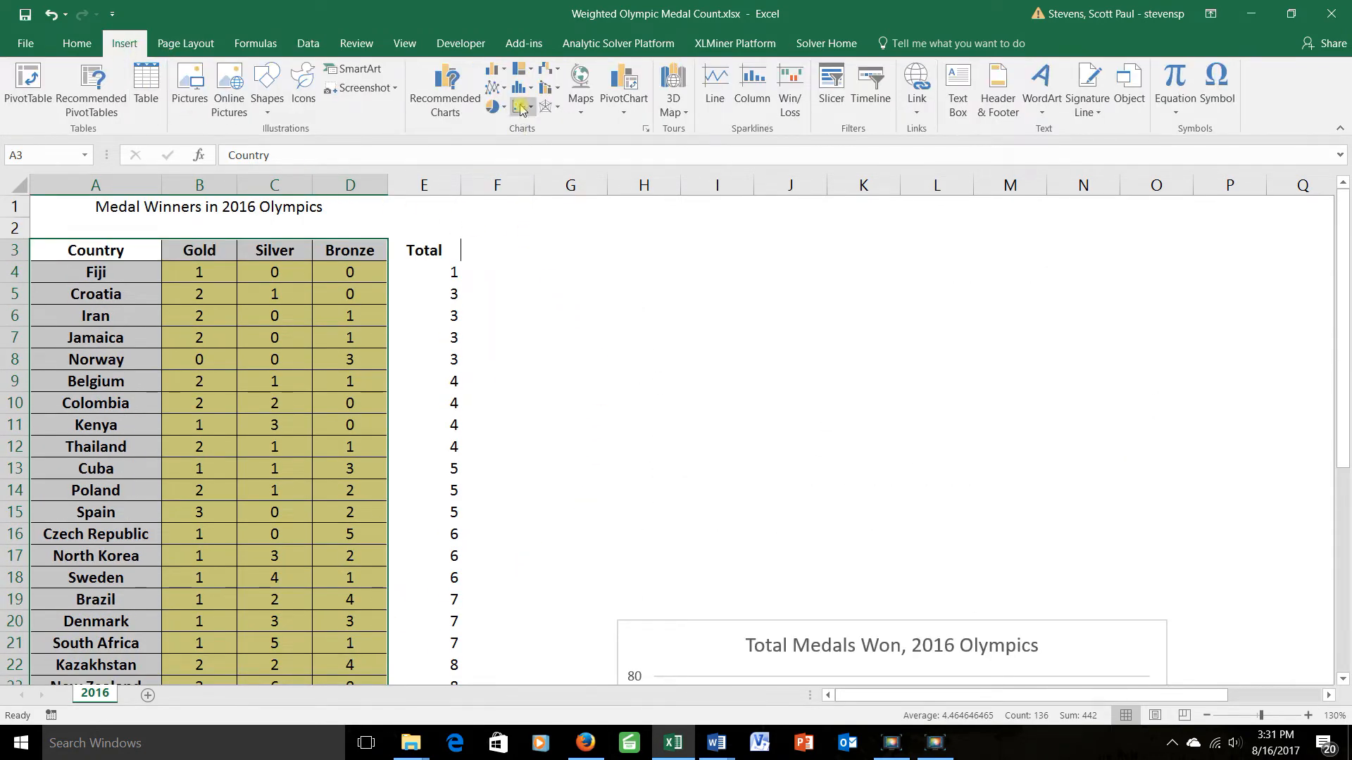
left_click(499, 69)
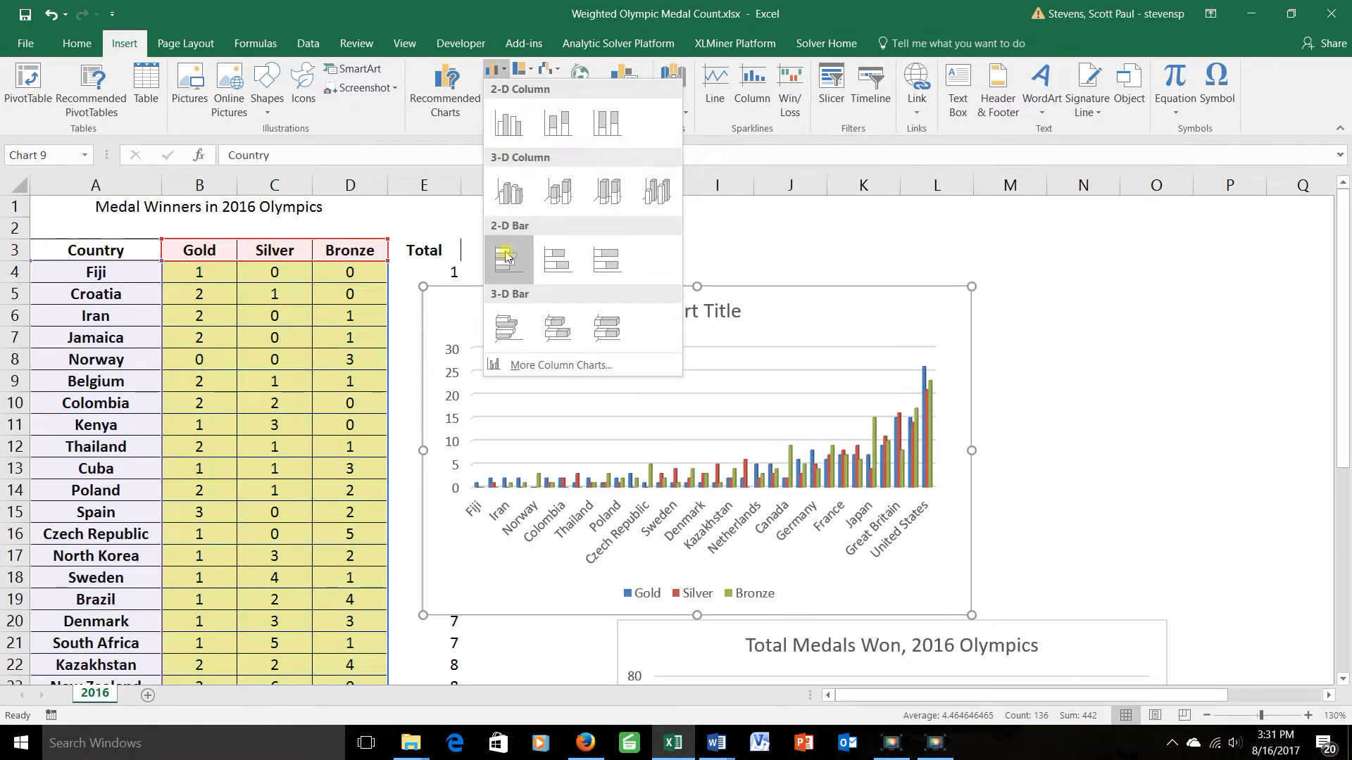
mouse_move(508, 260)
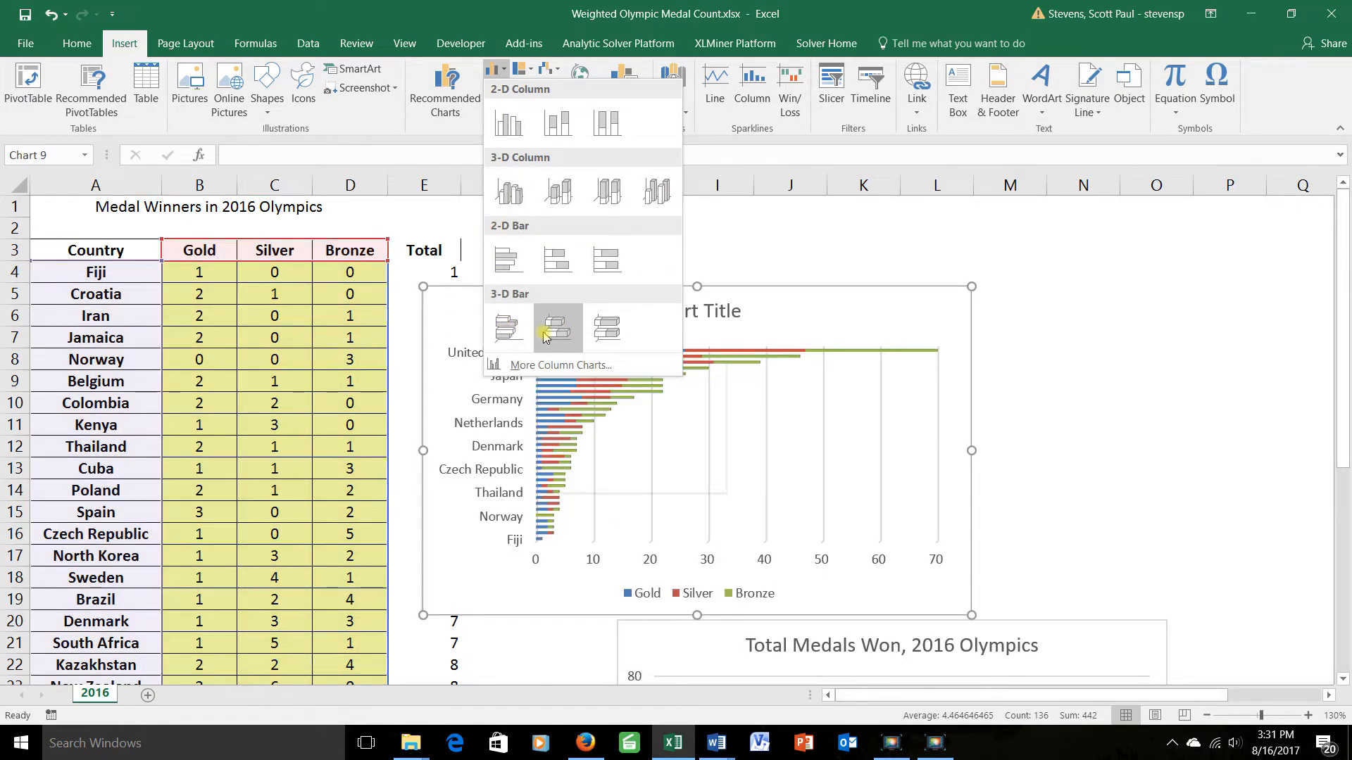
mouse_move(558, 327)
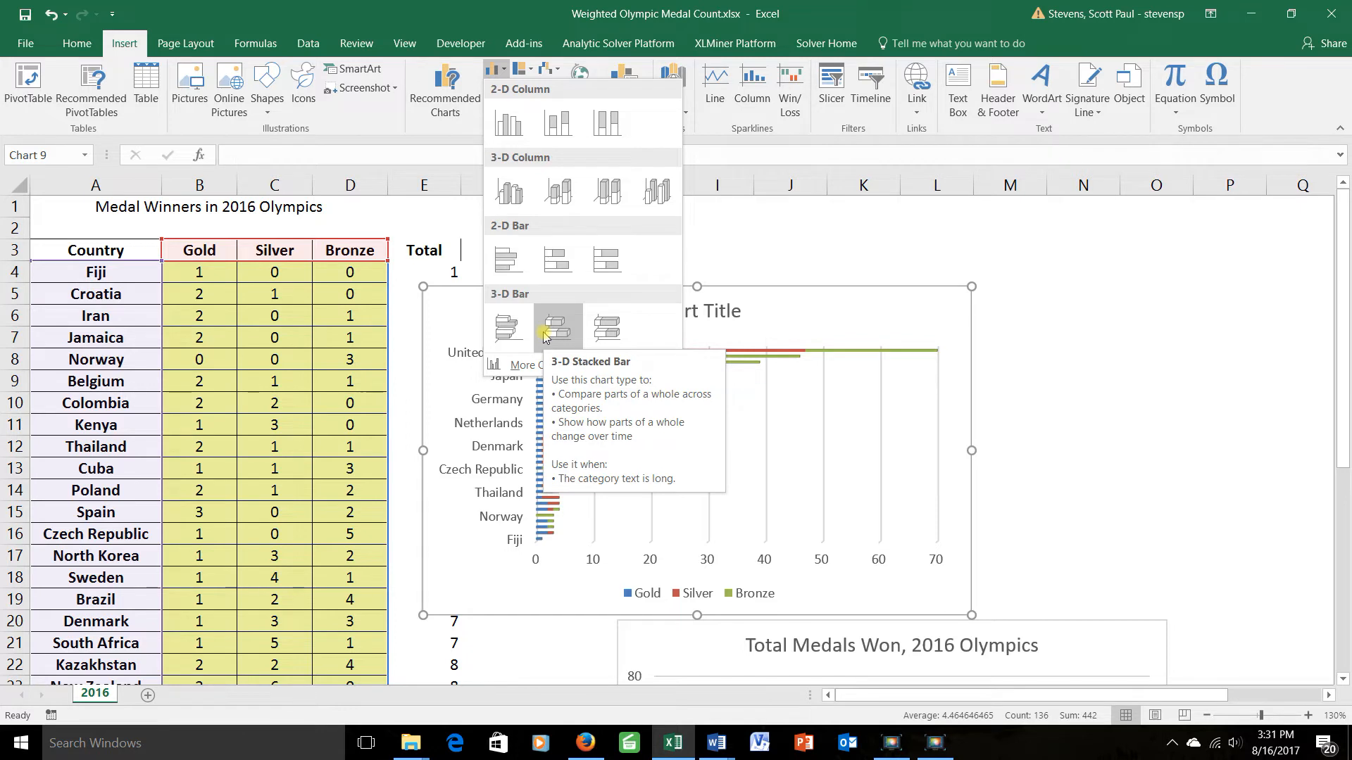
mouse_move(550, 337)
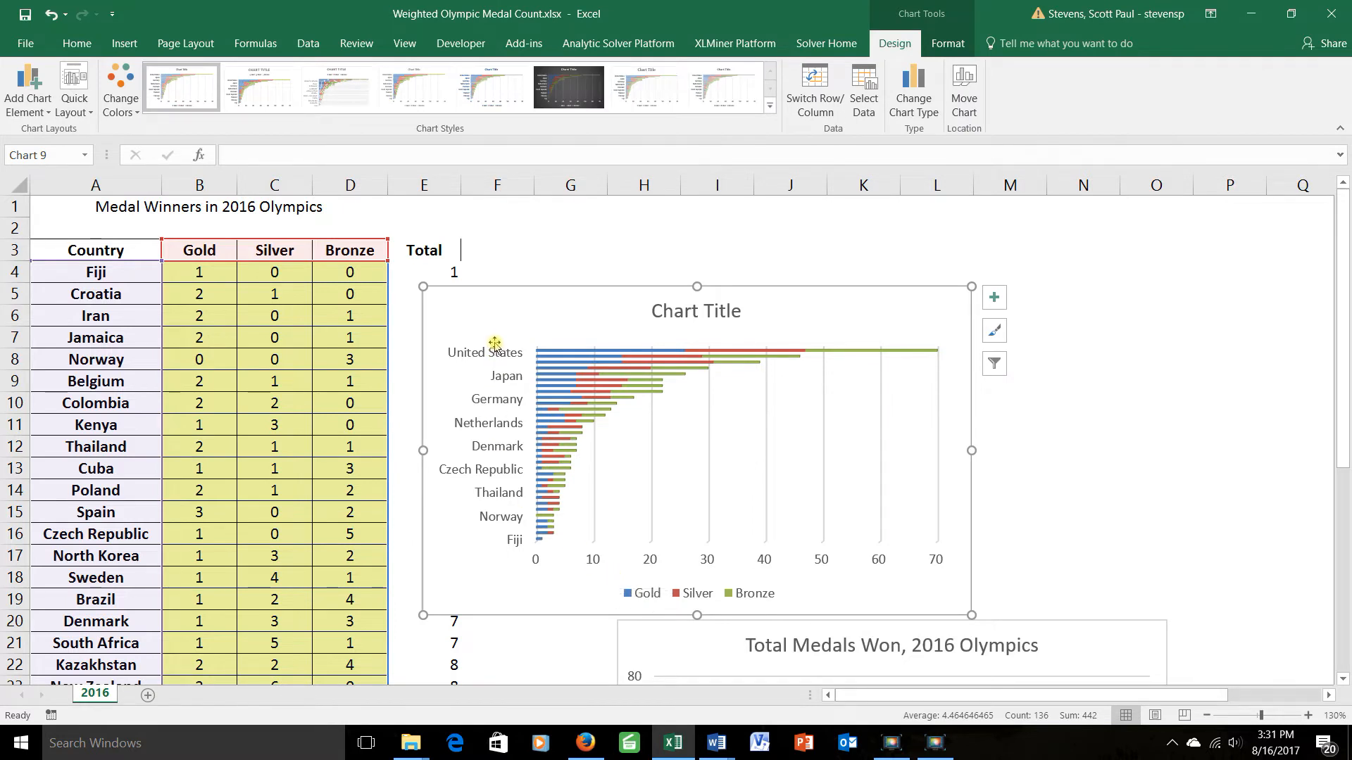
mouse_move(502, 474)
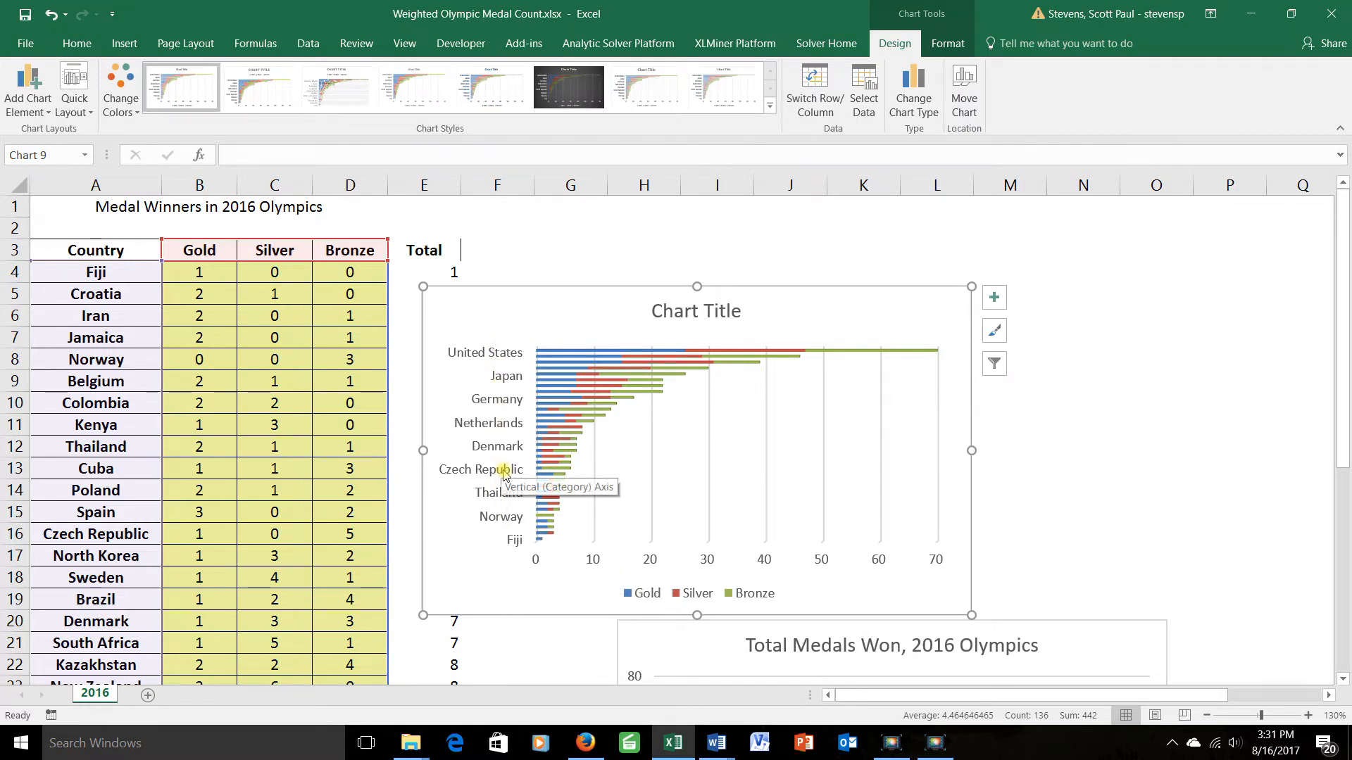
Set the country axis label interval to 1 so every country is labelled
right_click(503, 470)
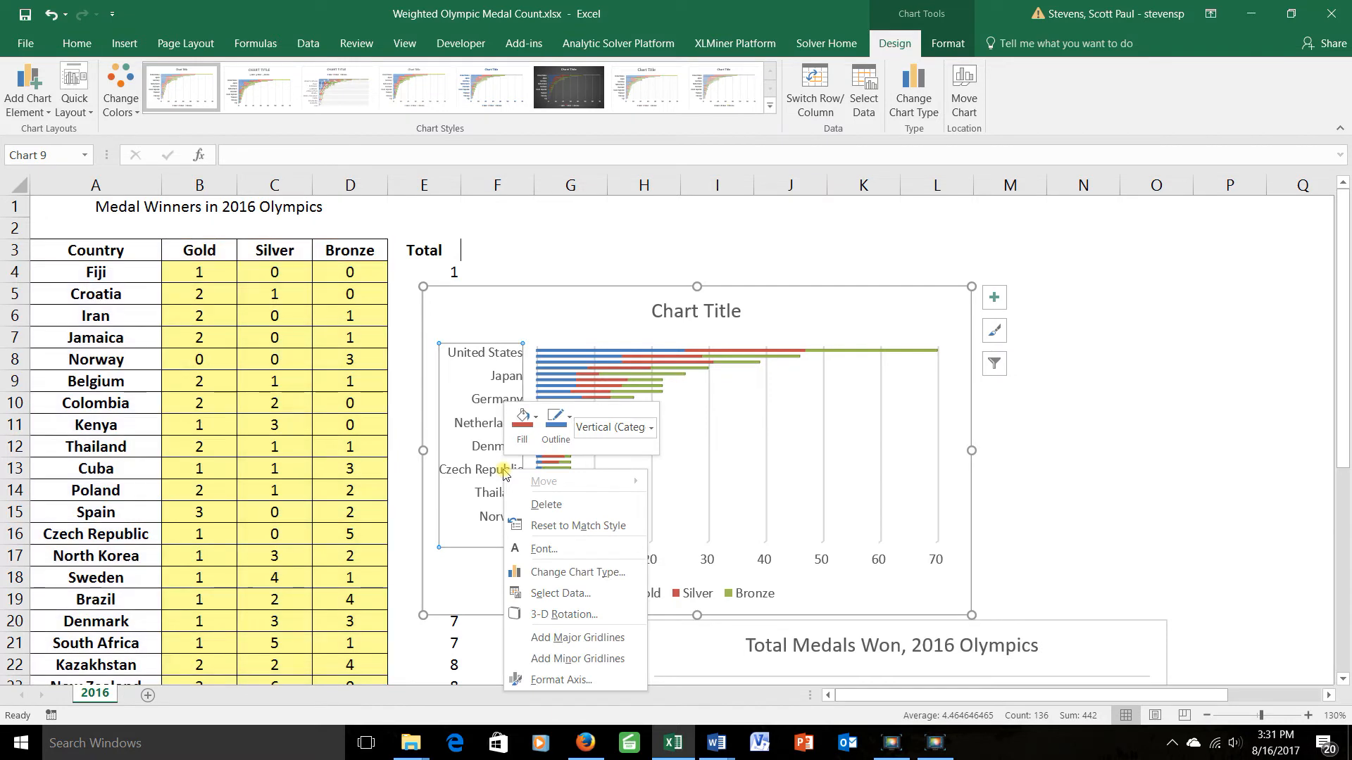
left_click(561, 679)
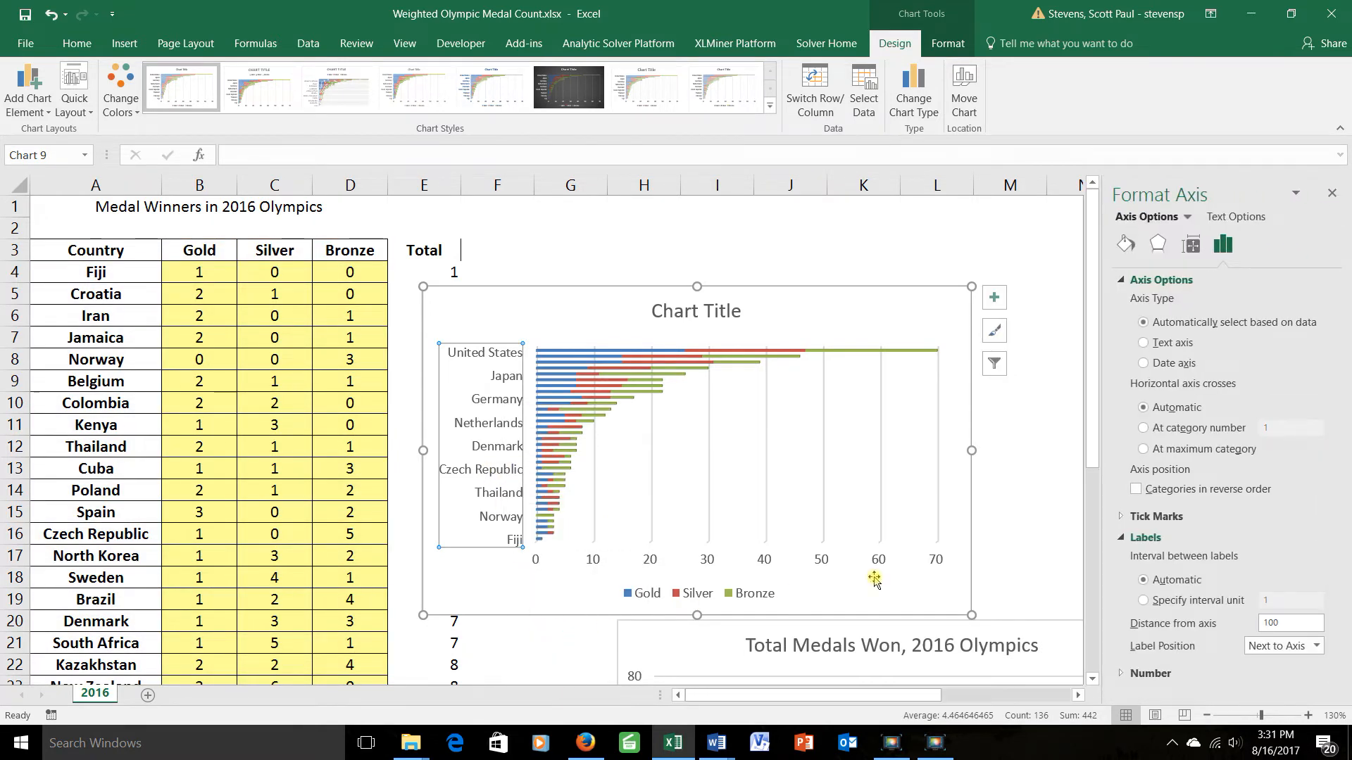
left_click(1143, 600)
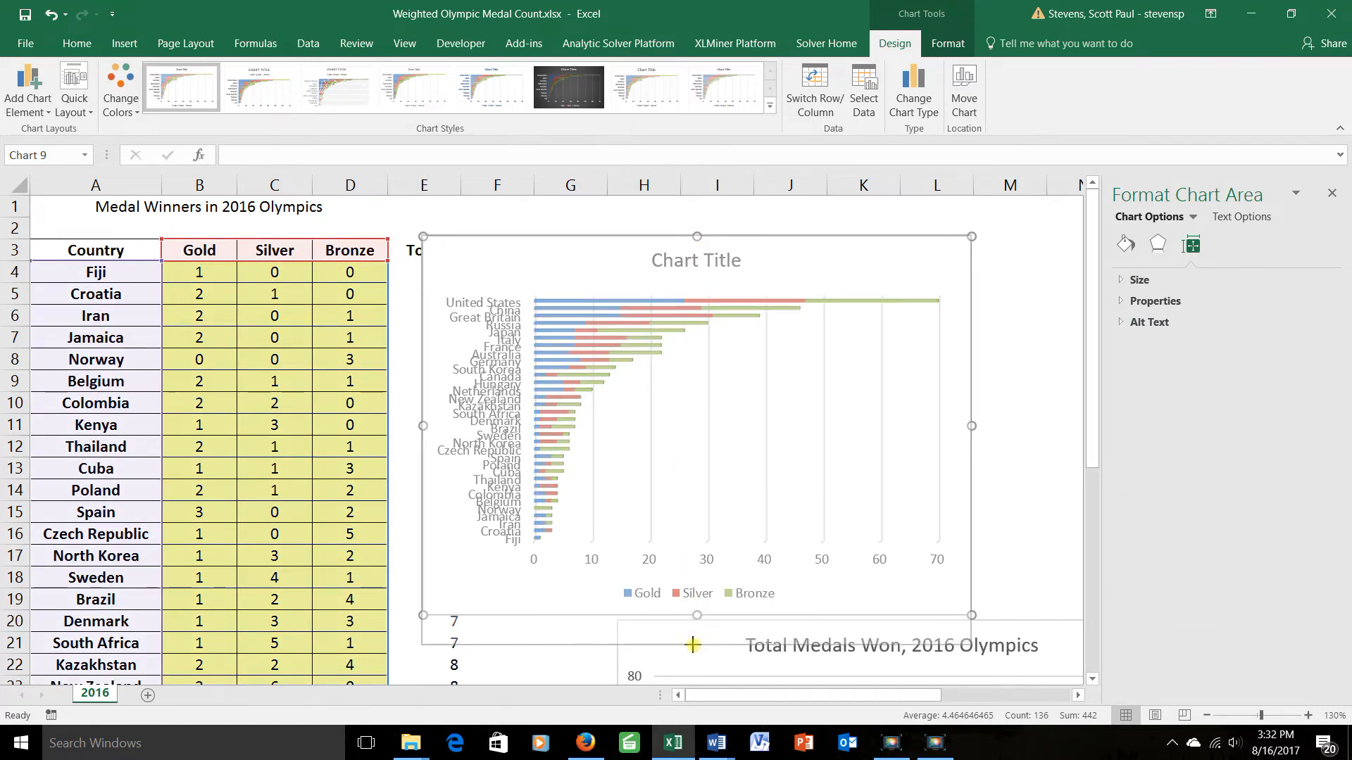
Decrease the country axis labels' font size twice so they fit
left_click(468, 444)
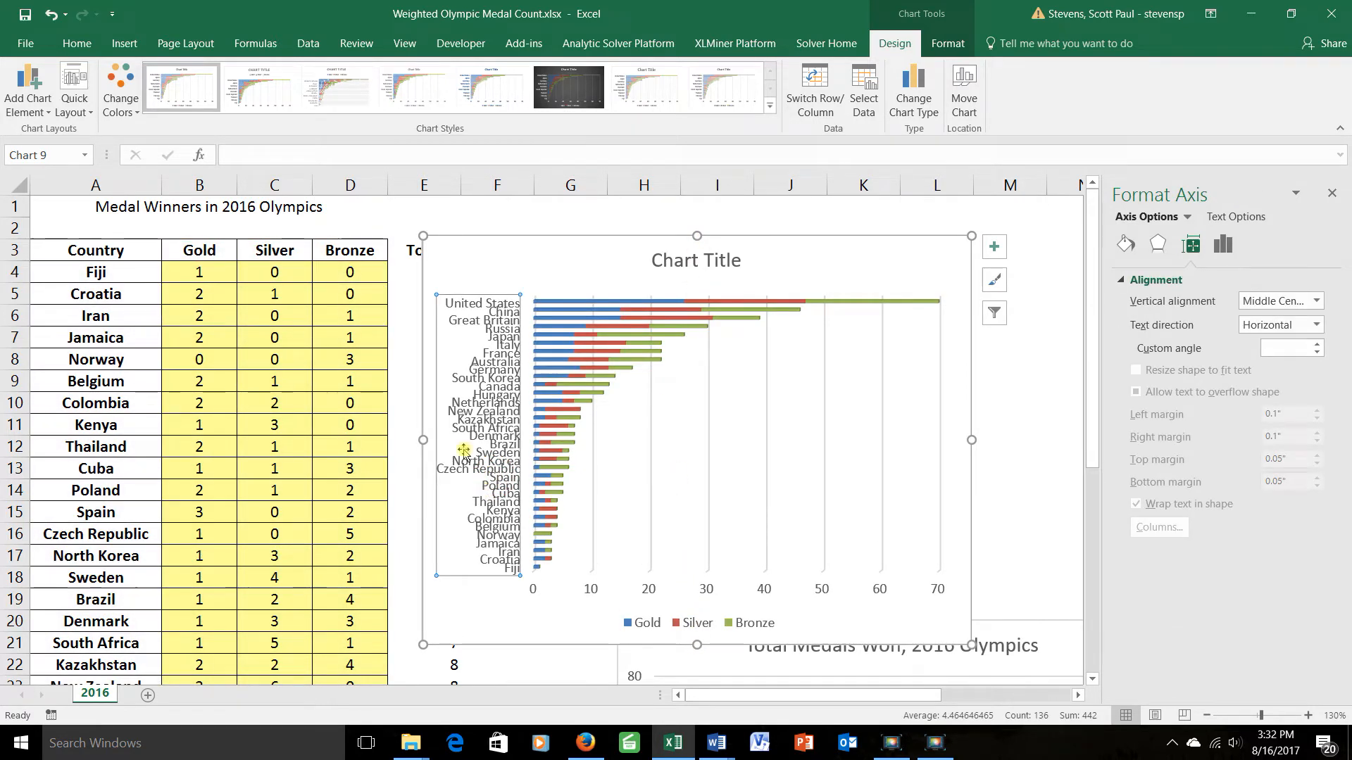
left_click(76, 43)
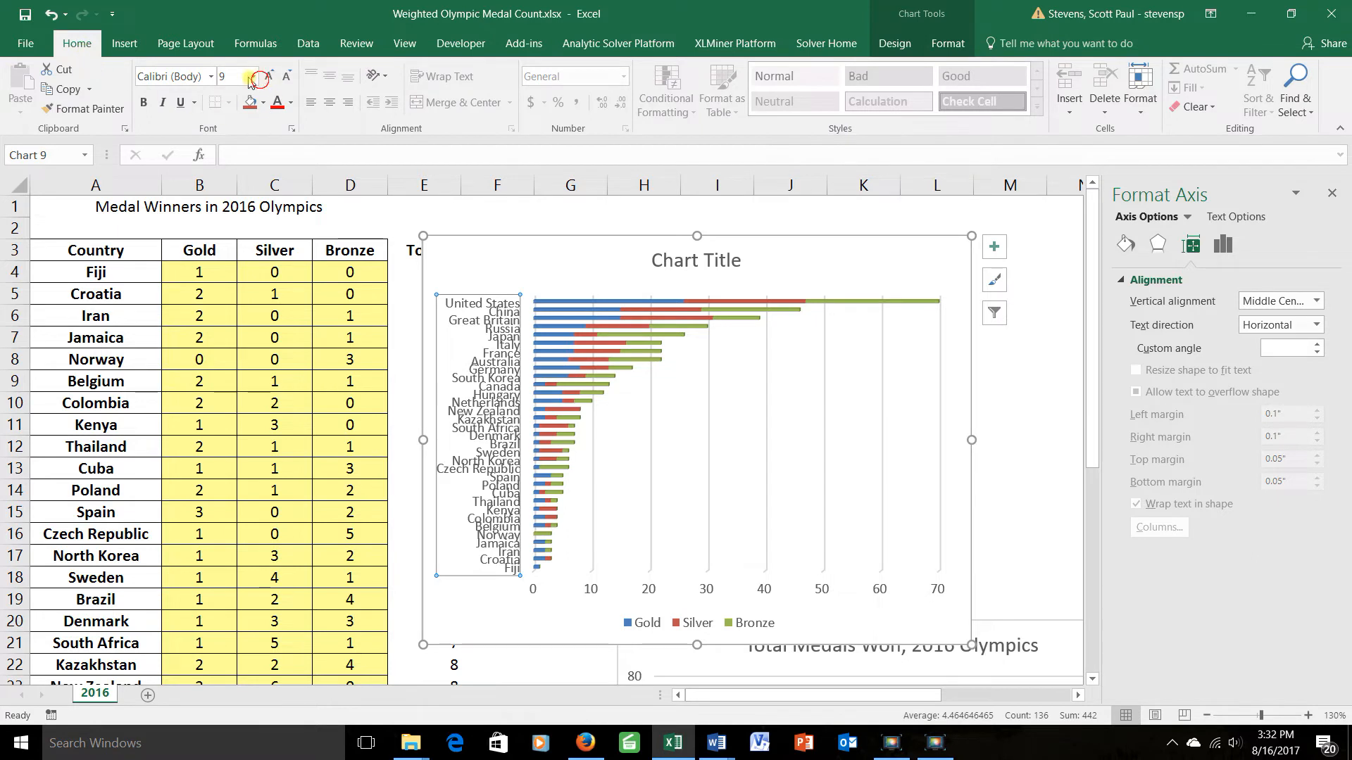
left_click(287, 81)
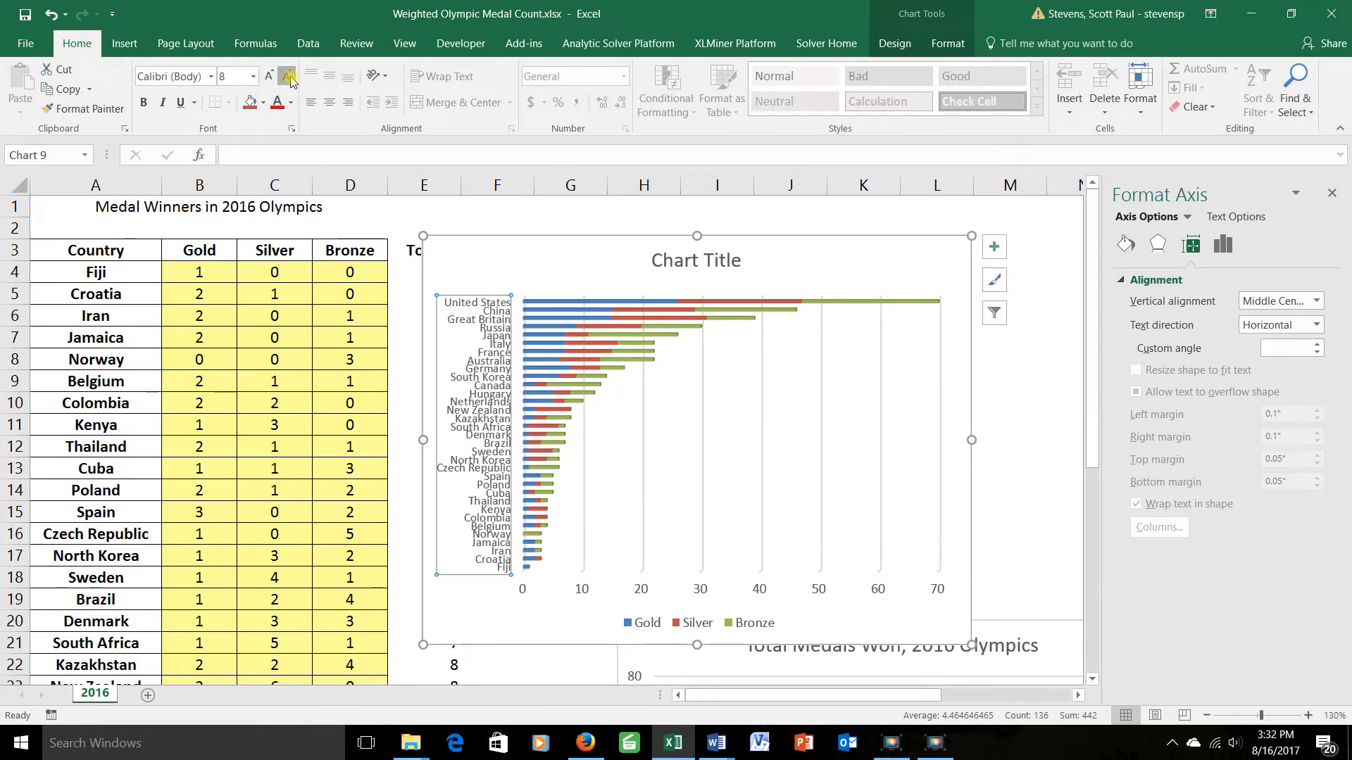
left_click(287, 78)
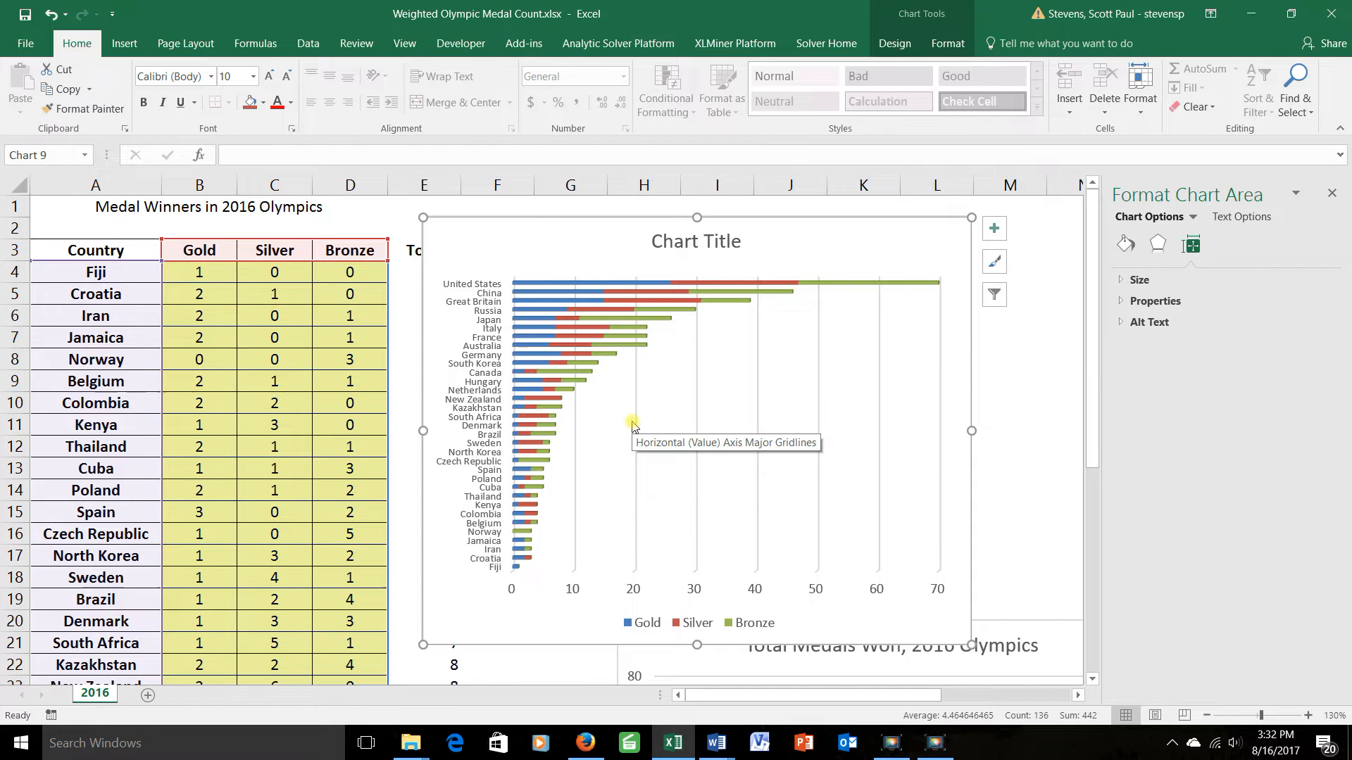
Type 'Gold, Silver and Bronze Medals, 2016 Olympics' into the chart title placeholder
left_click(695, 242)
type("Gold, Silver and Bronze Medals, 2016")
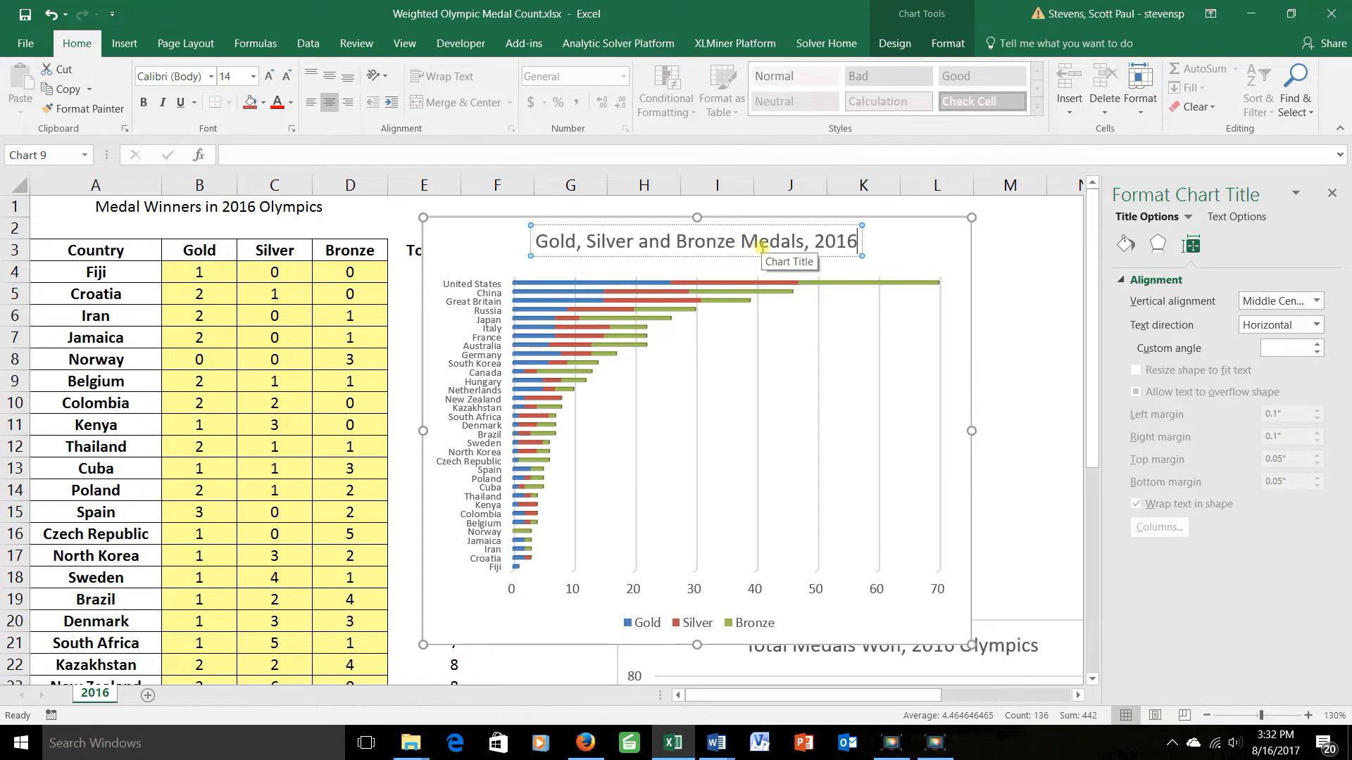
type("Olympi")
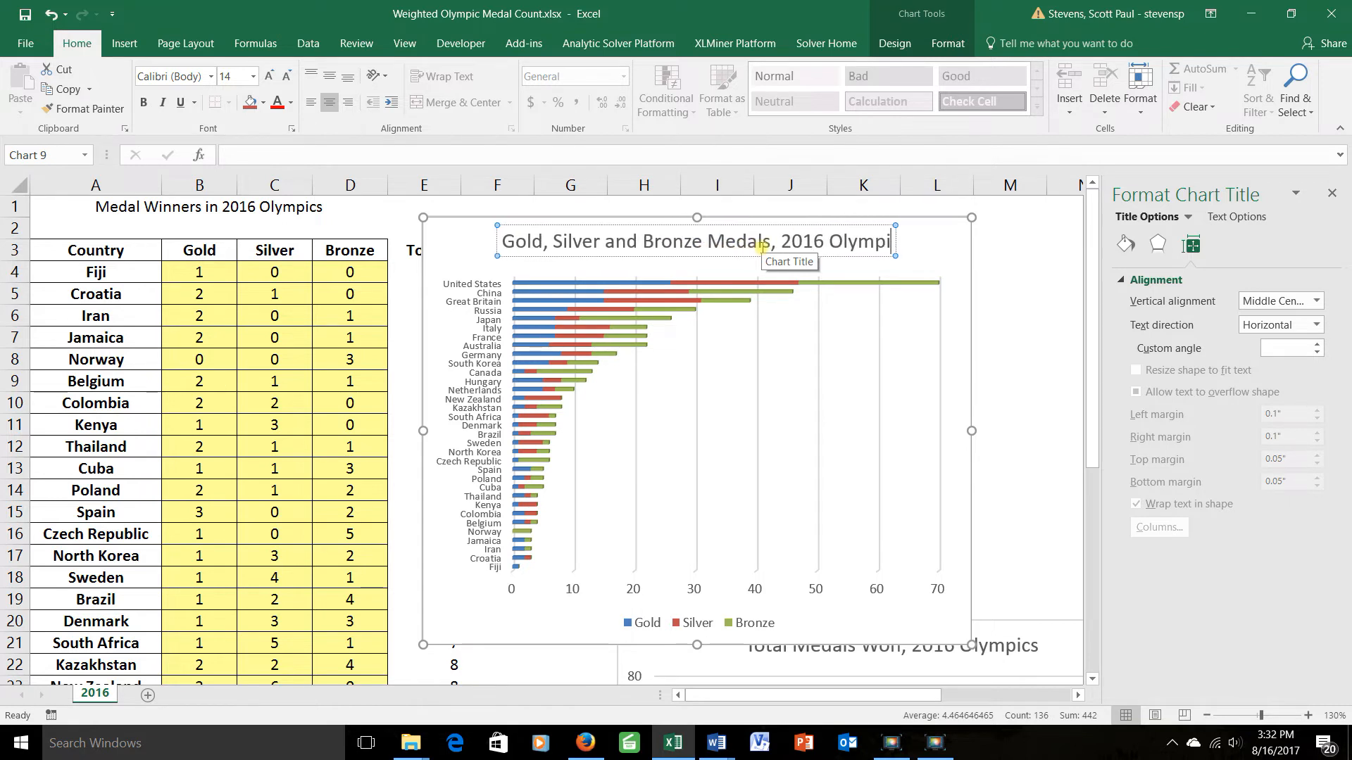
left_click(826, 433)
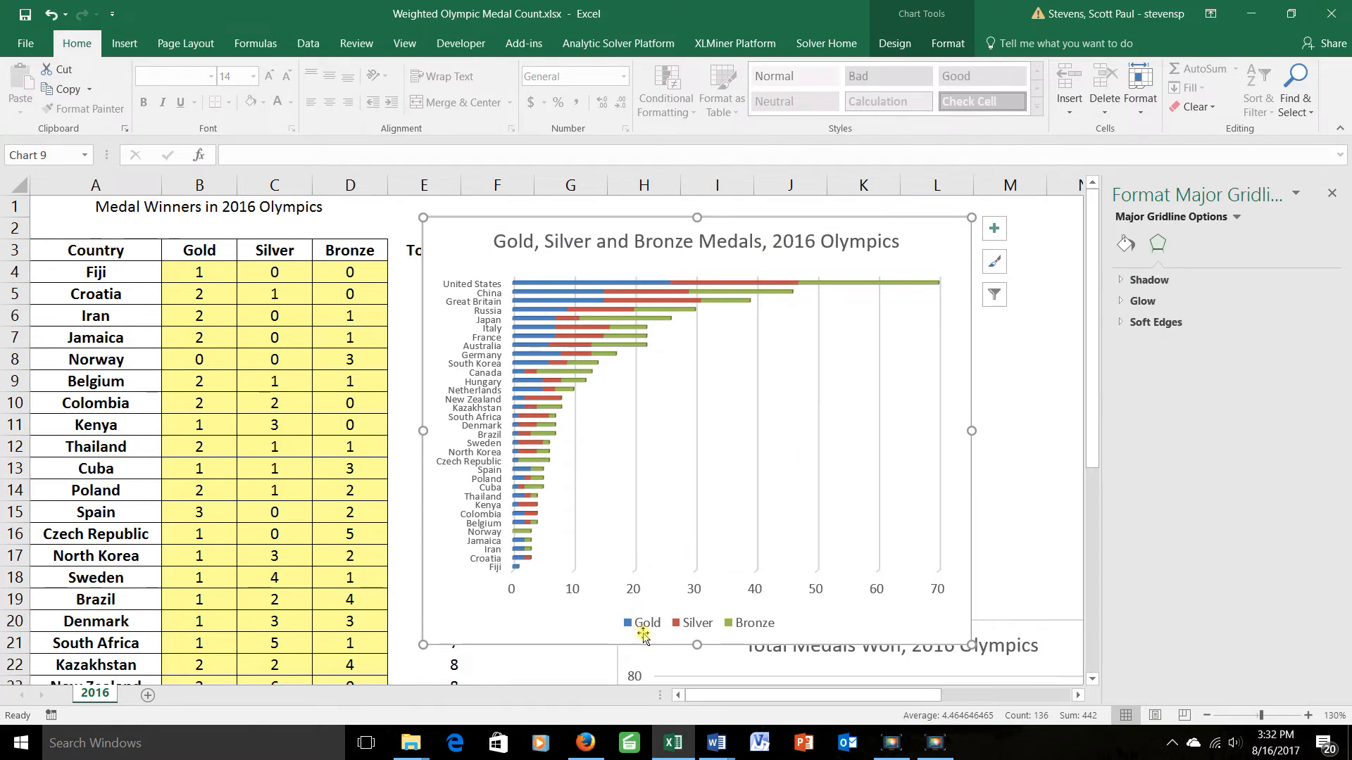
mouse_move(189, 277)
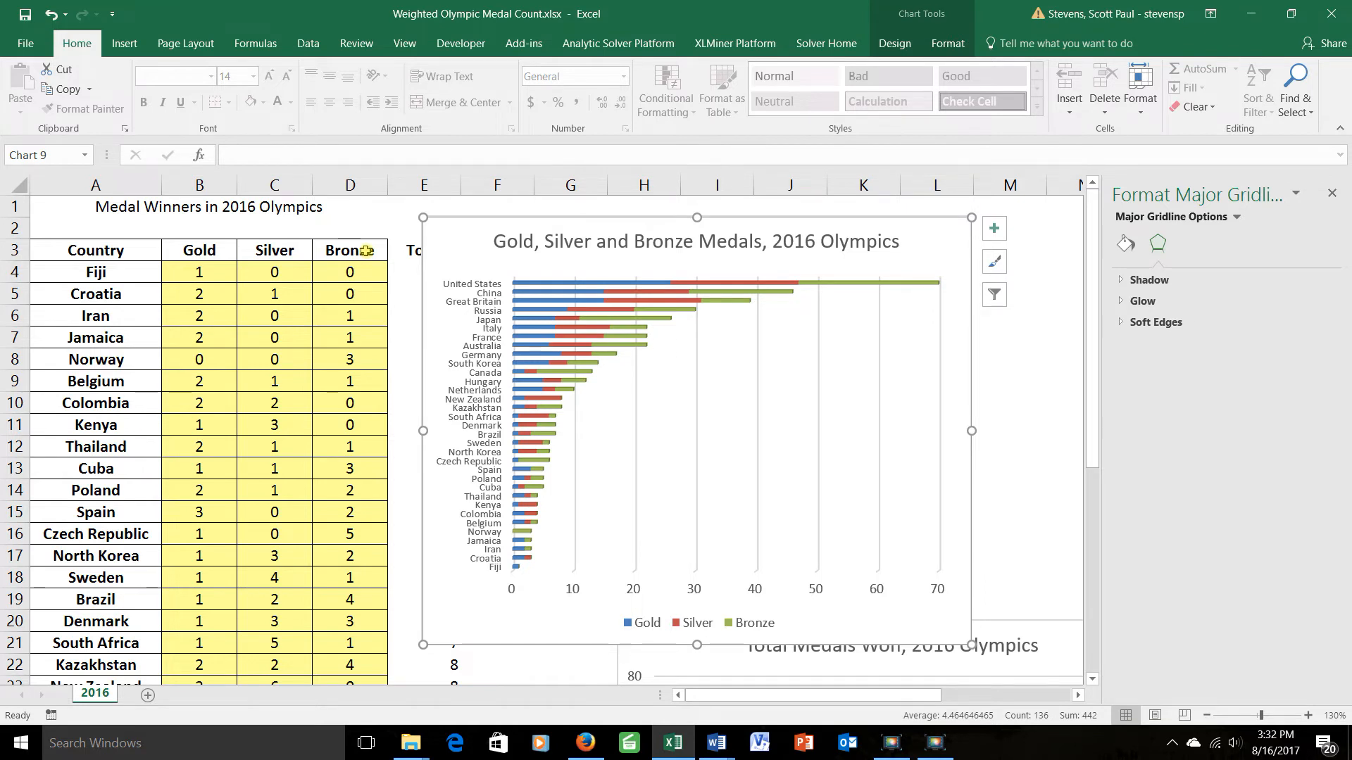
mouse_move(696, 285)
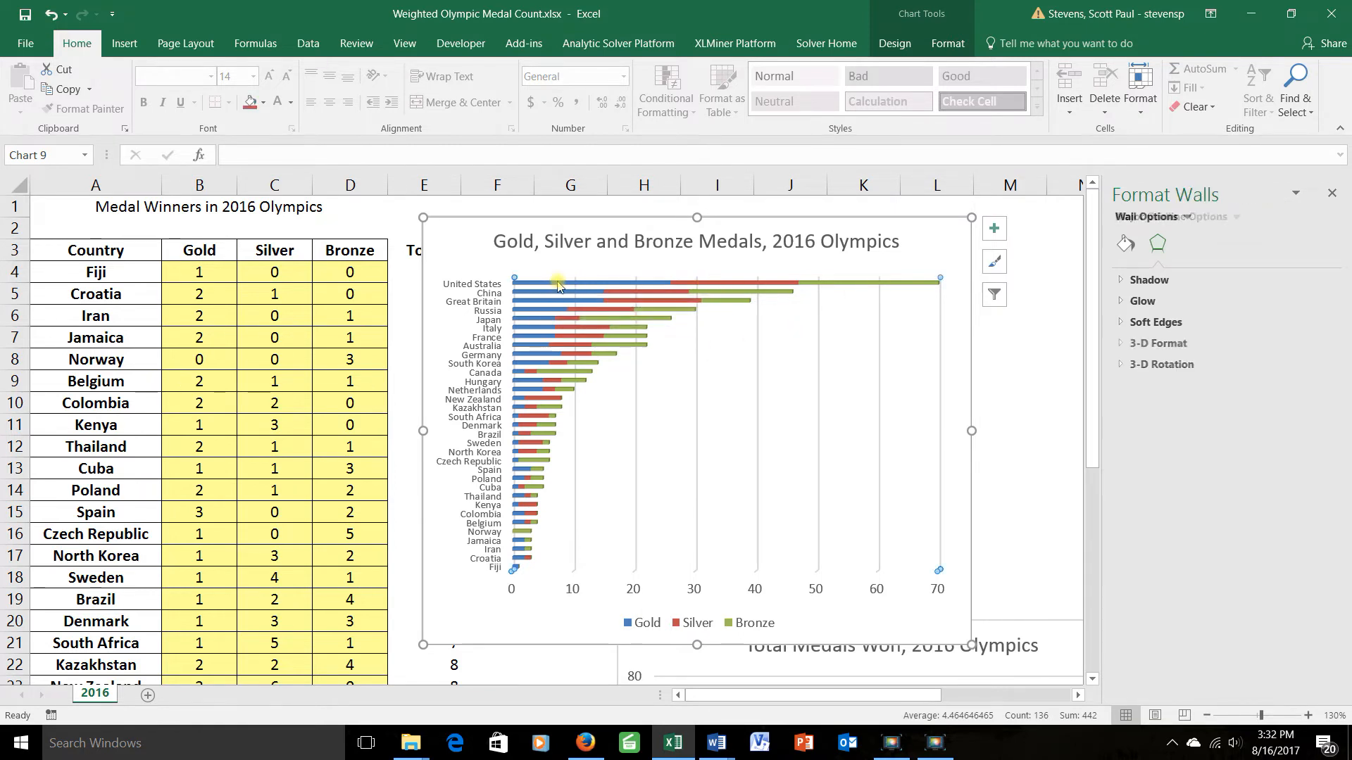
Select the Gold series bars and bring up their formatting menu
left_click(557, 283)
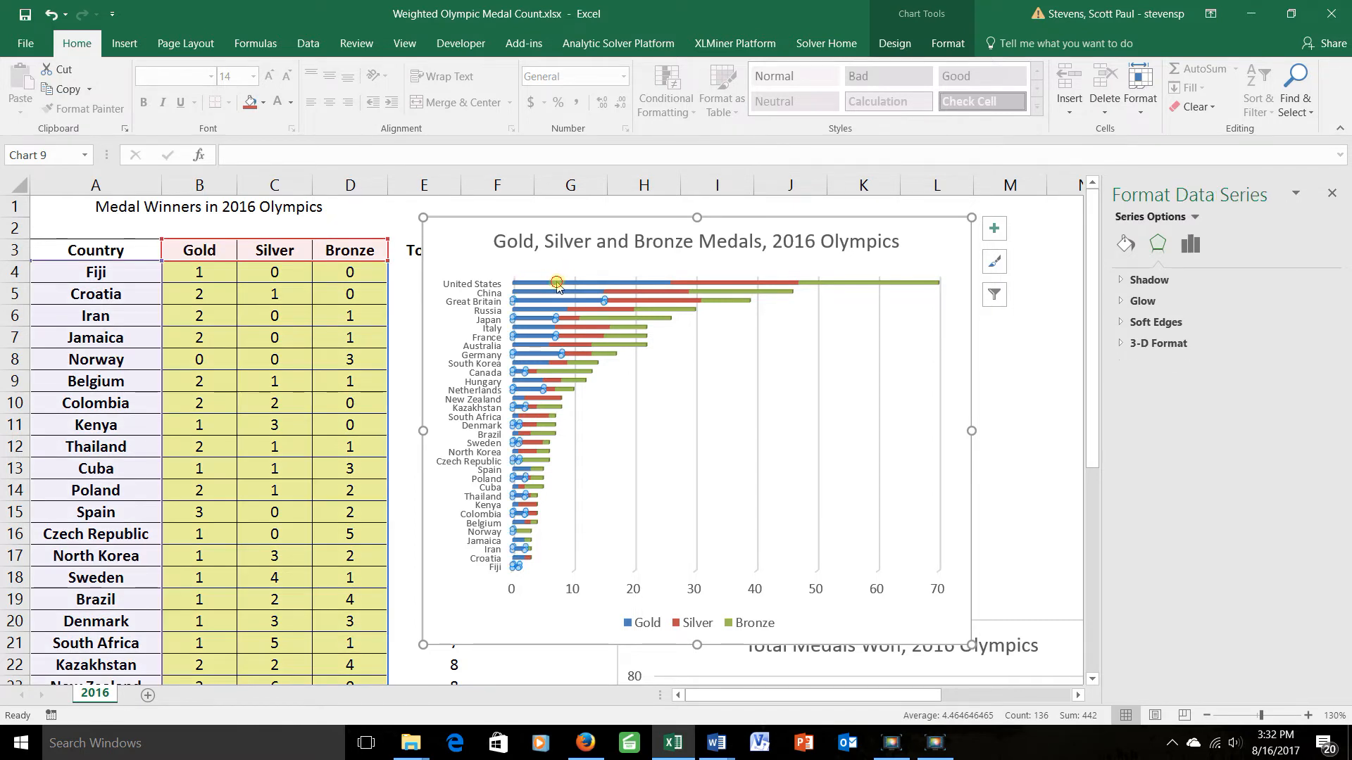
right_click(556, 283)
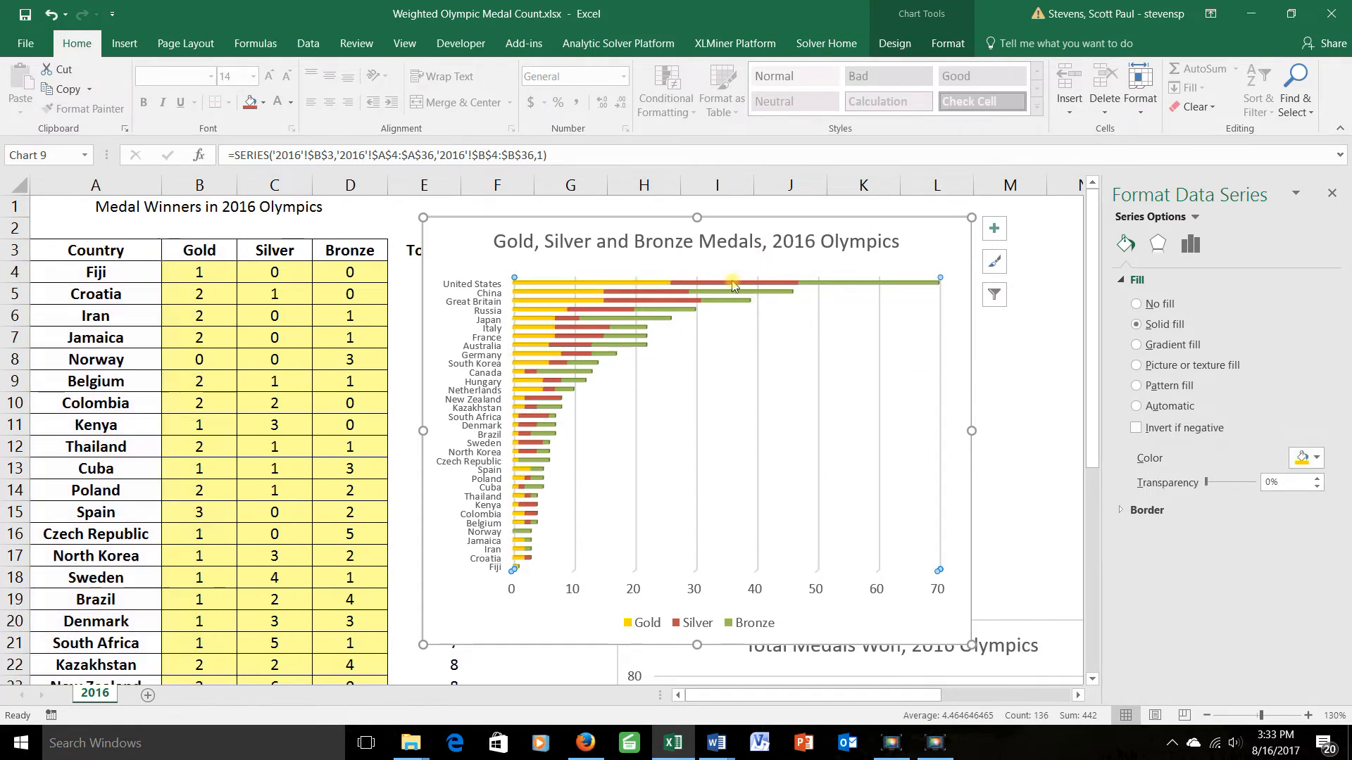
Select the Silver series bars and bring up their formatting menu
left_click(733, 286)
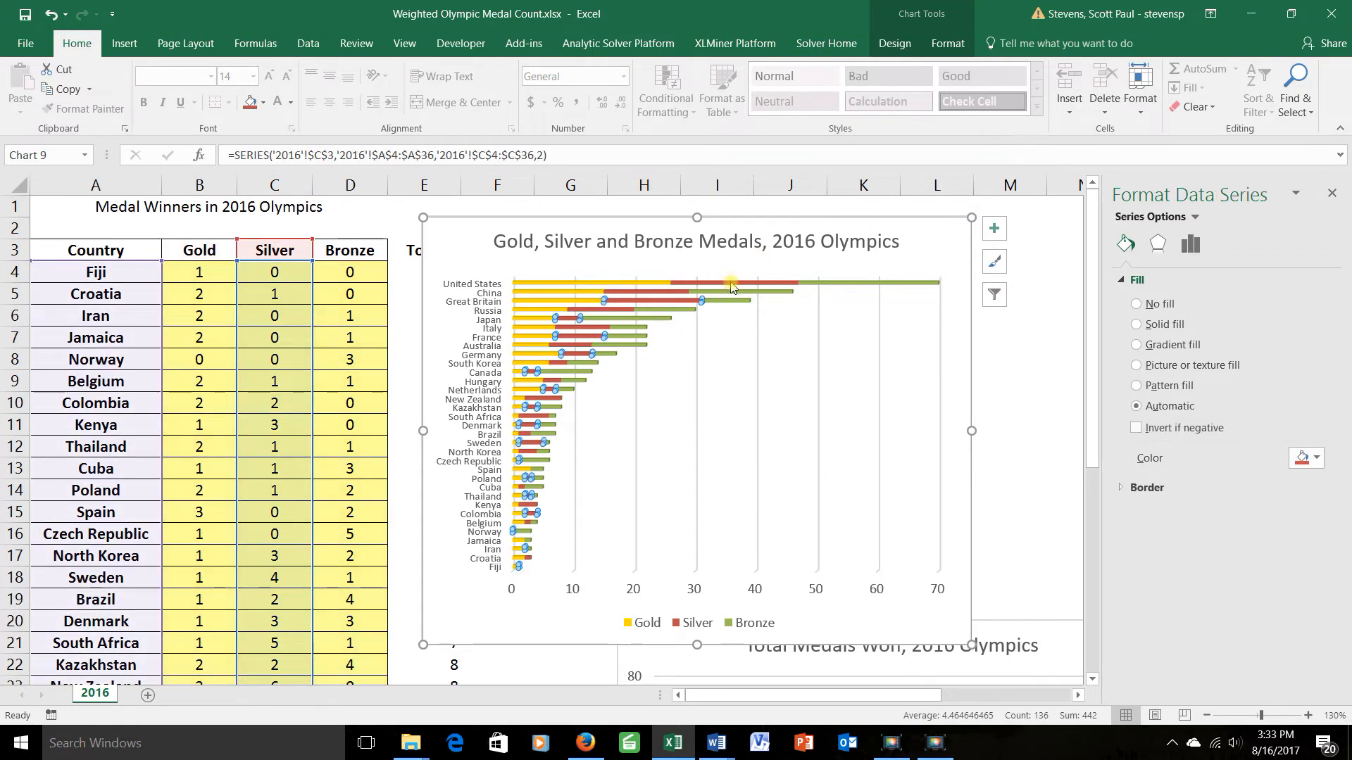
right_click(733, 284)
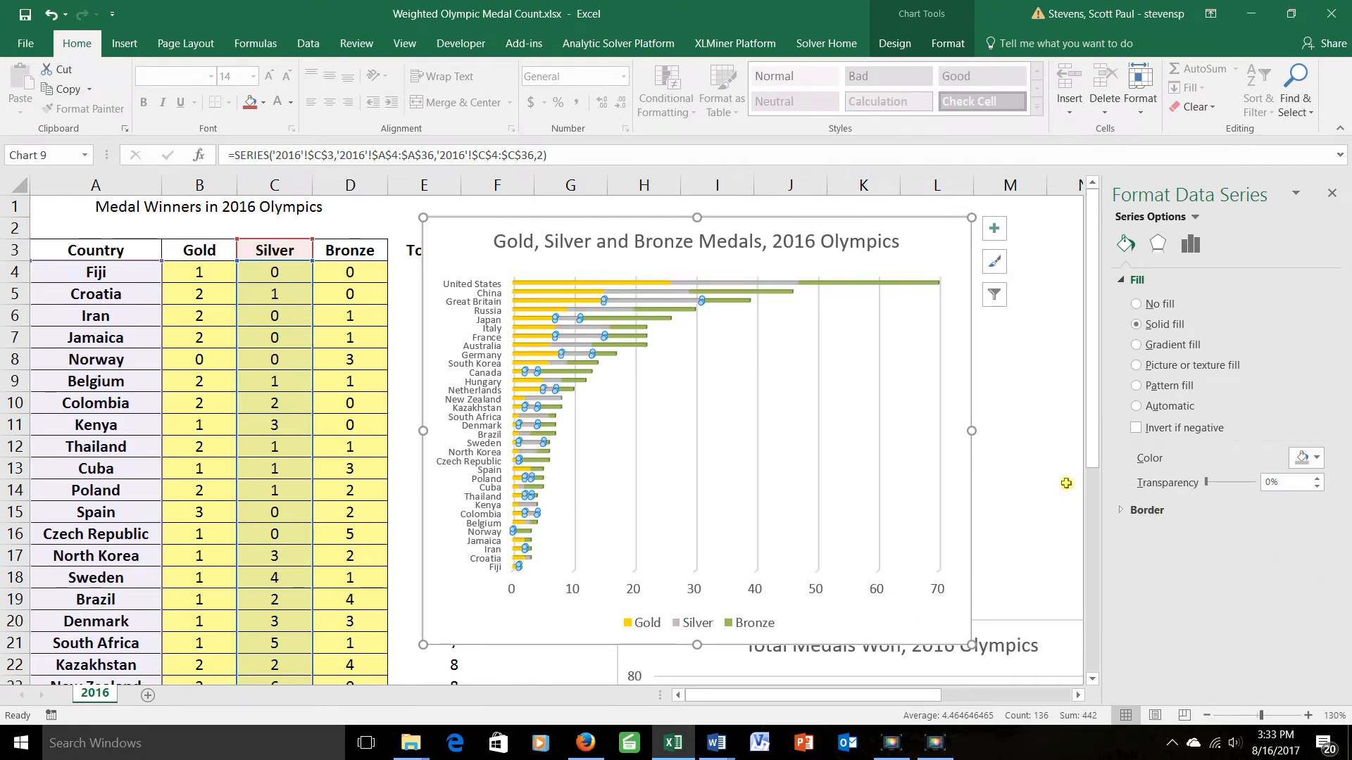
mouse_move(847, 284)
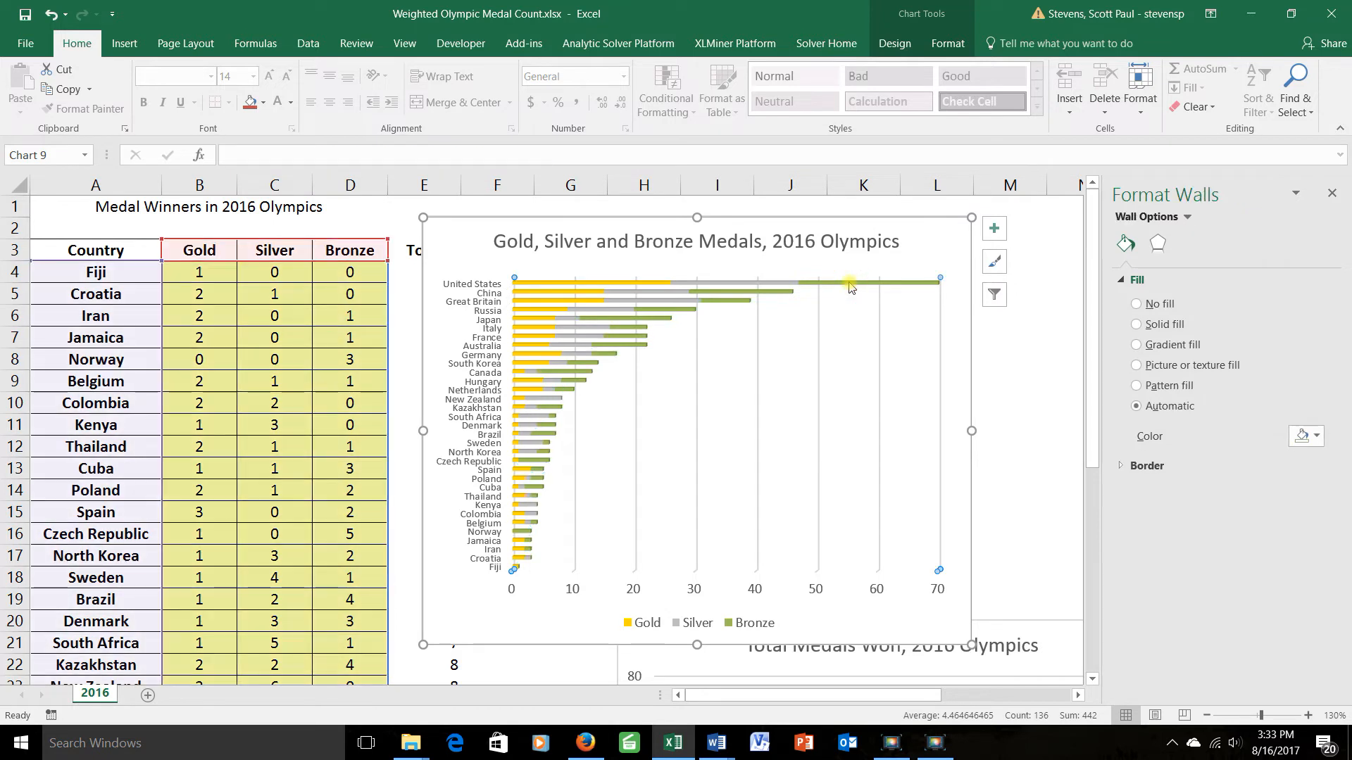
Fill the Bronze series with a custom orange chosen from More Colors
right_click(849, 284)
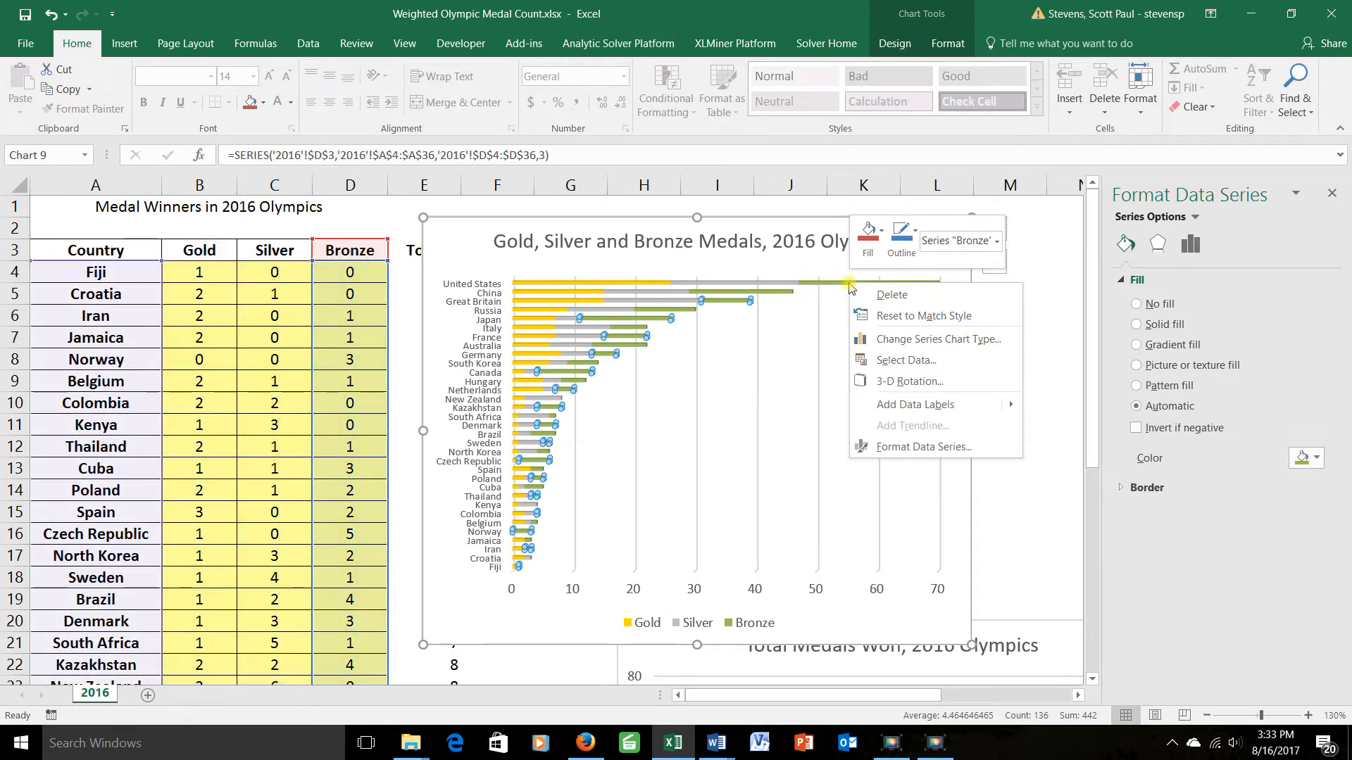
left_click(914, 445)
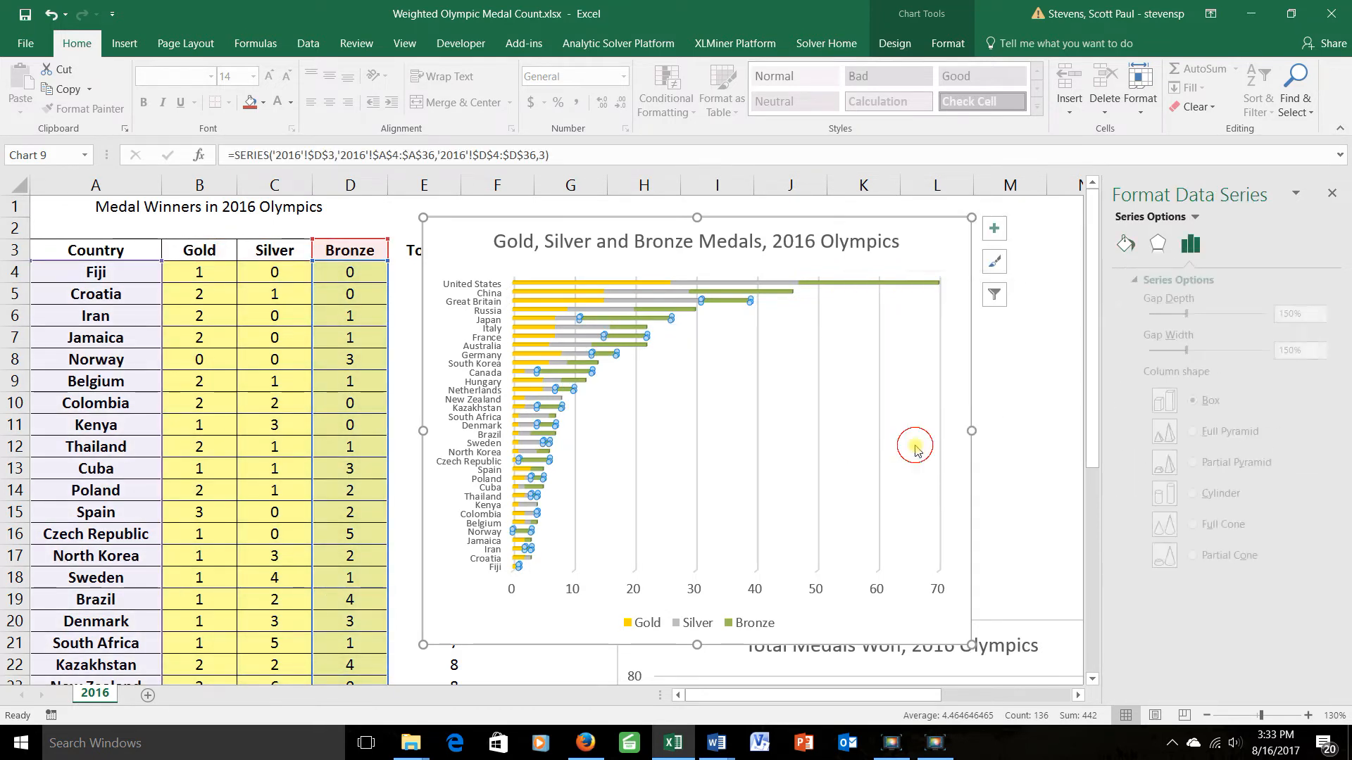
left_click(1124, 244)
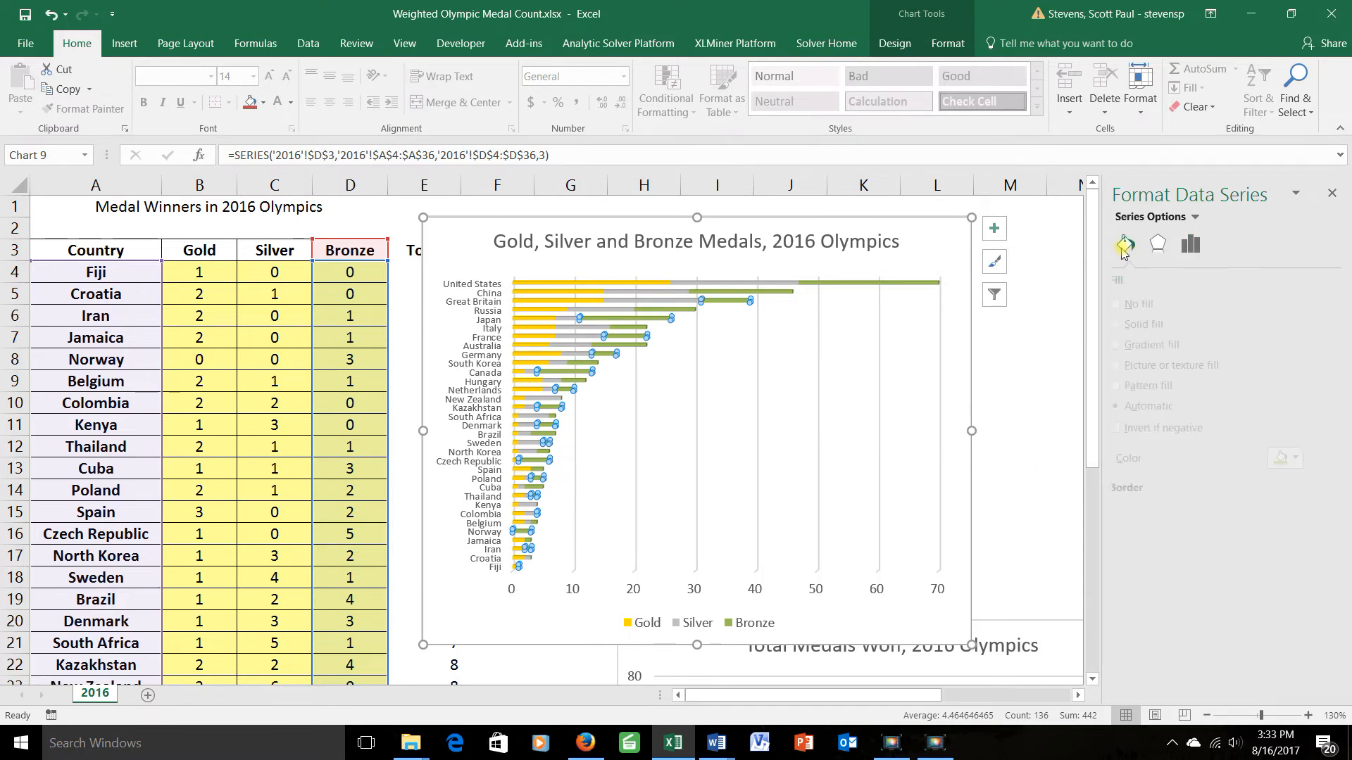
left_click(1317, 458)
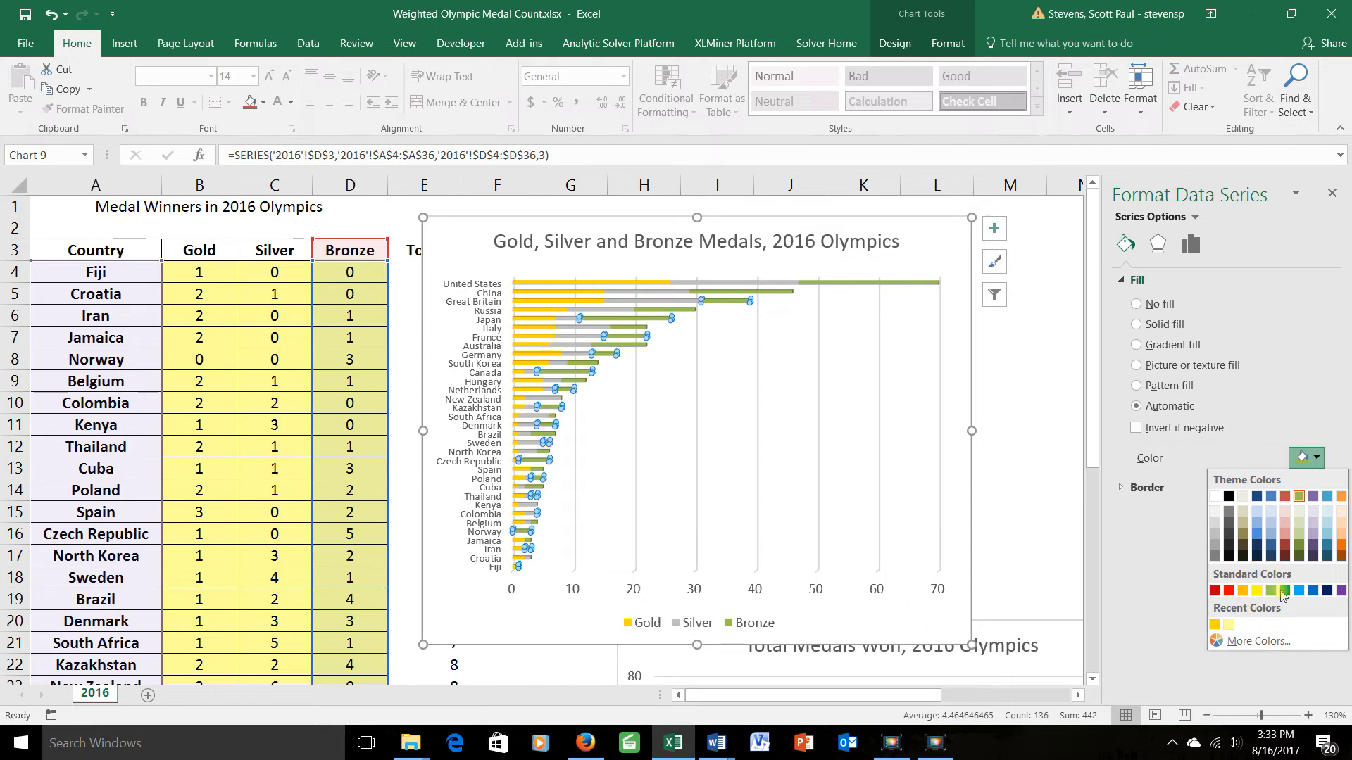
left_click(1258, 641)
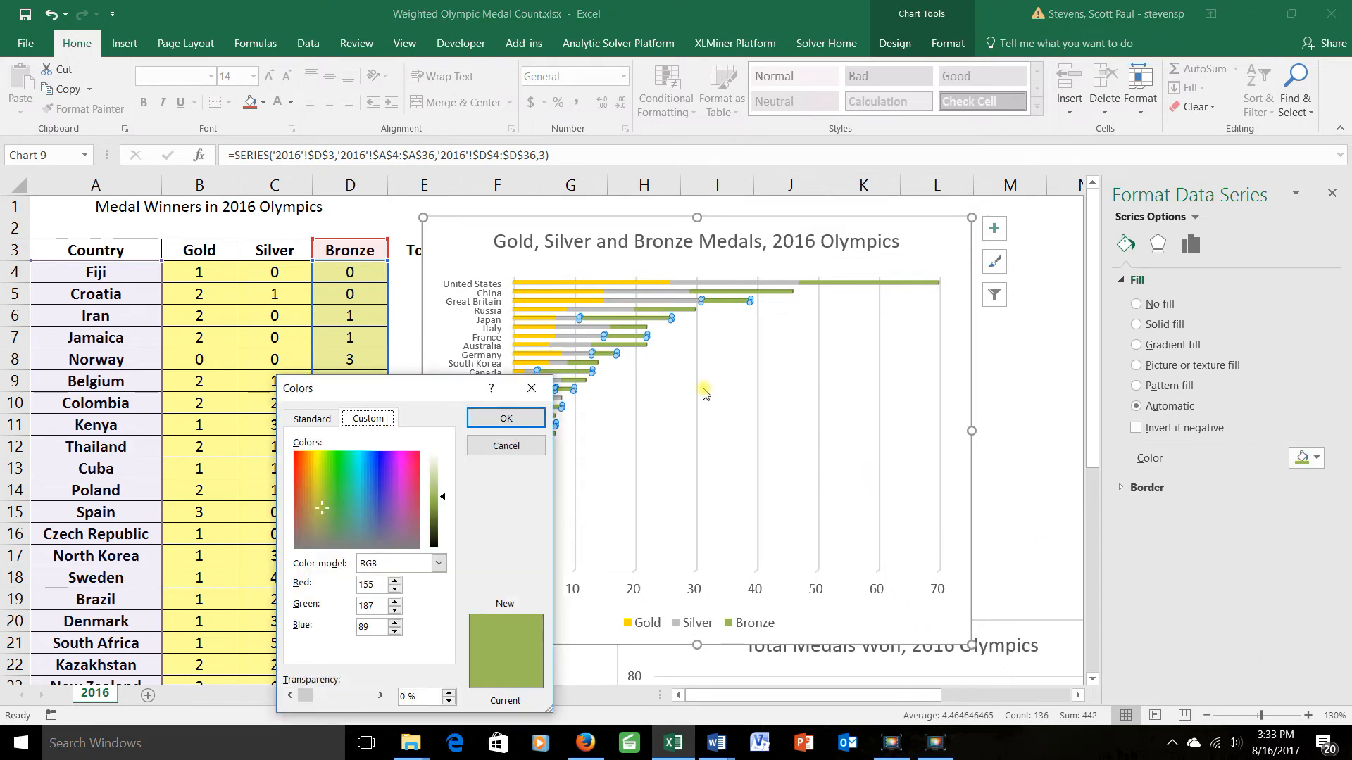
left_click(304, 482)
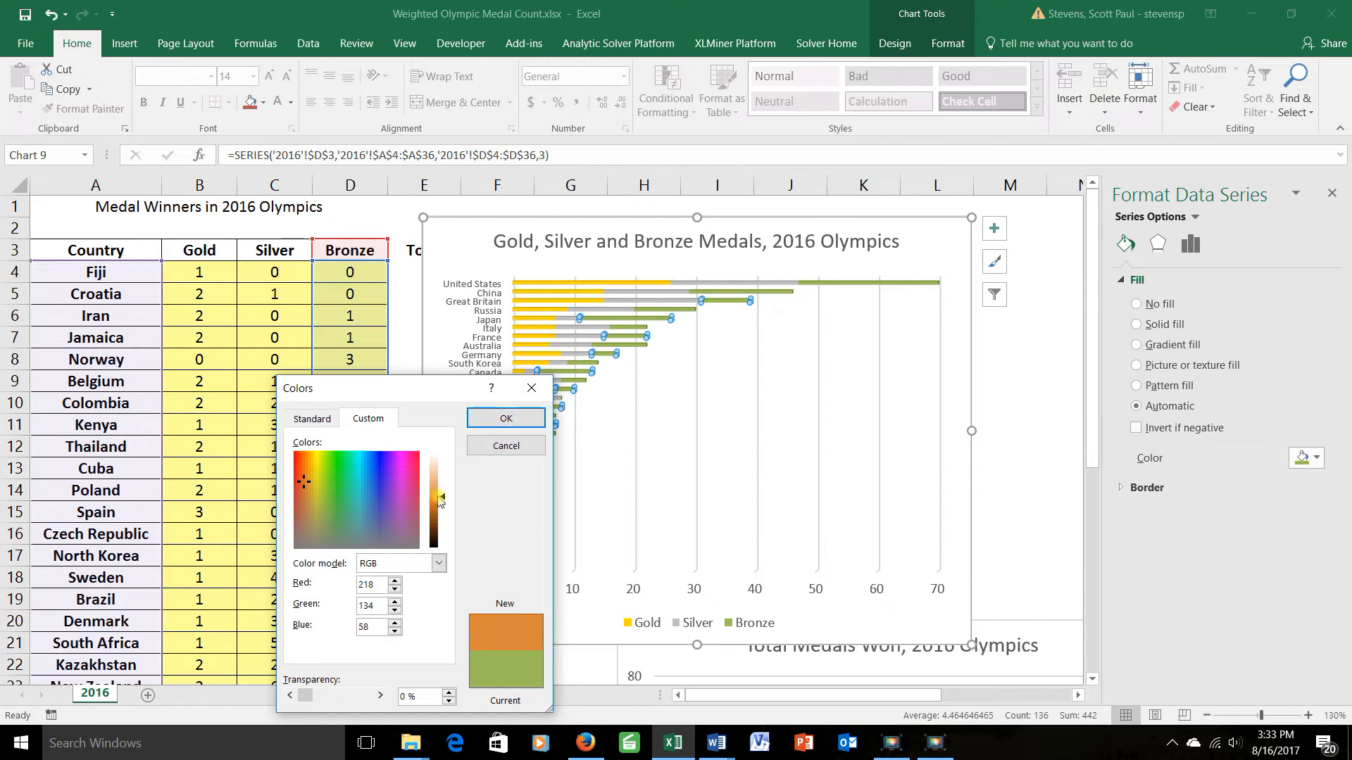
left_click_drag(441, 500, 441, 493)
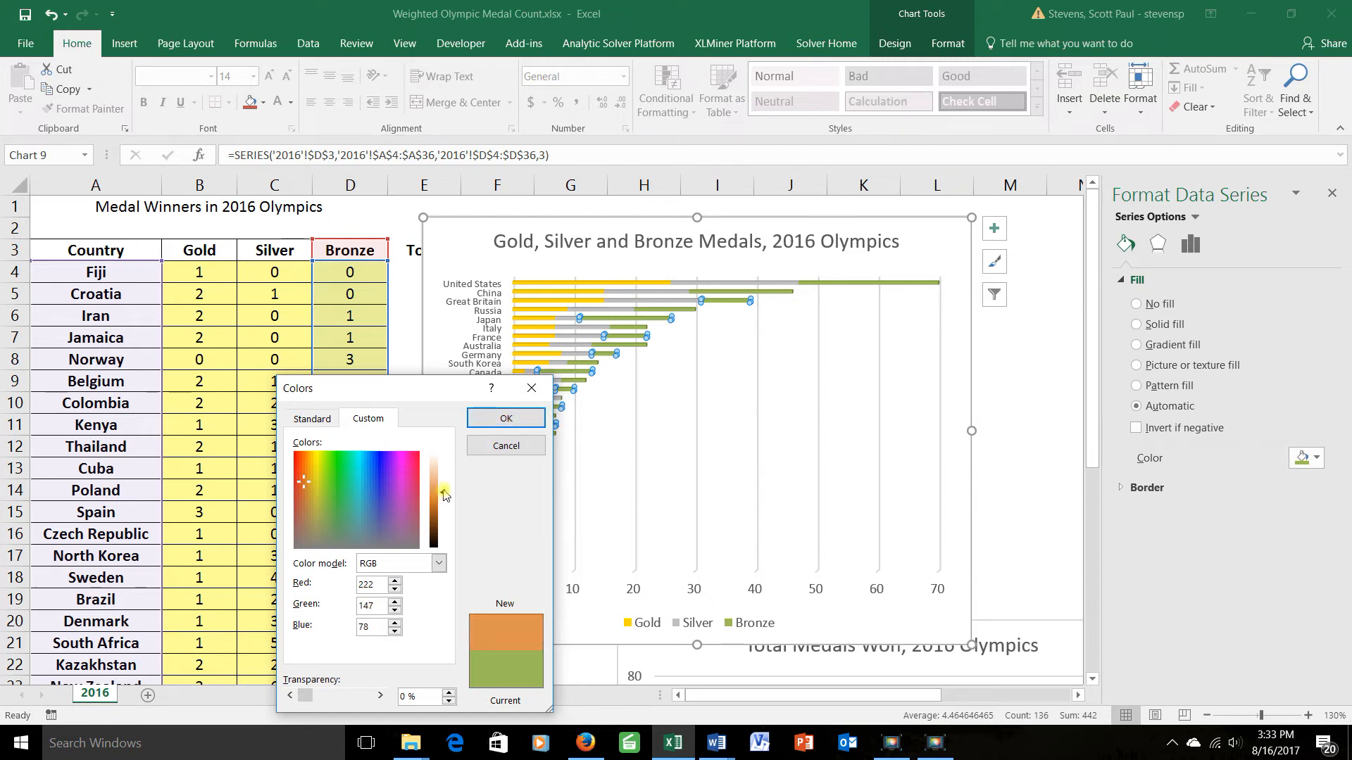
left_click(505, 418)
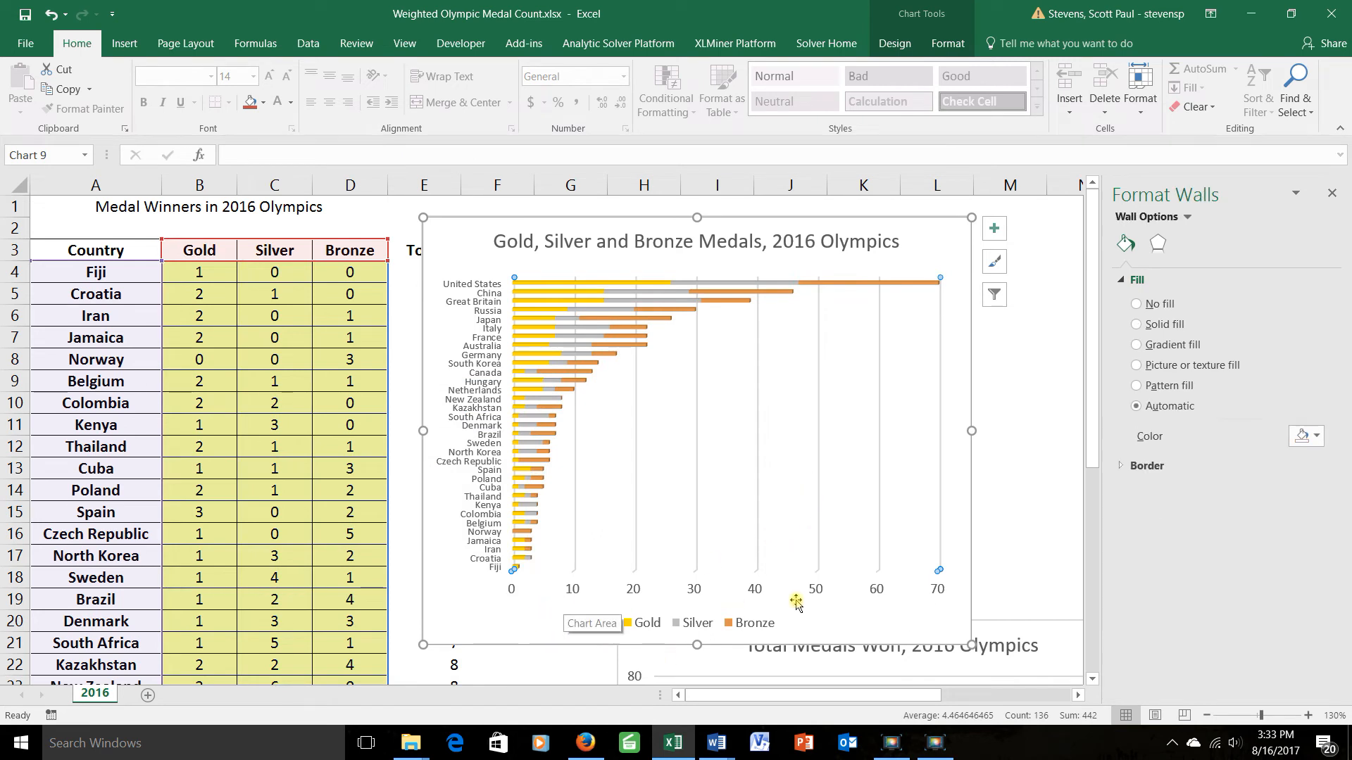
mouse_move(904, 601)
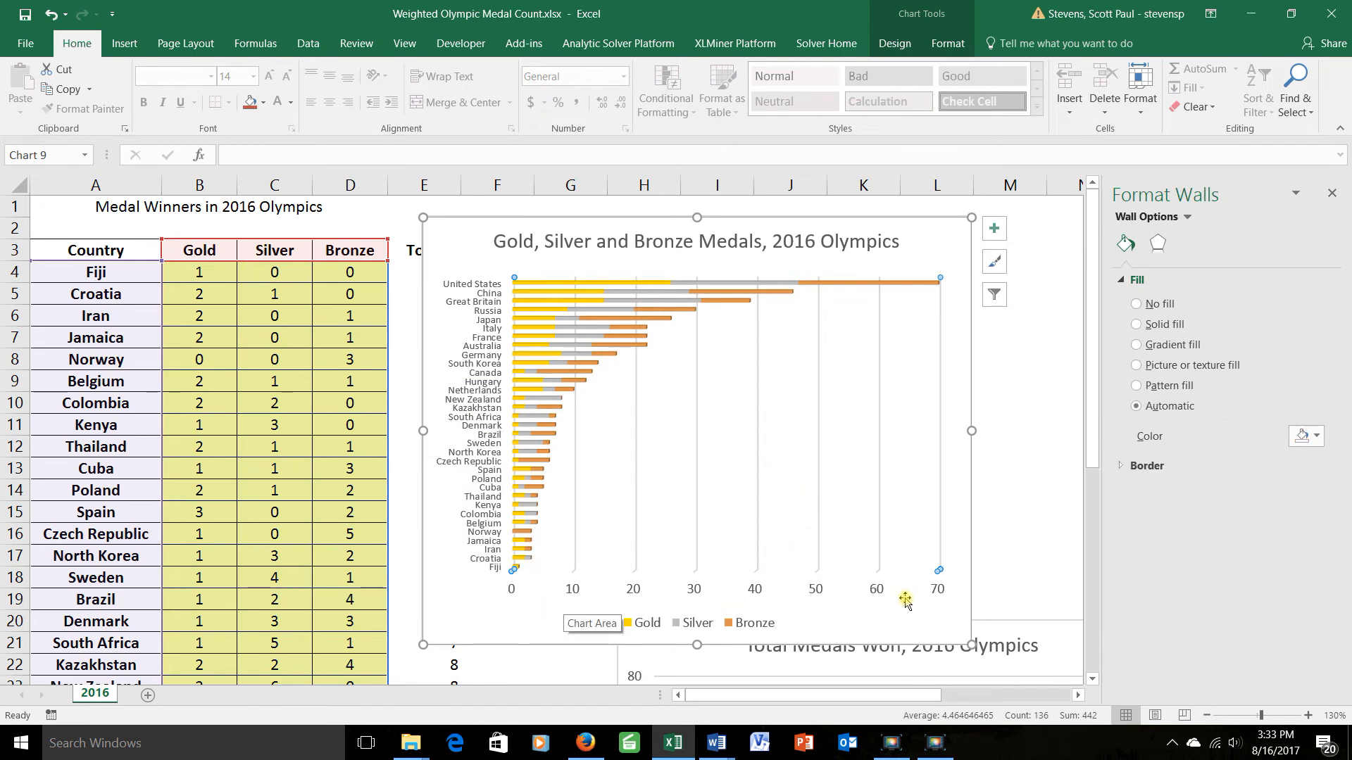
mouse_move(773, 595)
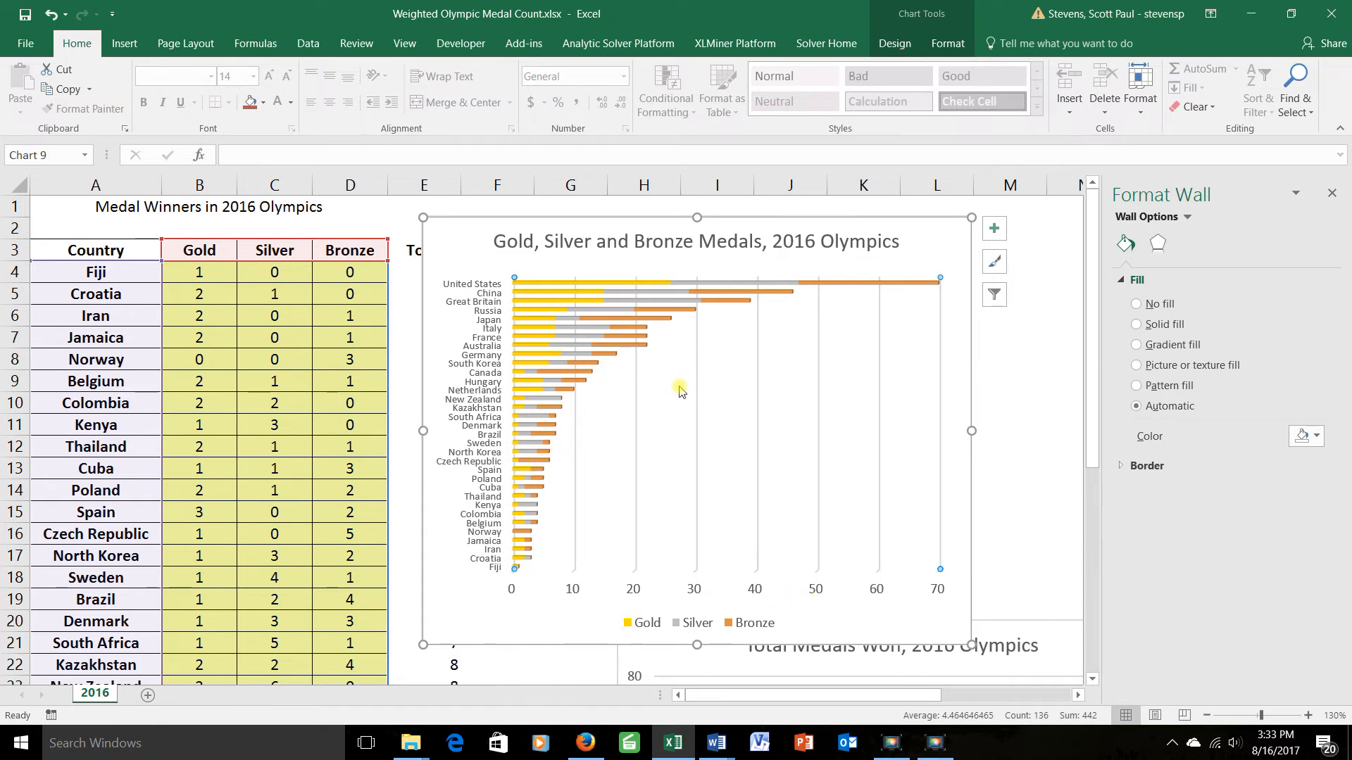
Add a 'Medals' title under the horizontal value axis and select the plot area
left_click(894, 43)
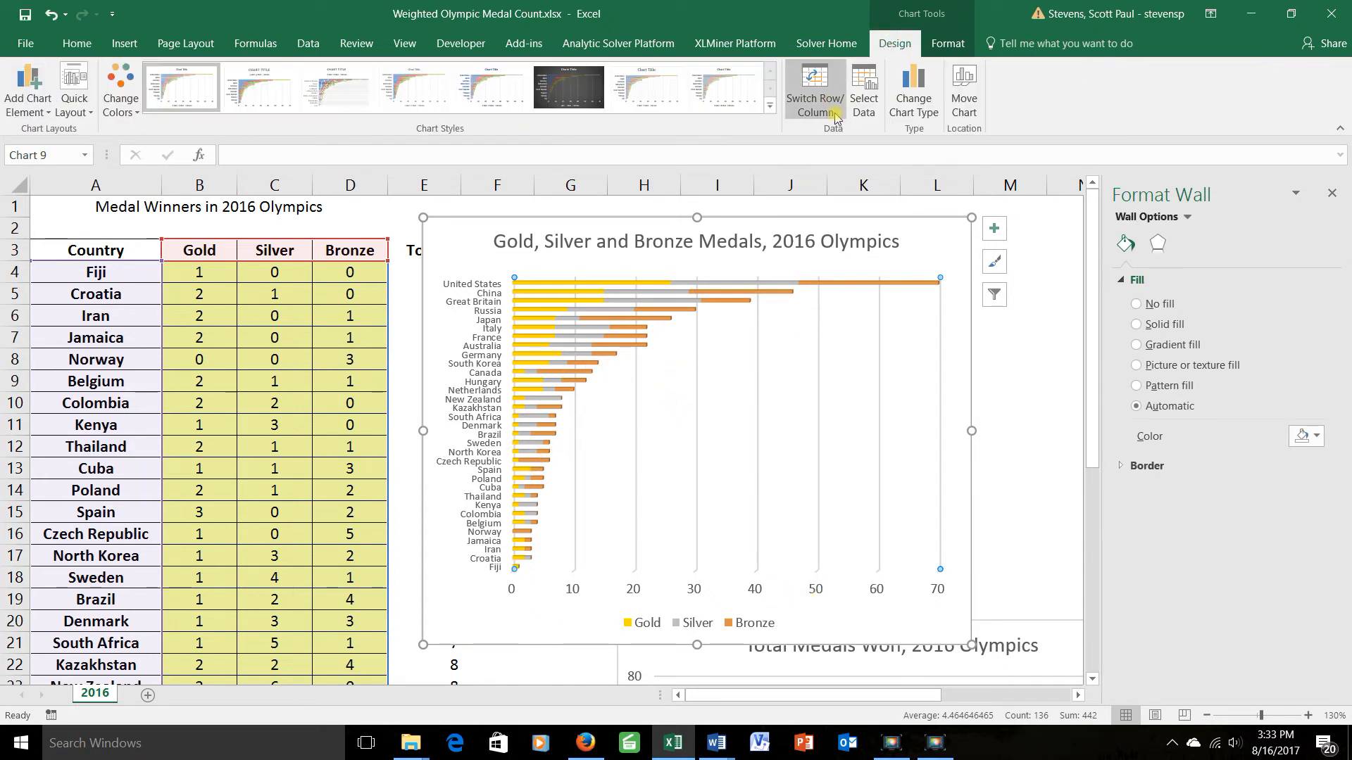
left_click(28, 89)
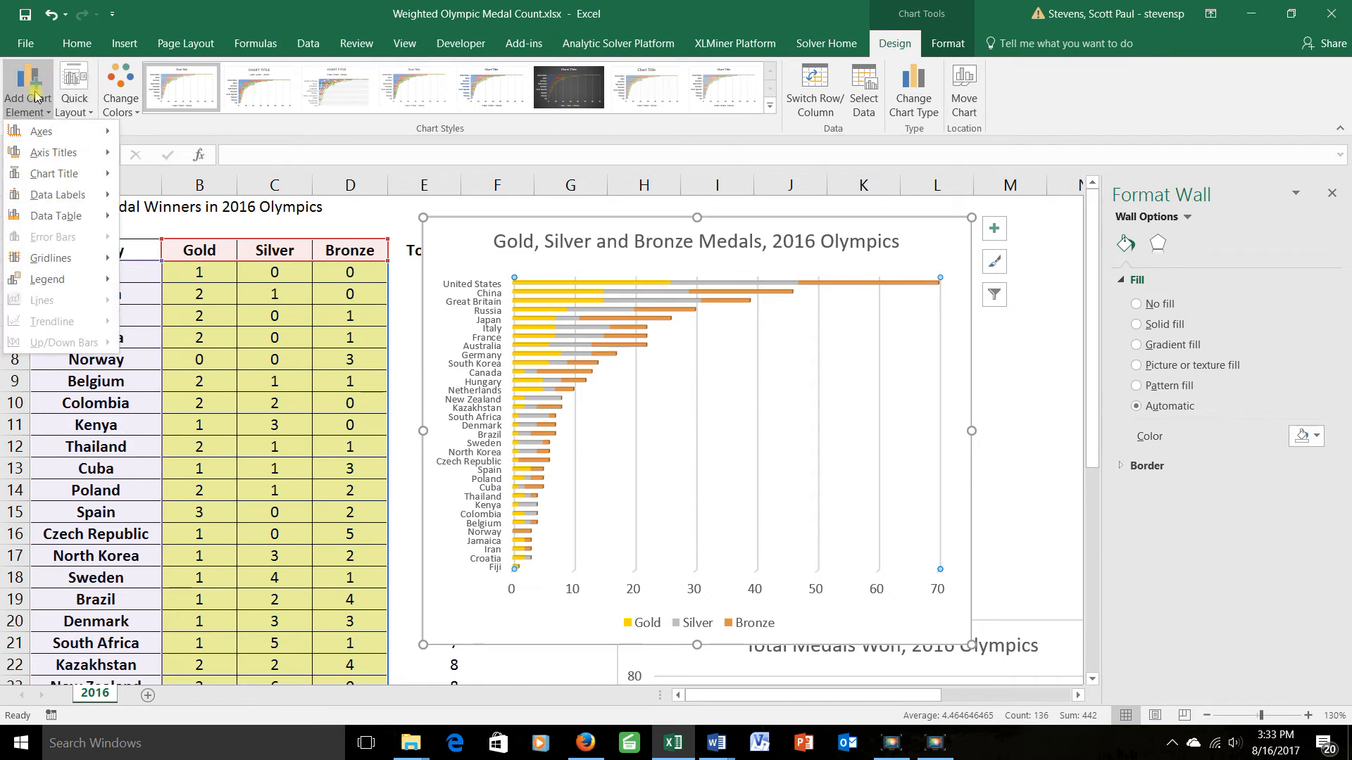
left_click(52, 152)
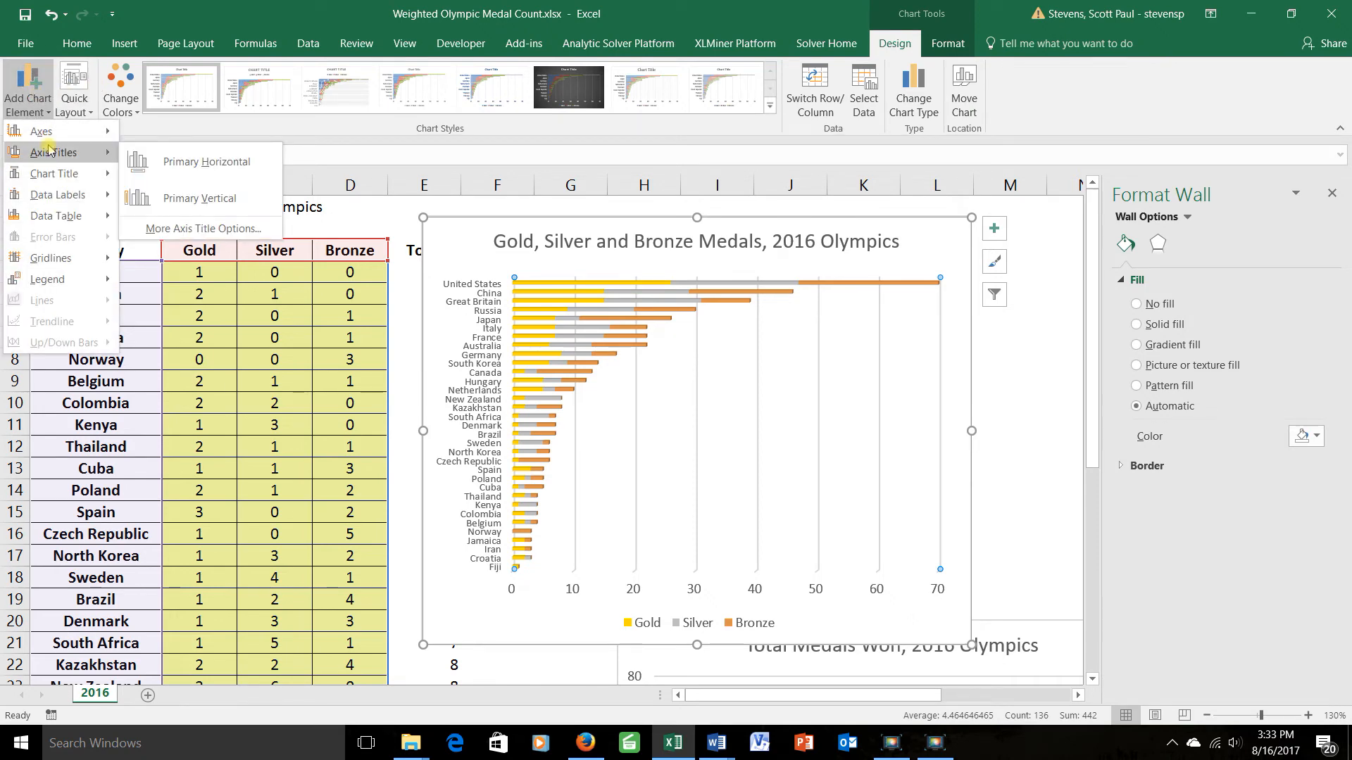
left_click(204, 161)
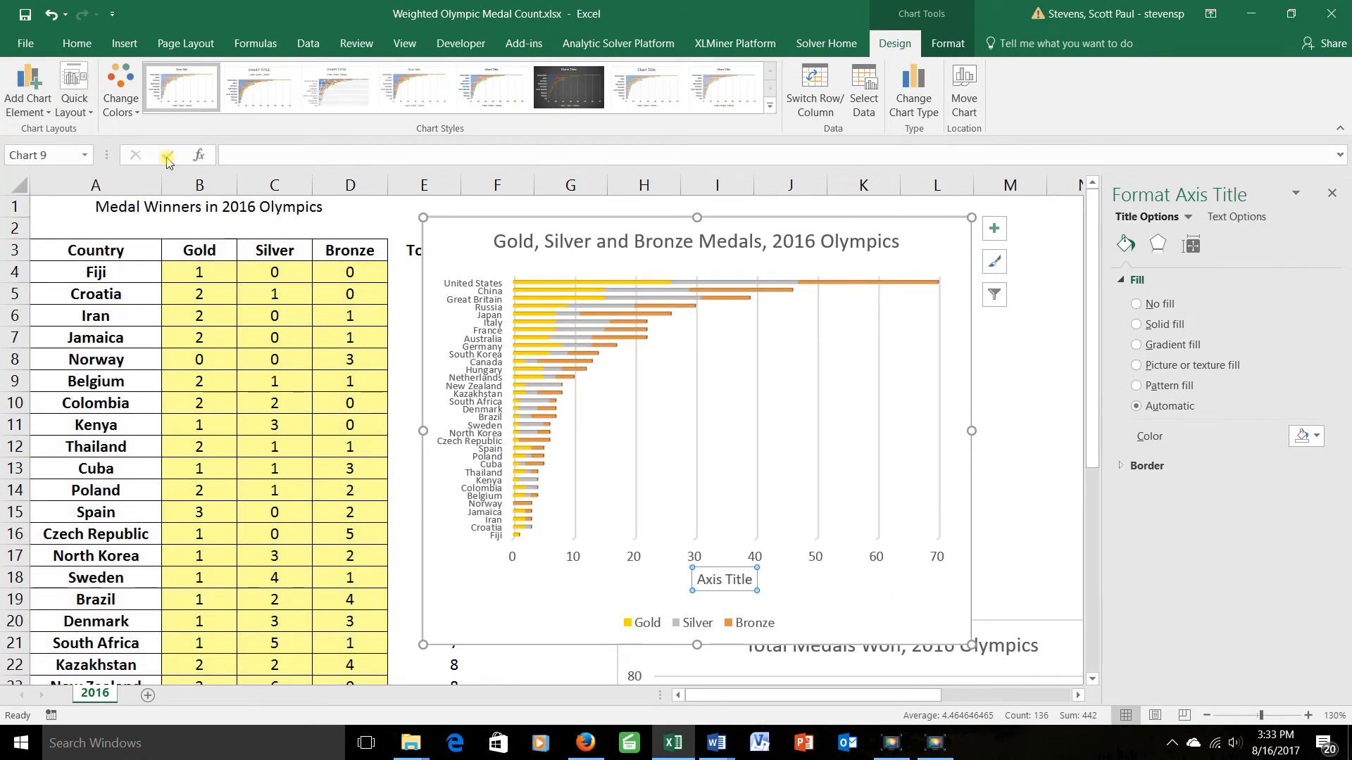
double_click(723, 578)
type("Meda")
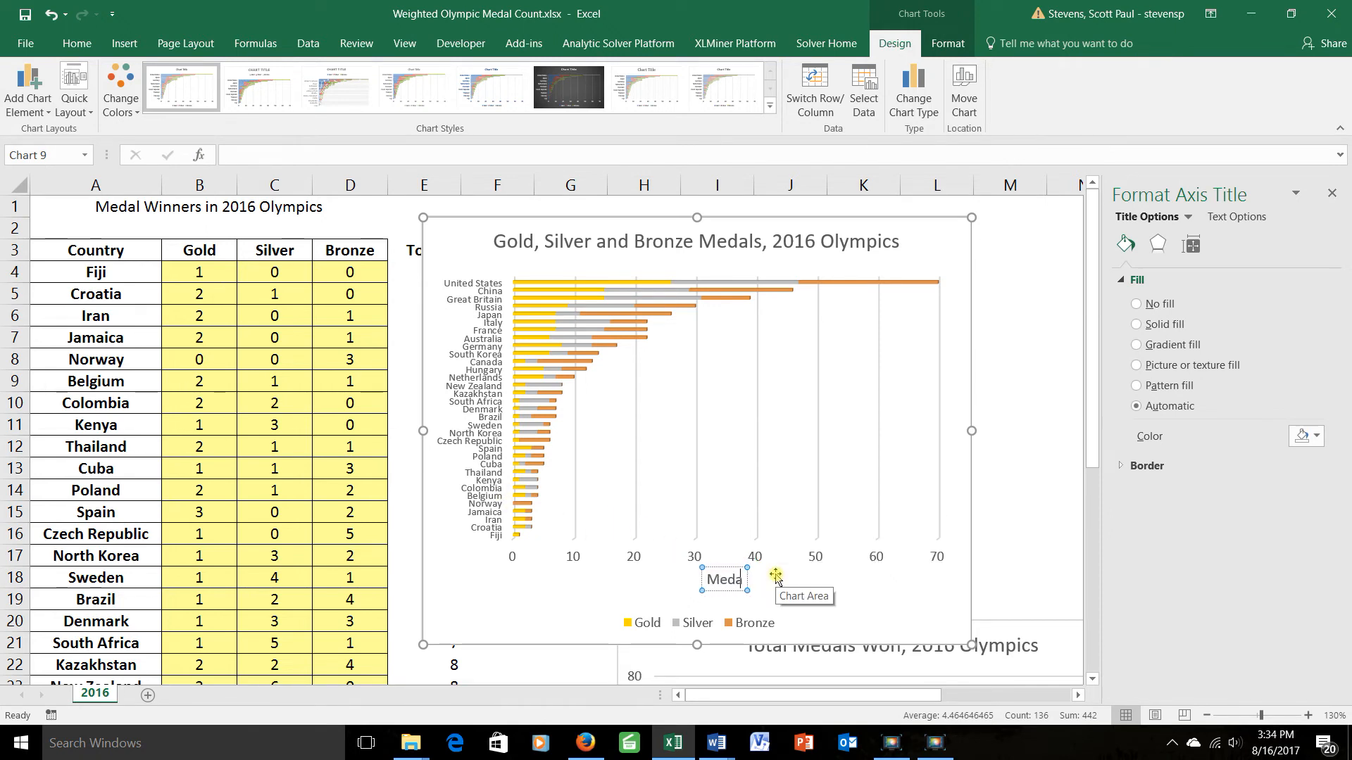
left_click(864, 601)
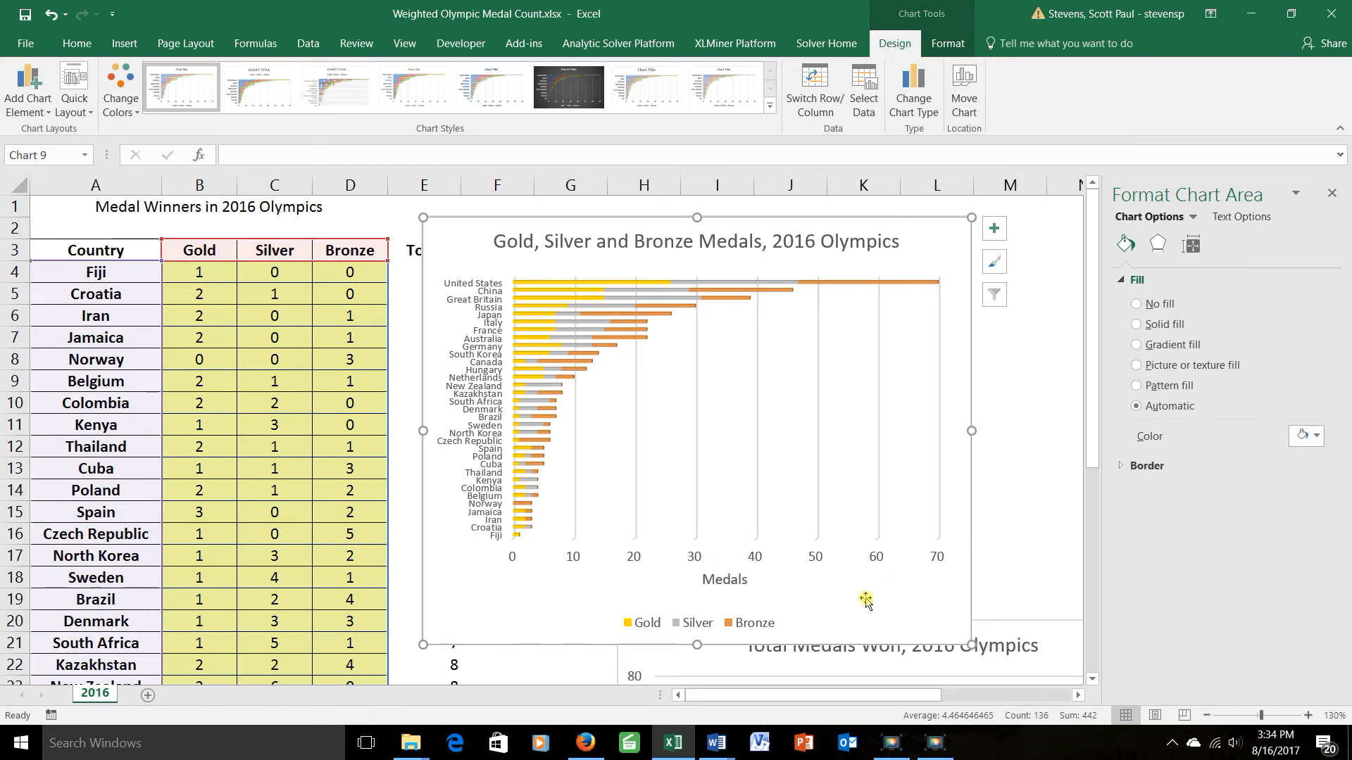
mouse_move(723, 625)
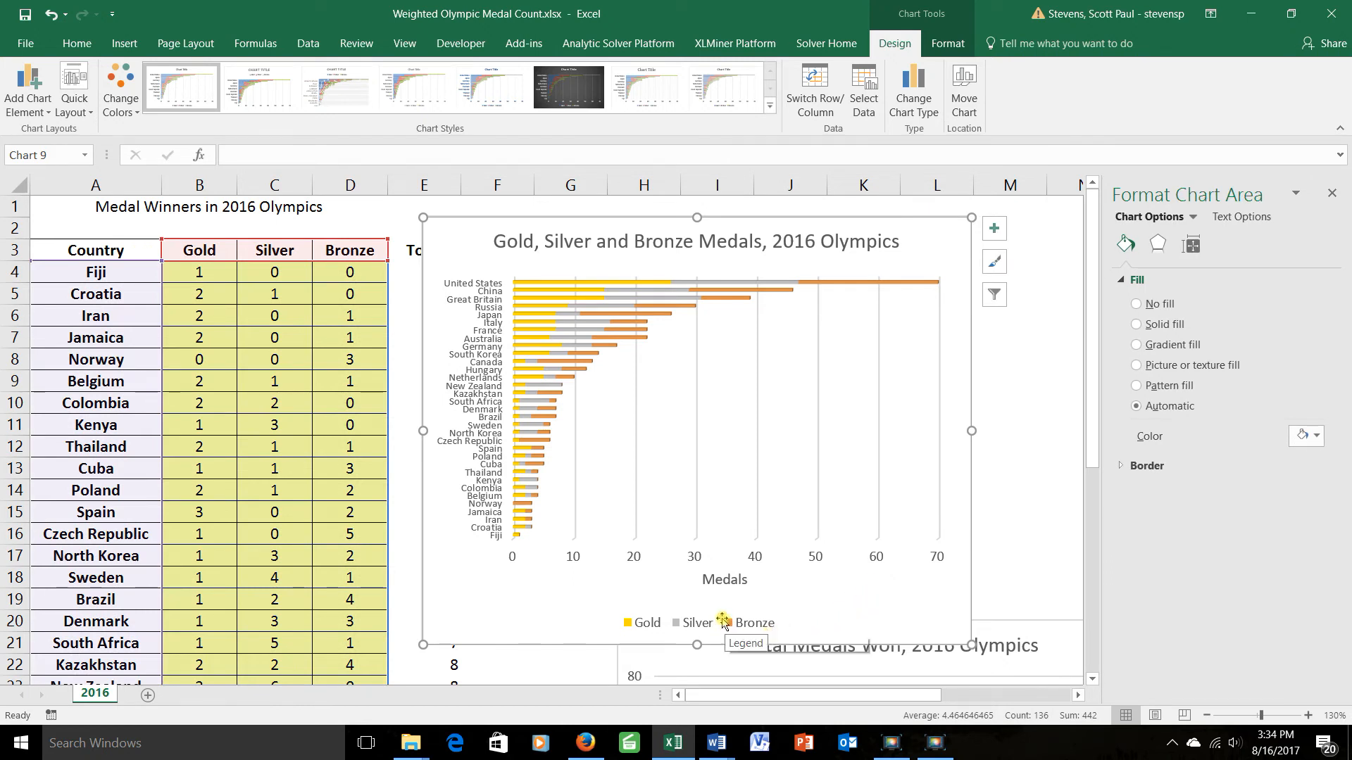
left_click(692, 574)
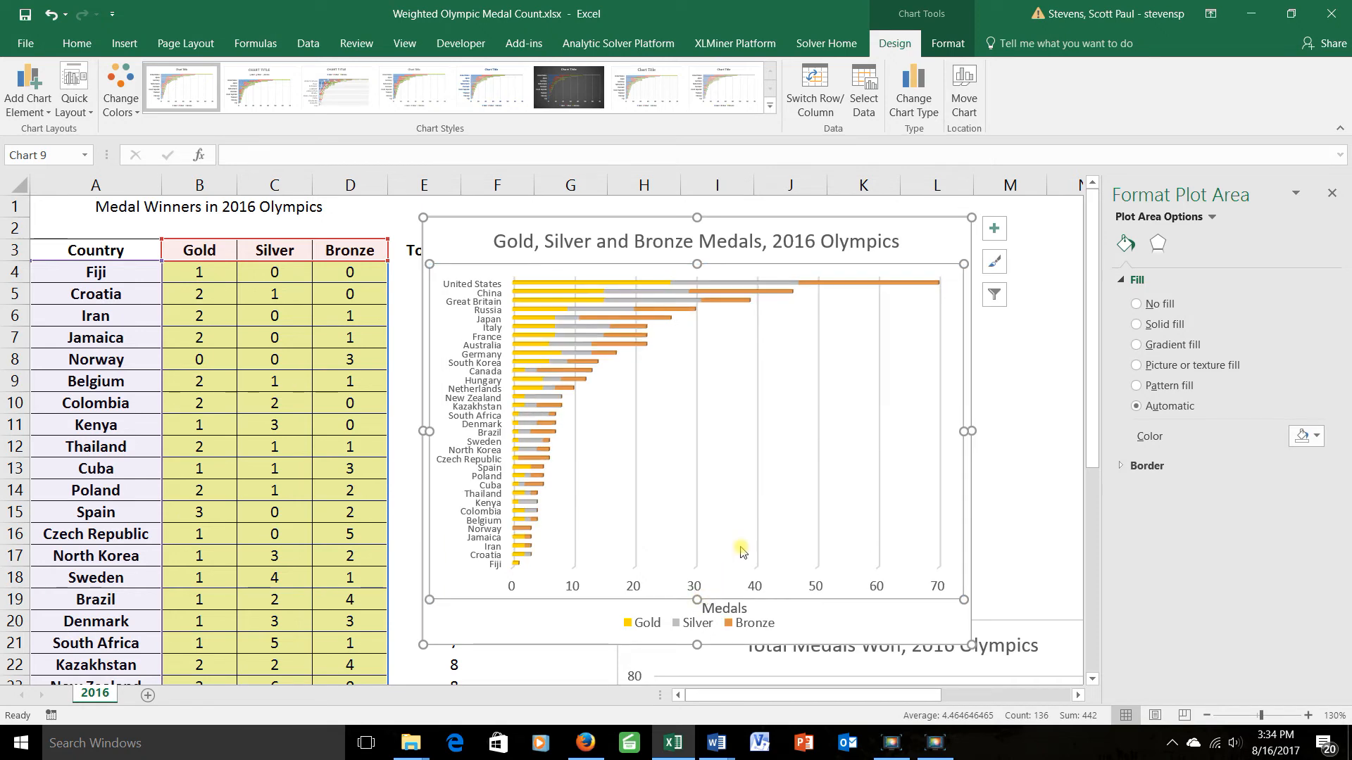
mouse_move(742, 552)
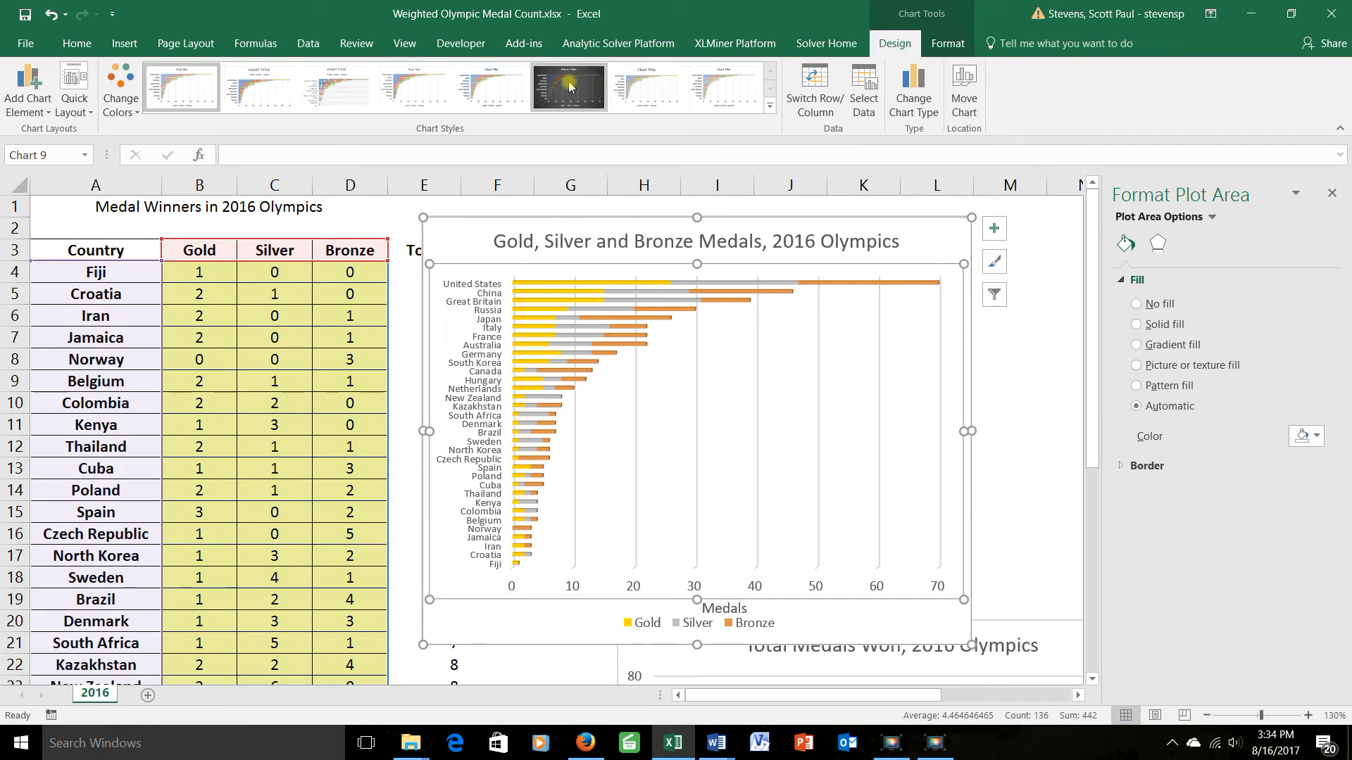
left_click(568, 87)
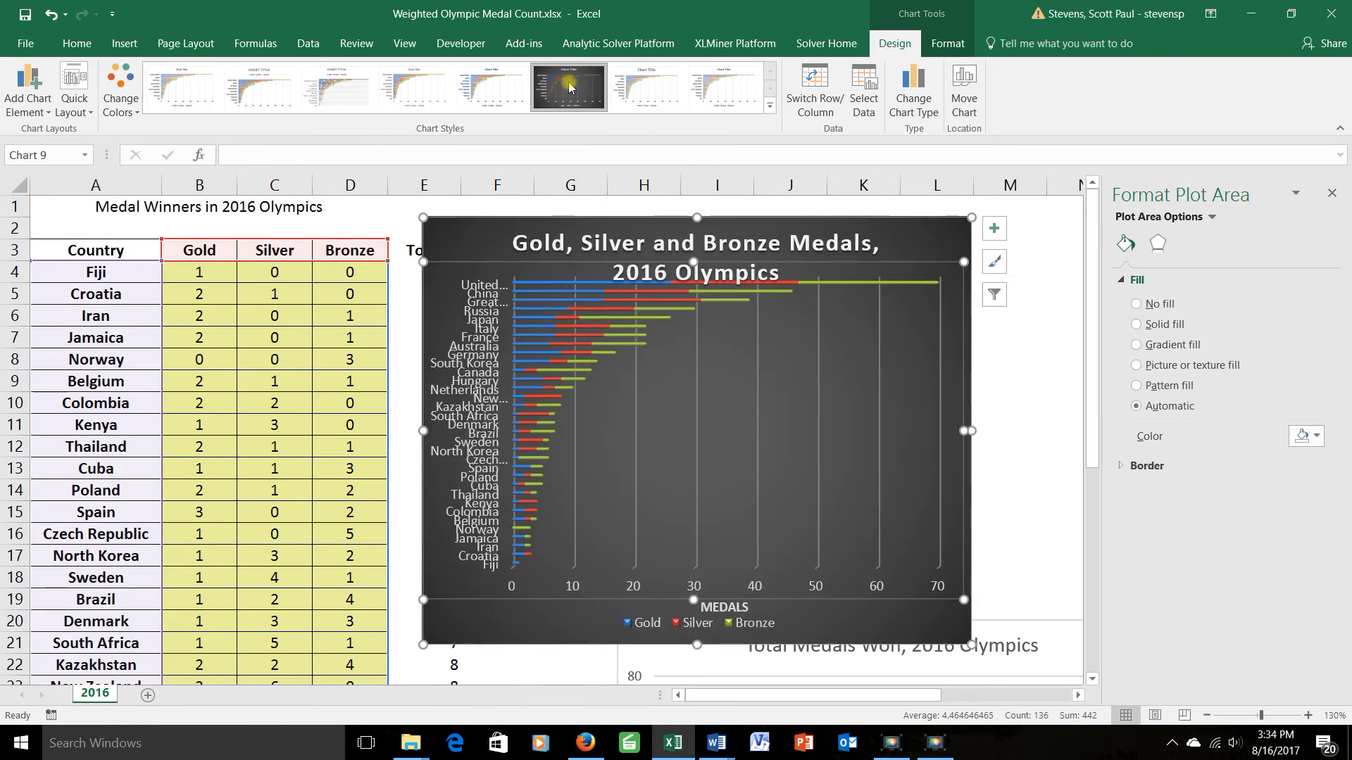
left_click(414, 87)
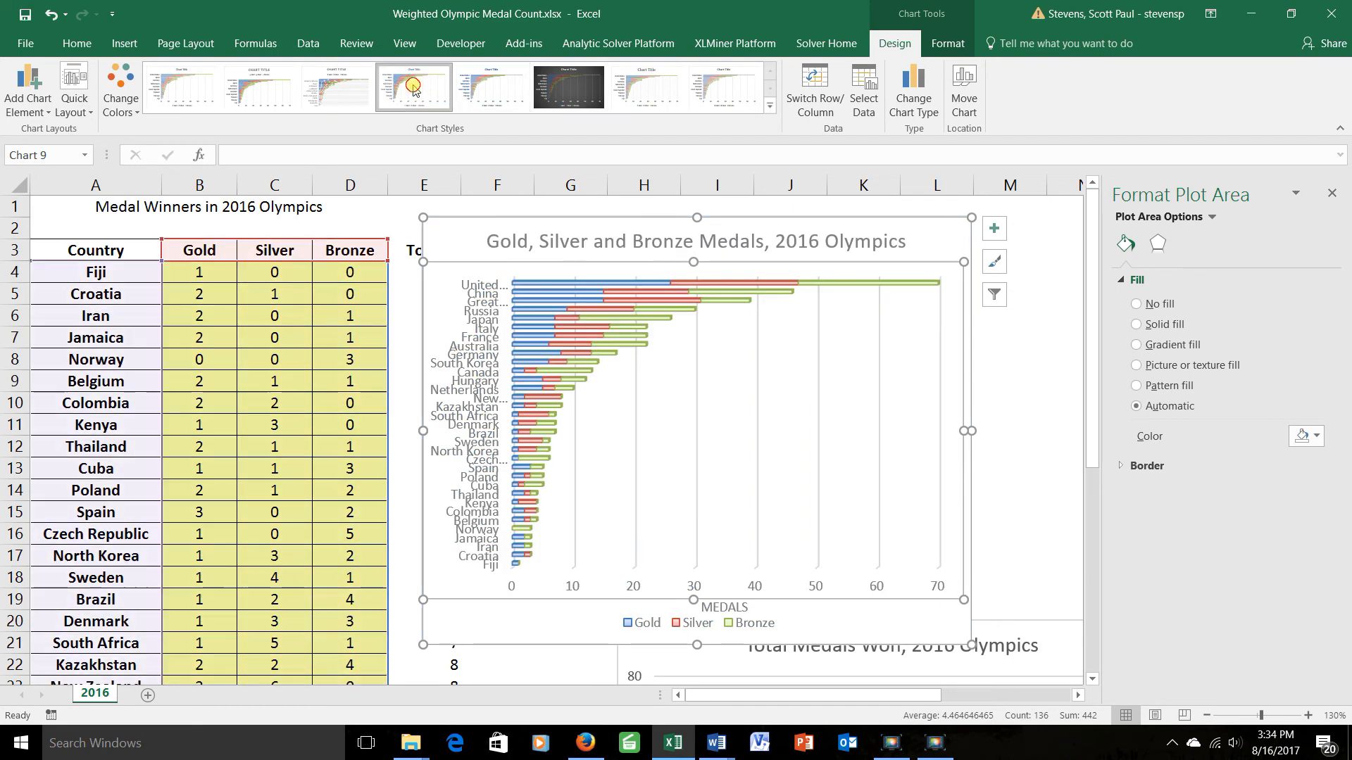
left_click(257, 87)
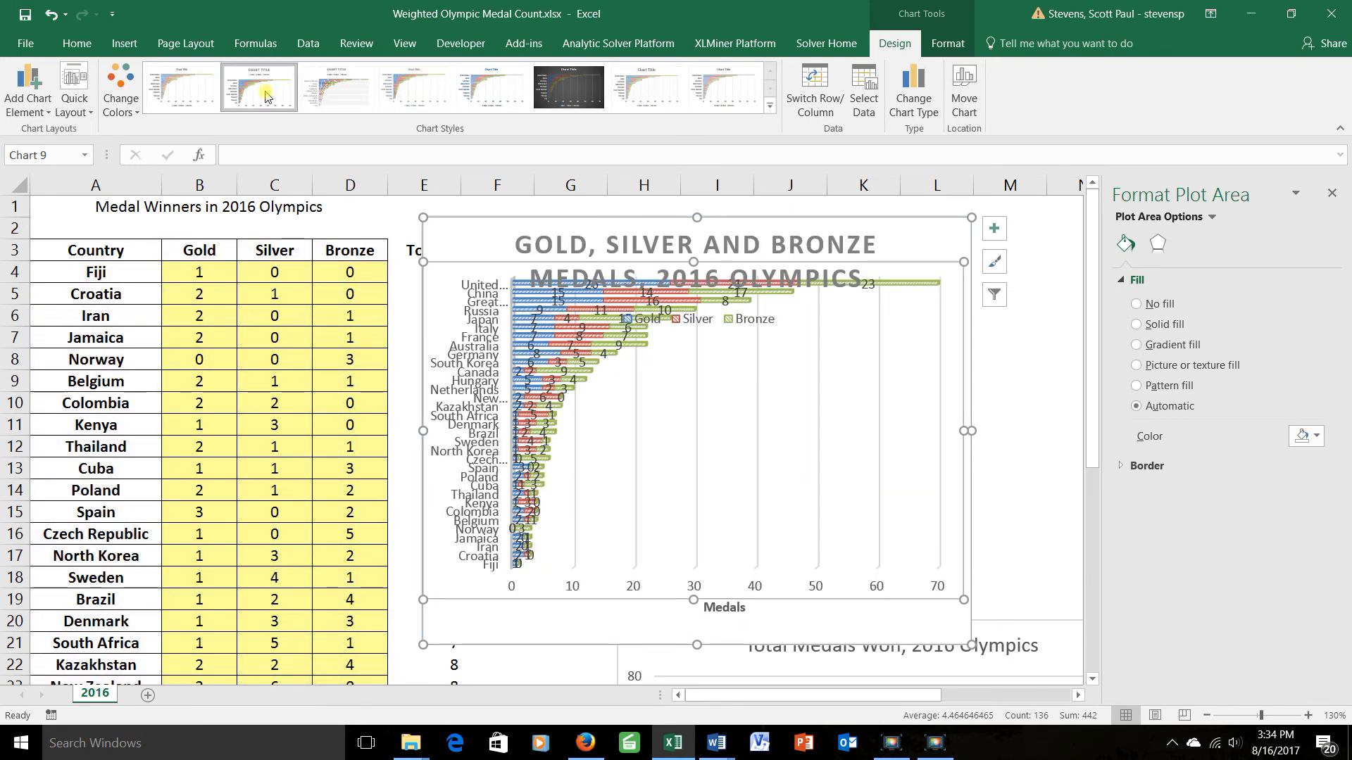
left_click(645, 87)
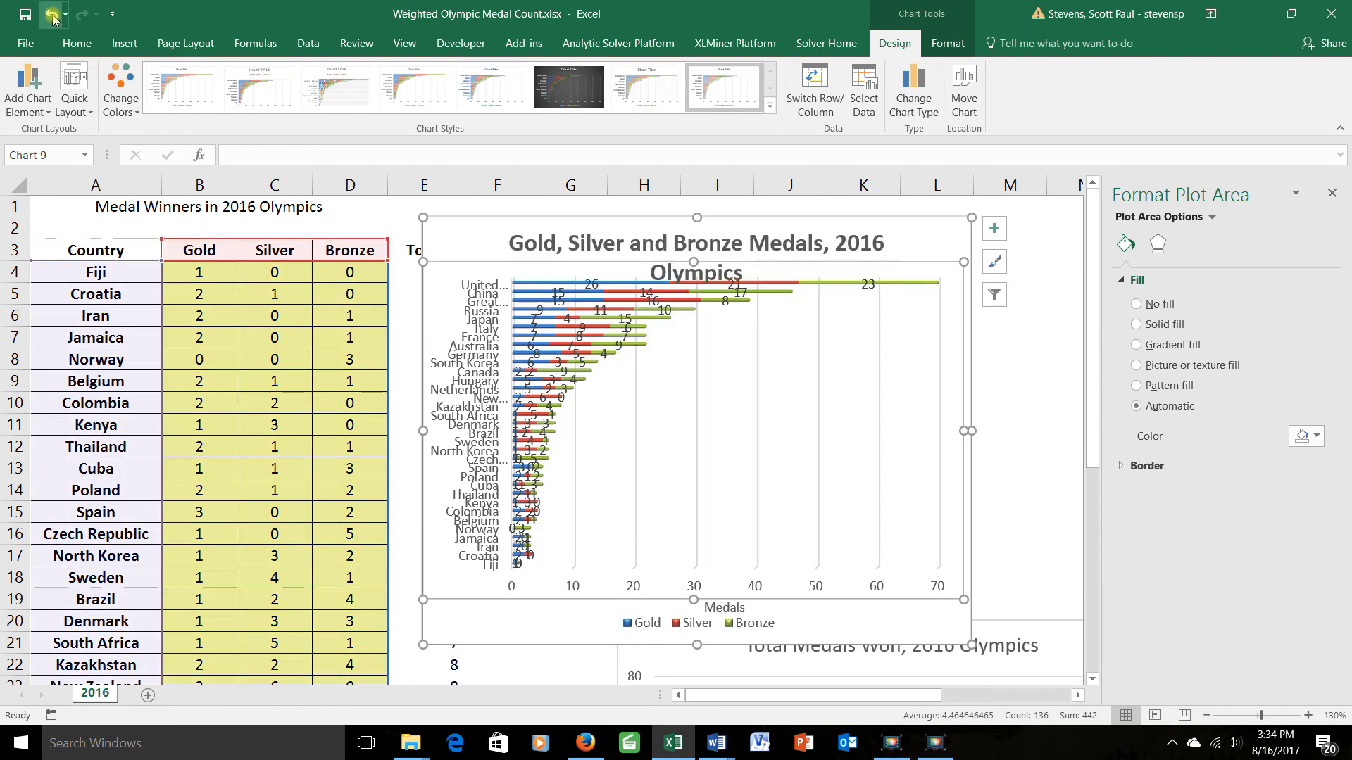
left_click(259, 87)
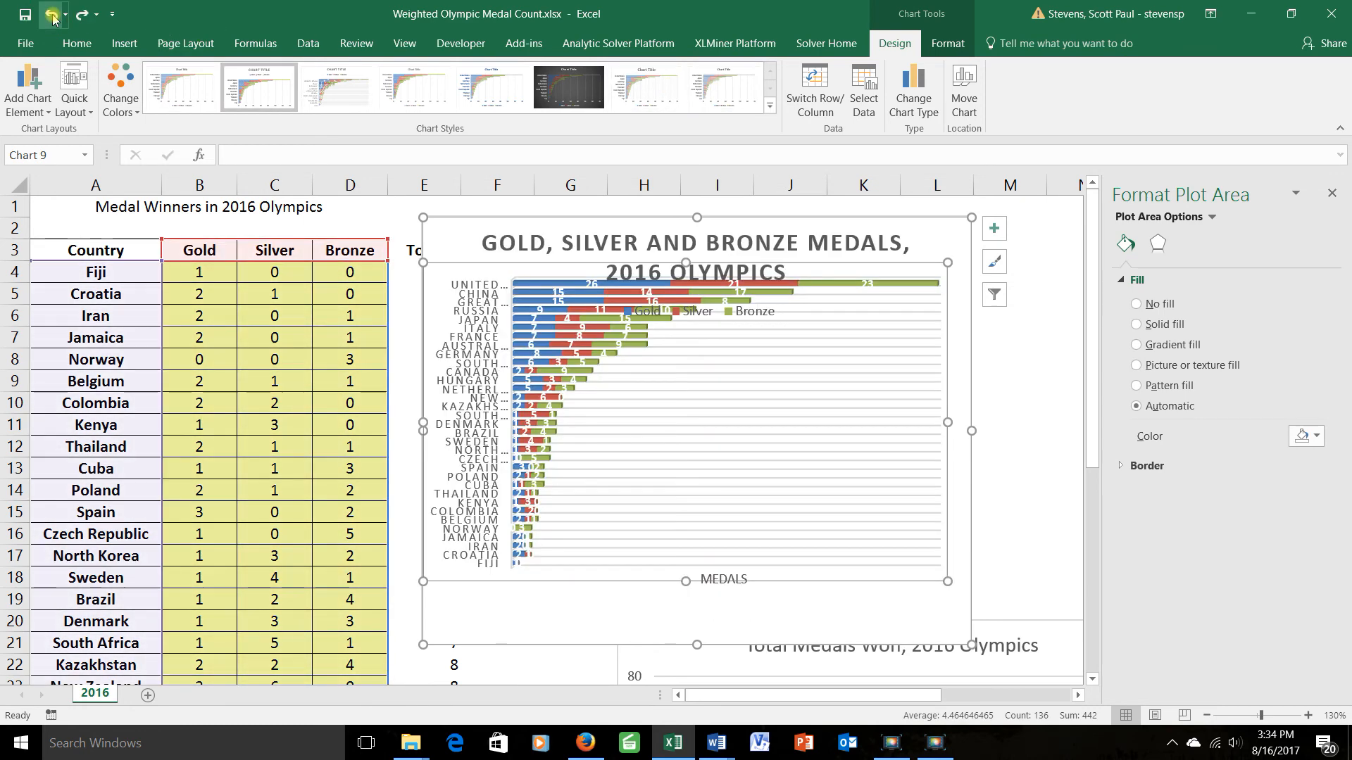
left_click(569, 87)
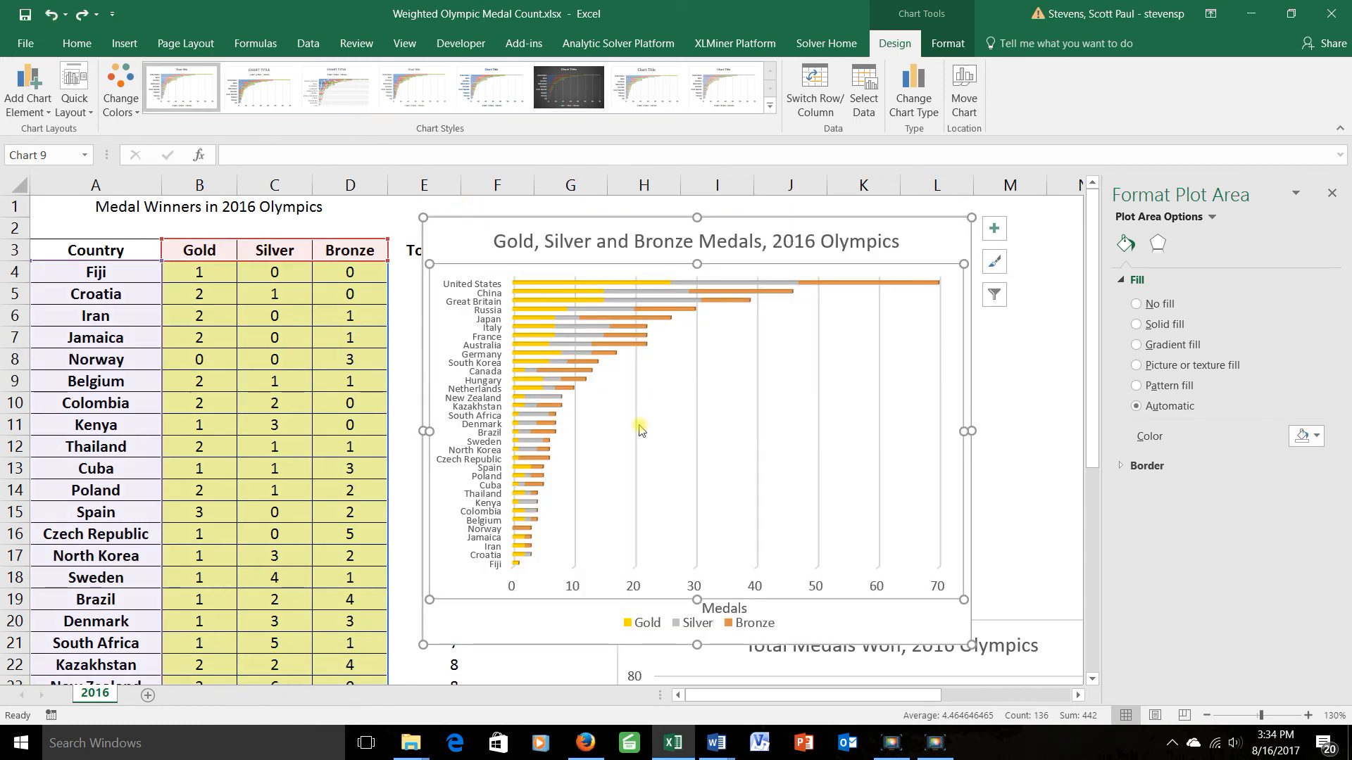
Fill the chart's back wall with solid black from the mini toolbar
right_click(642, 429)
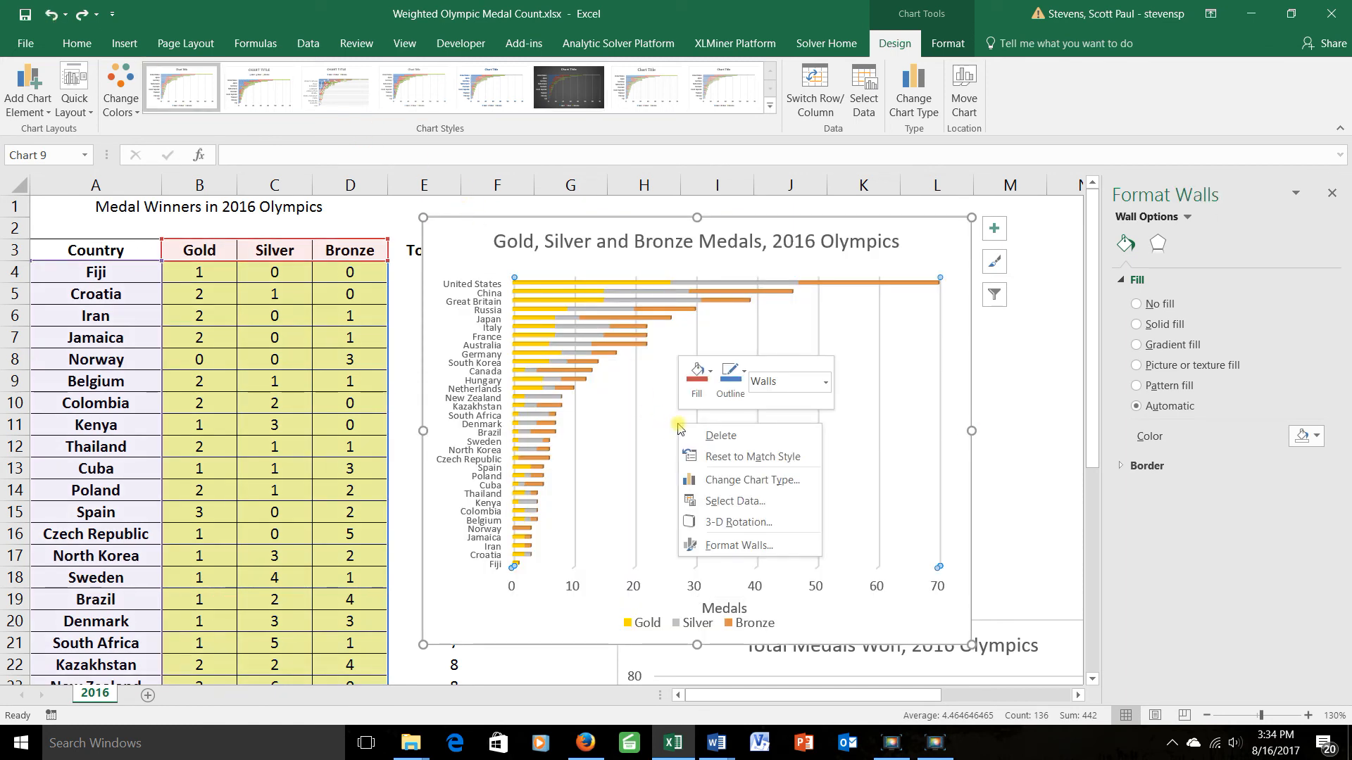
mouse_move(746, 456)
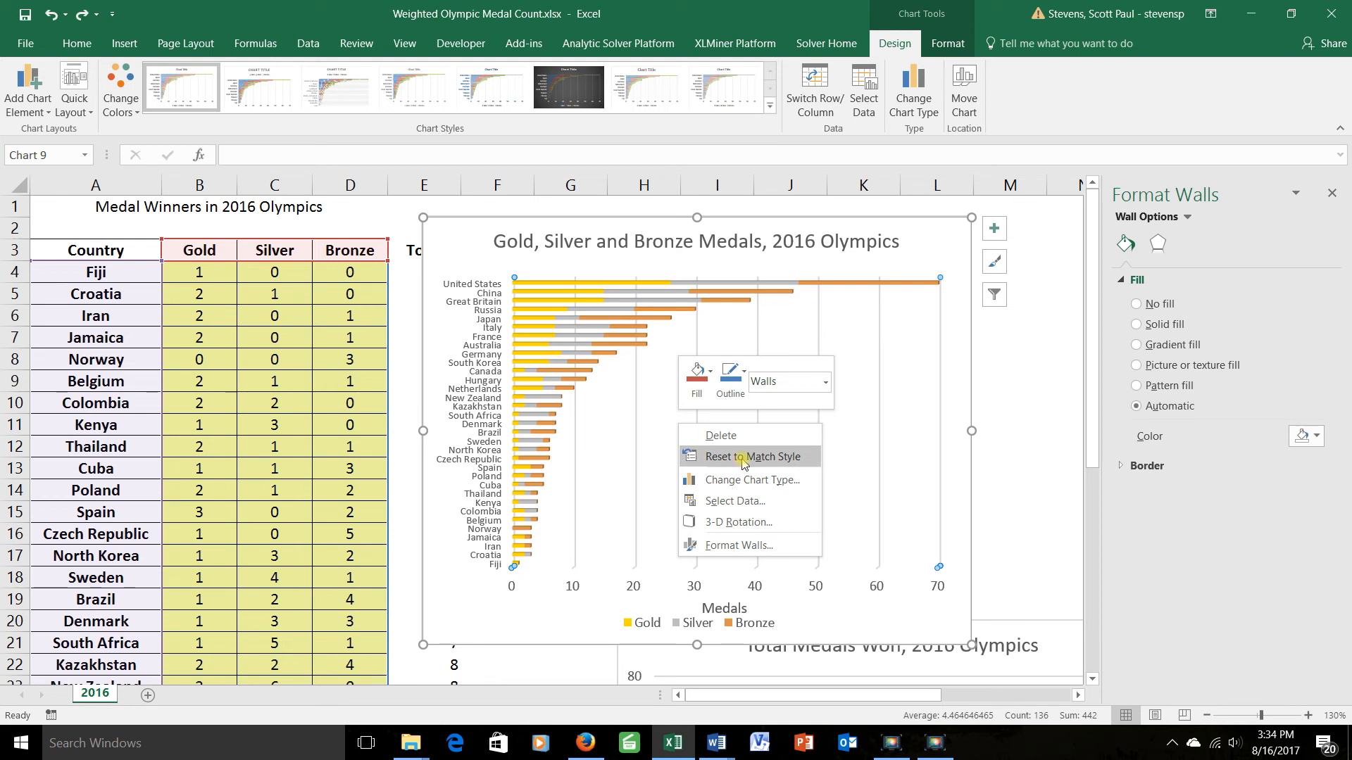
mouse_move(725, 435)
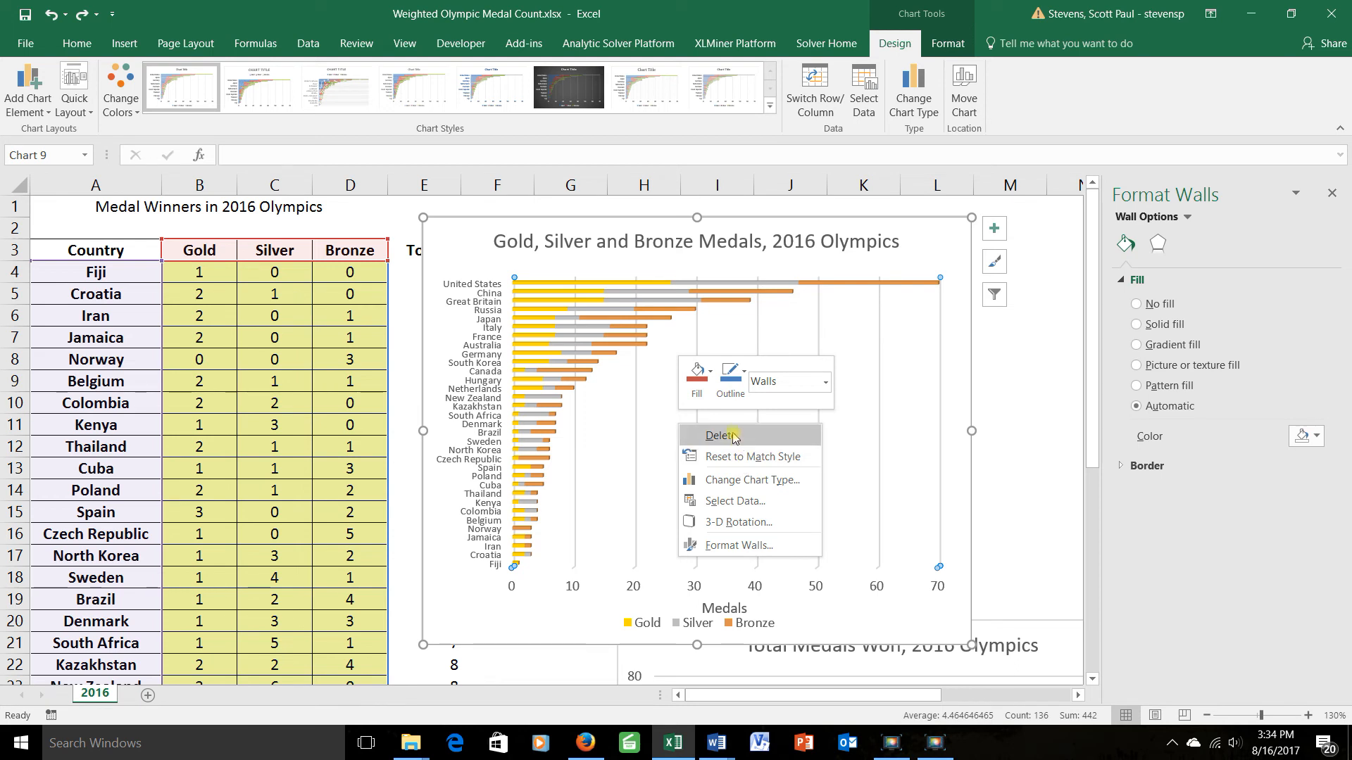
mouse_move(695, 372)
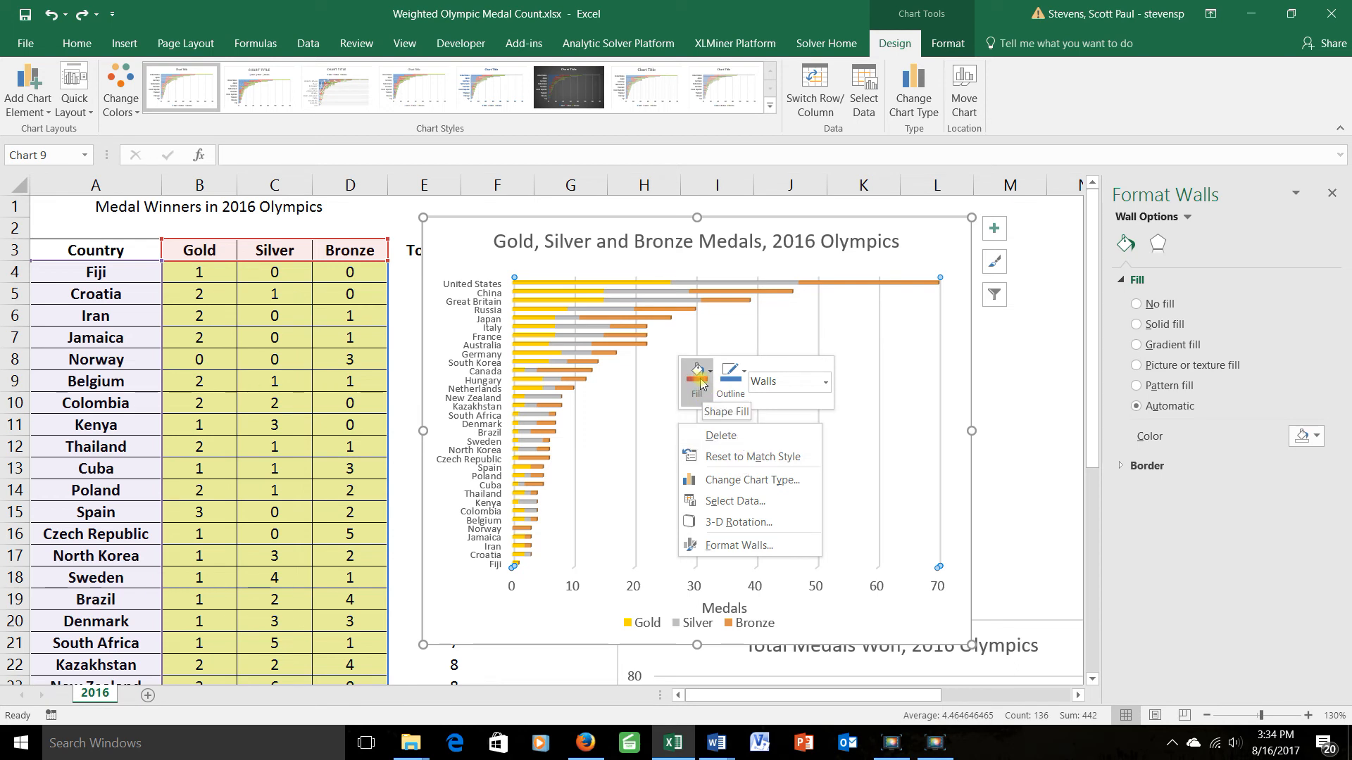
left_click(694, 375)
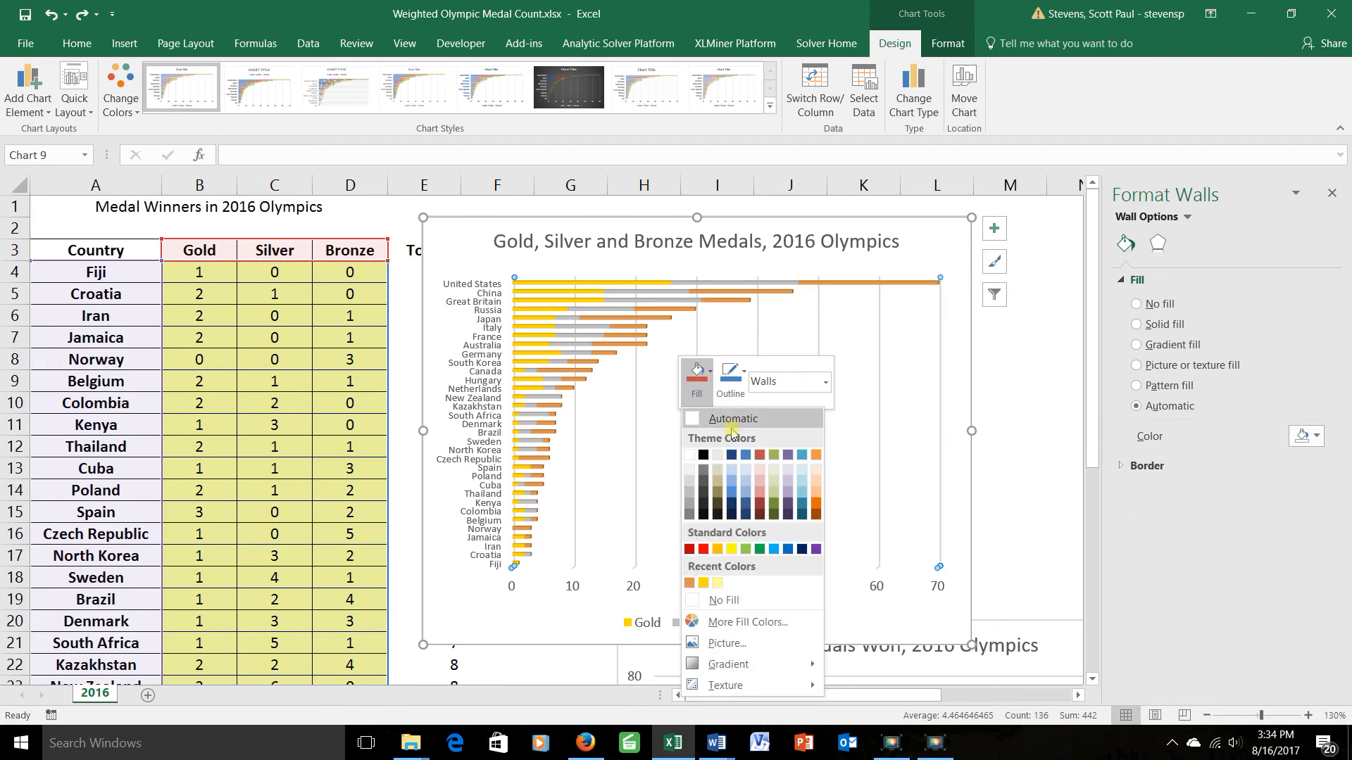
left_click(698, 456)
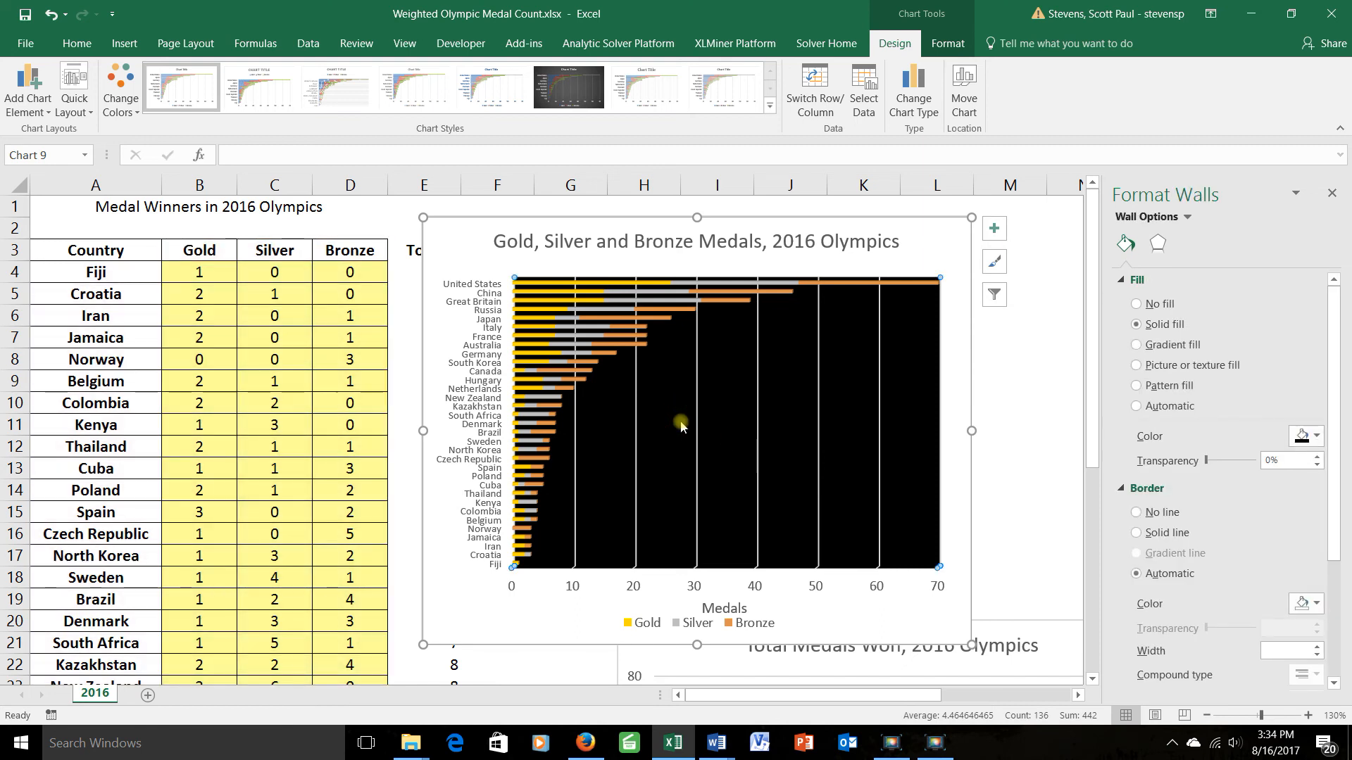
Switch the medal chart's type to Clustered Bar
left_click(913, 78)
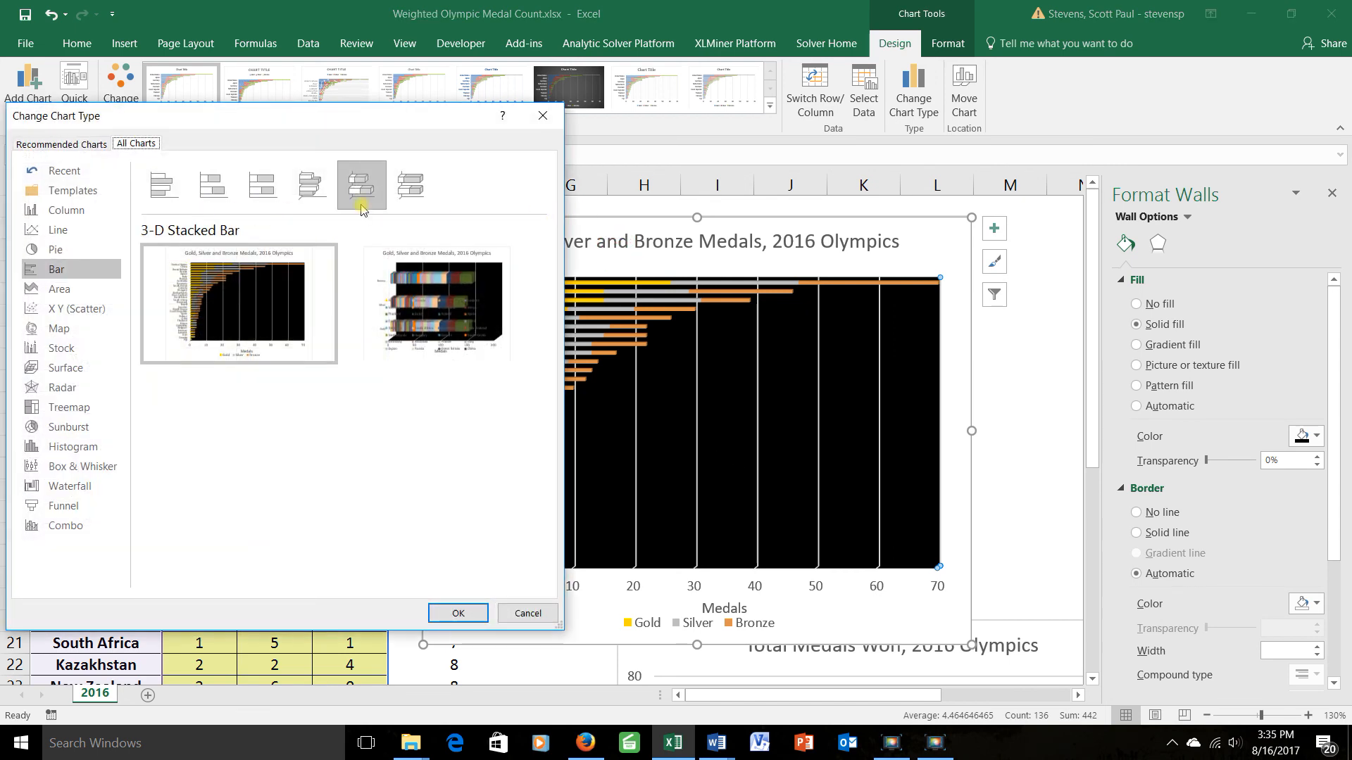
left_click(162, 186)
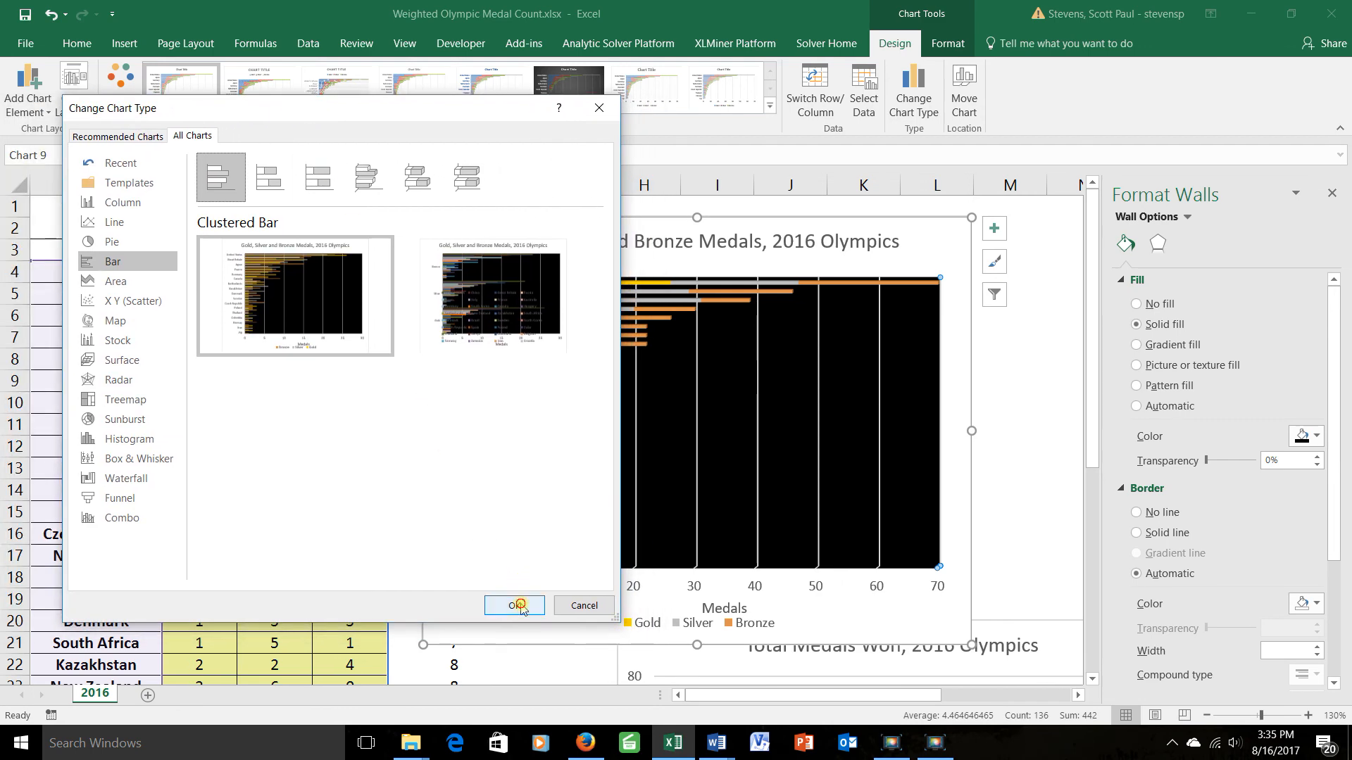
left_click(514, 606)
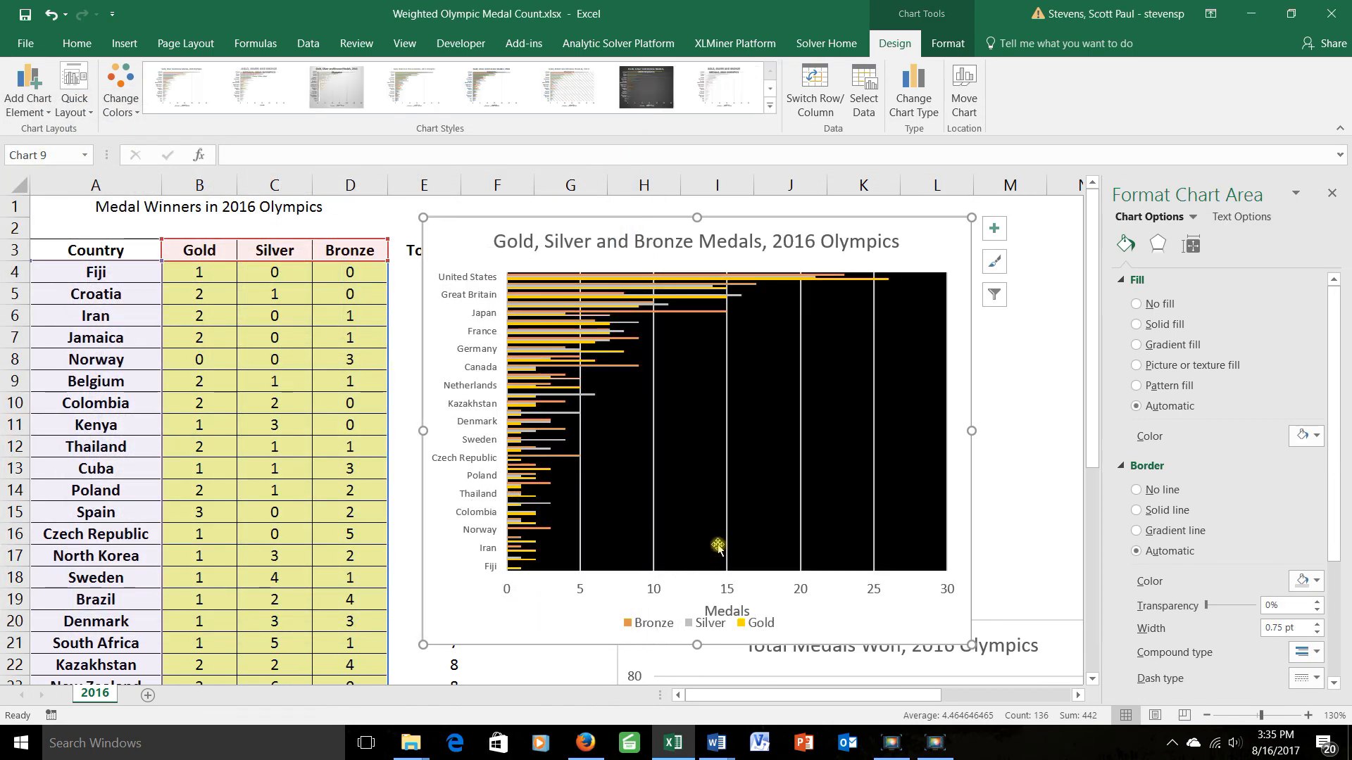
mouse_move(702, 532)
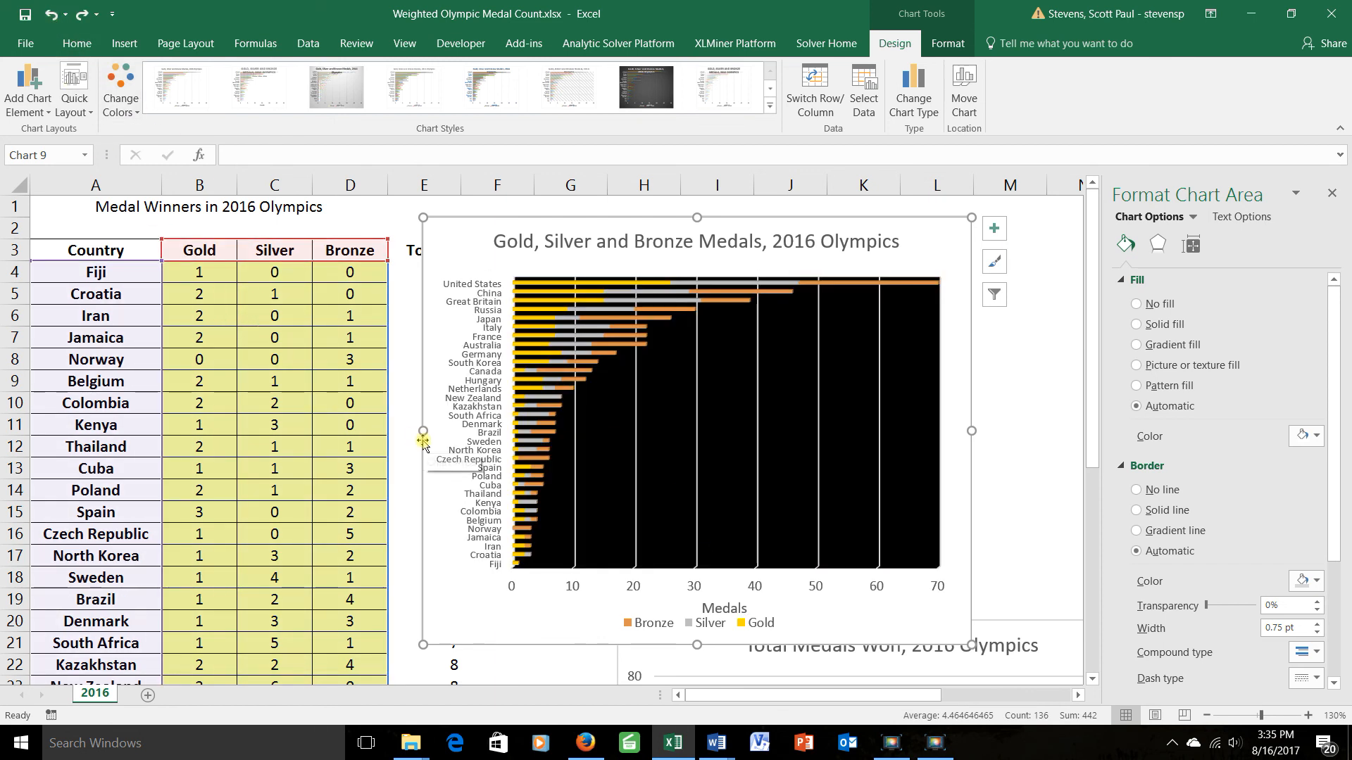
mouse_move(421, 442)
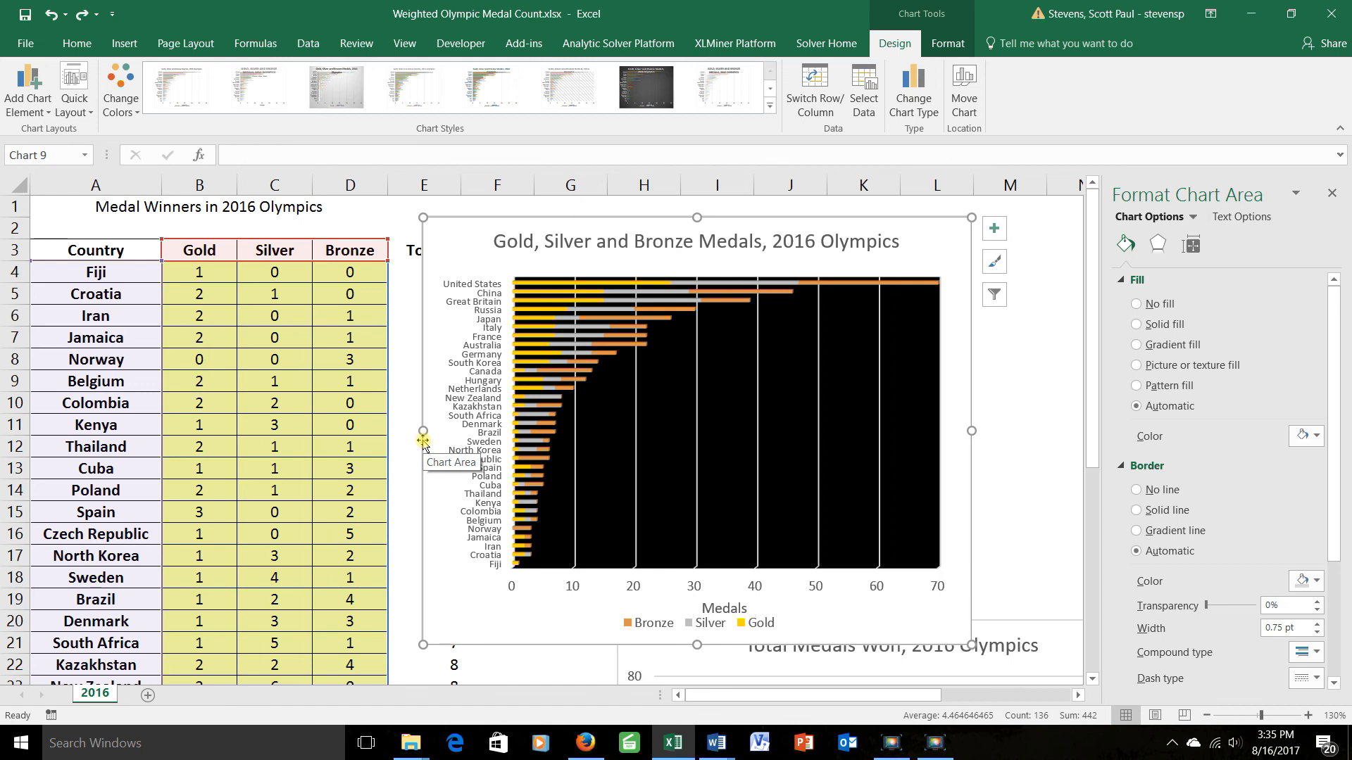
mouse_move(429, 438)
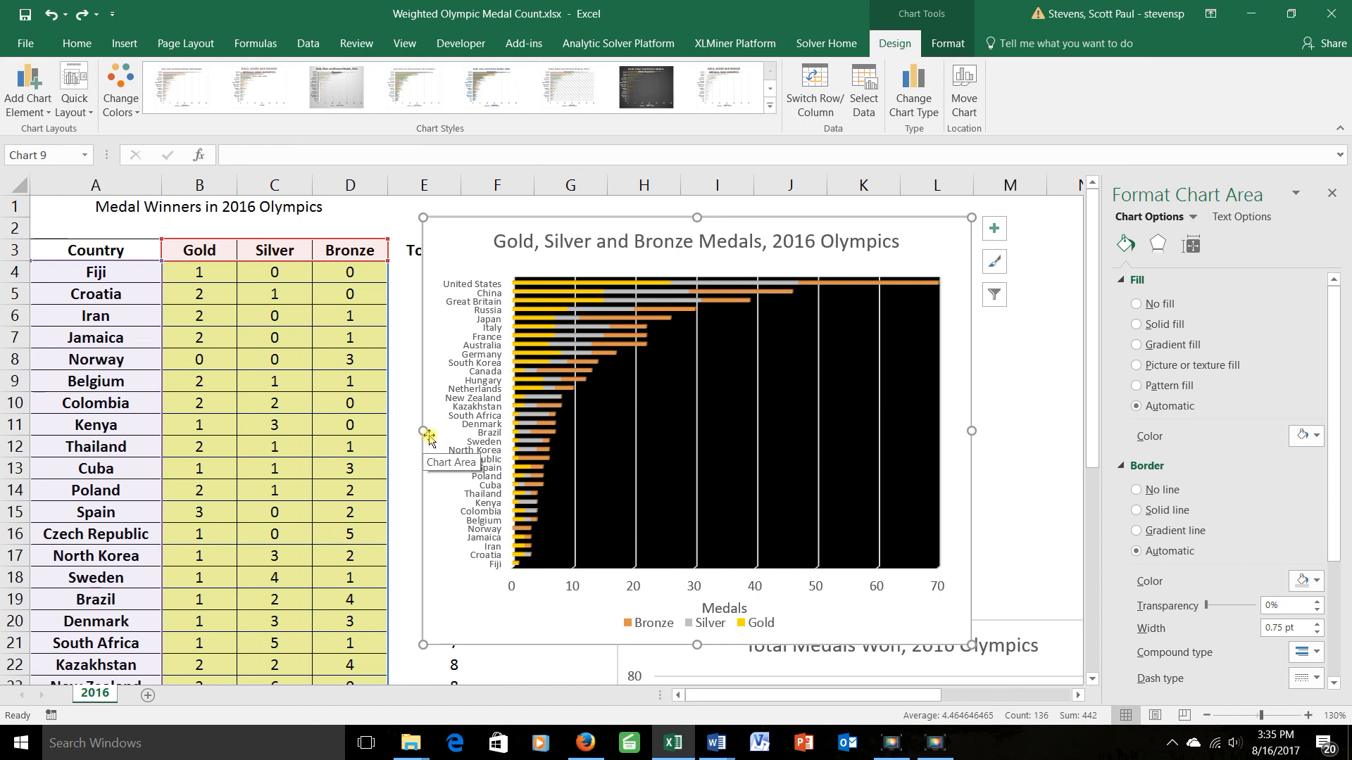
mouse_move(555, 318)
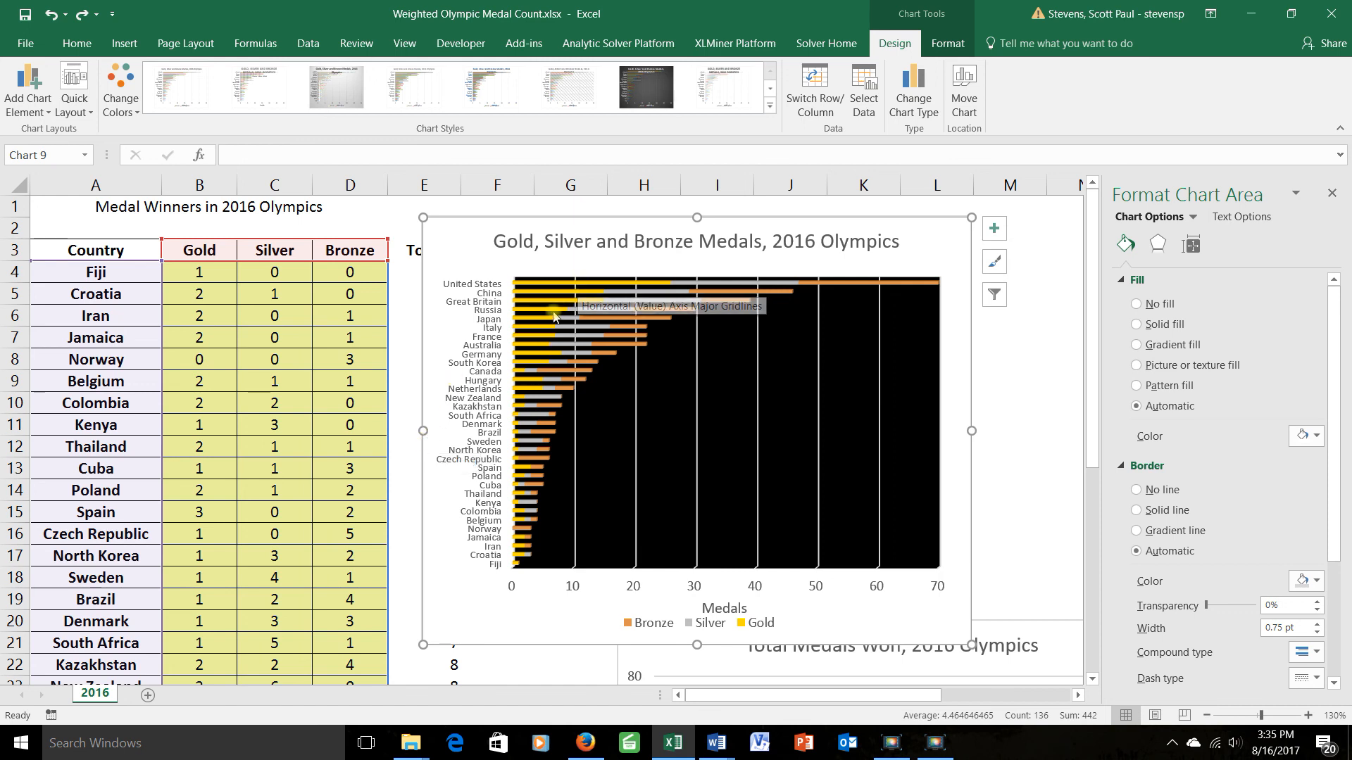
mouse_move(538, 563)
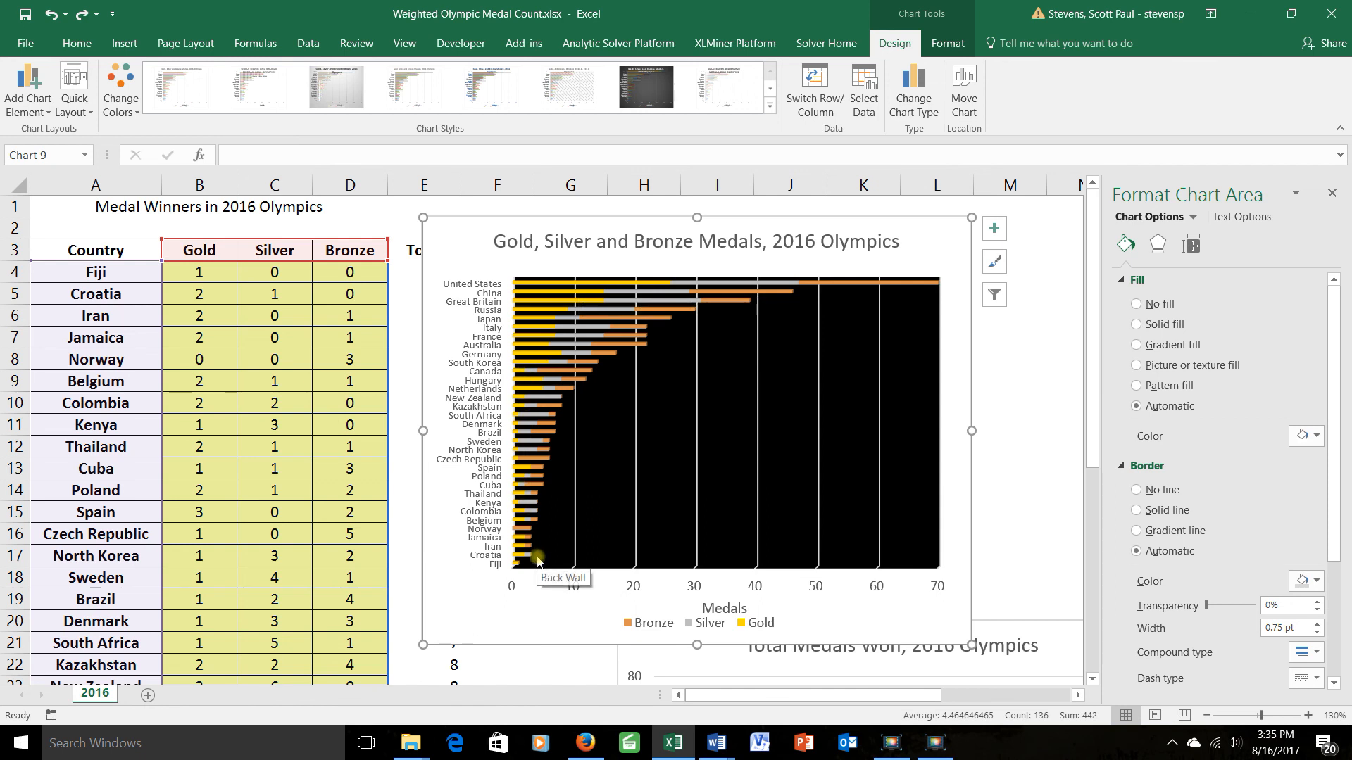
mouse_move(847, 298)
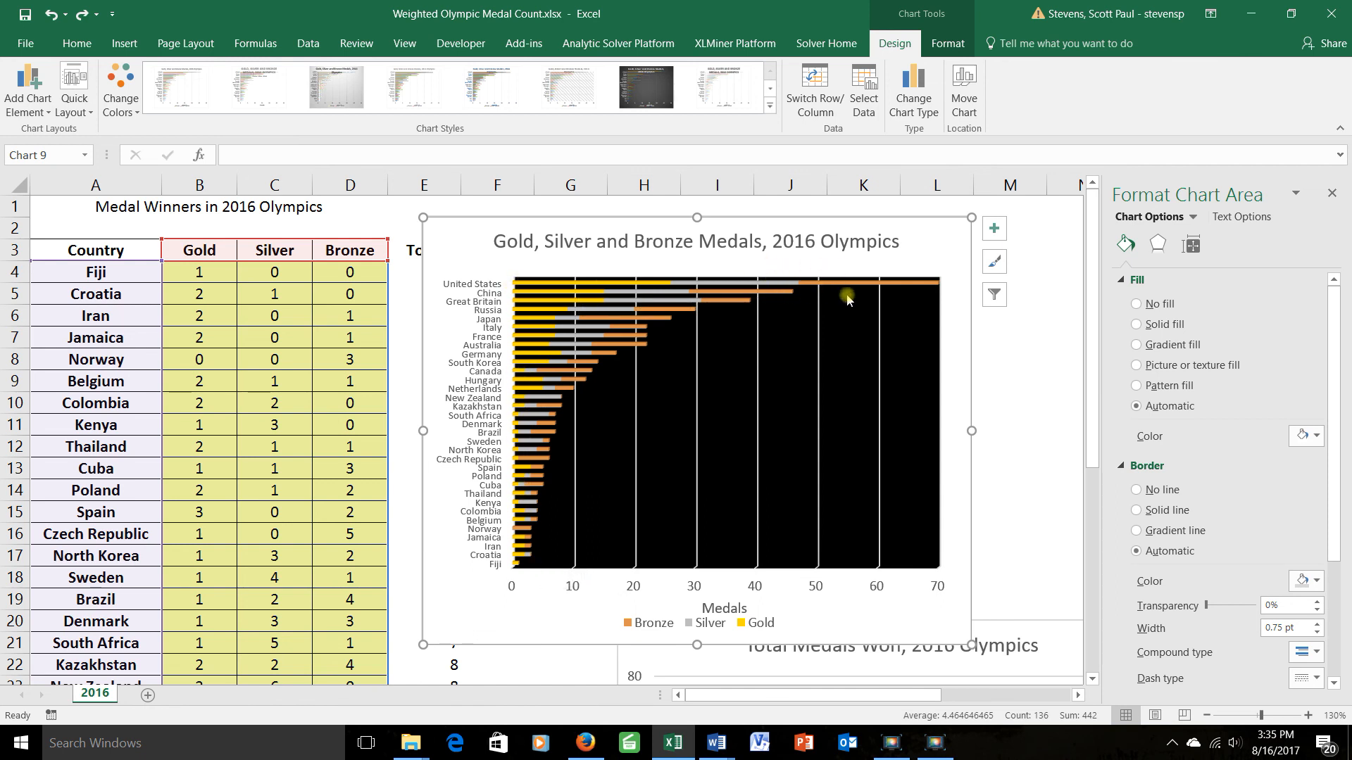
mouse_move(909, 292)
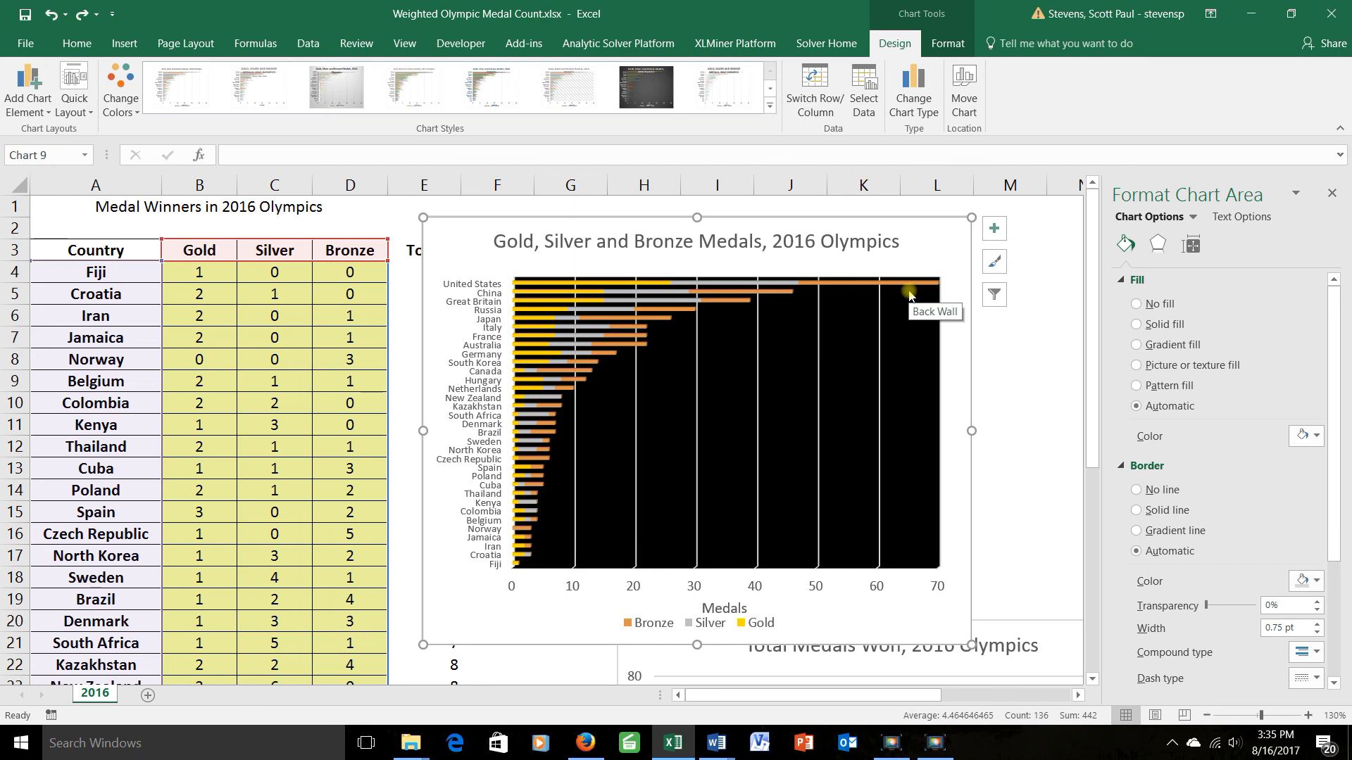